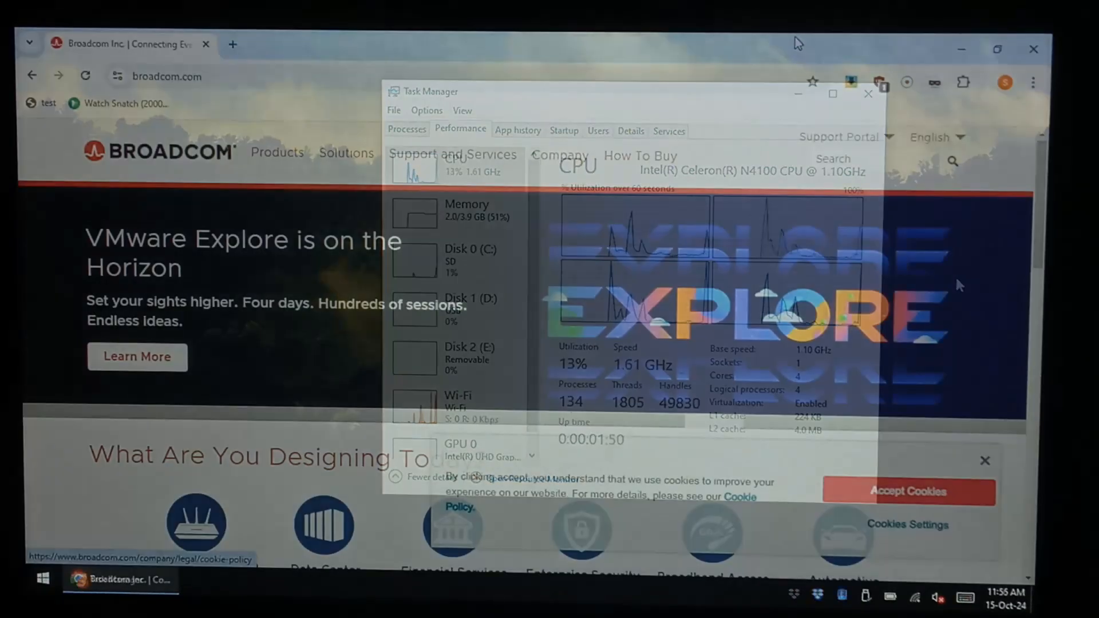
Register the Broadcom account and choose "I'll do it later" to skip profile building
{"action": "left_click", "coordinate": [868, 93]}
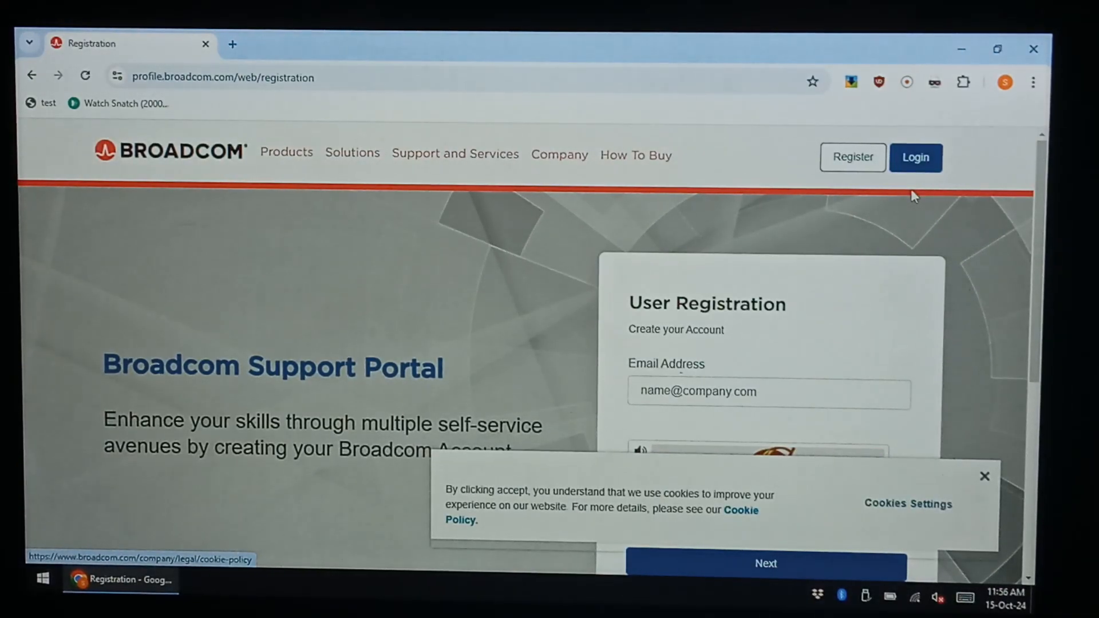
{"action": "left_click", "coordinate": [764, 563]}
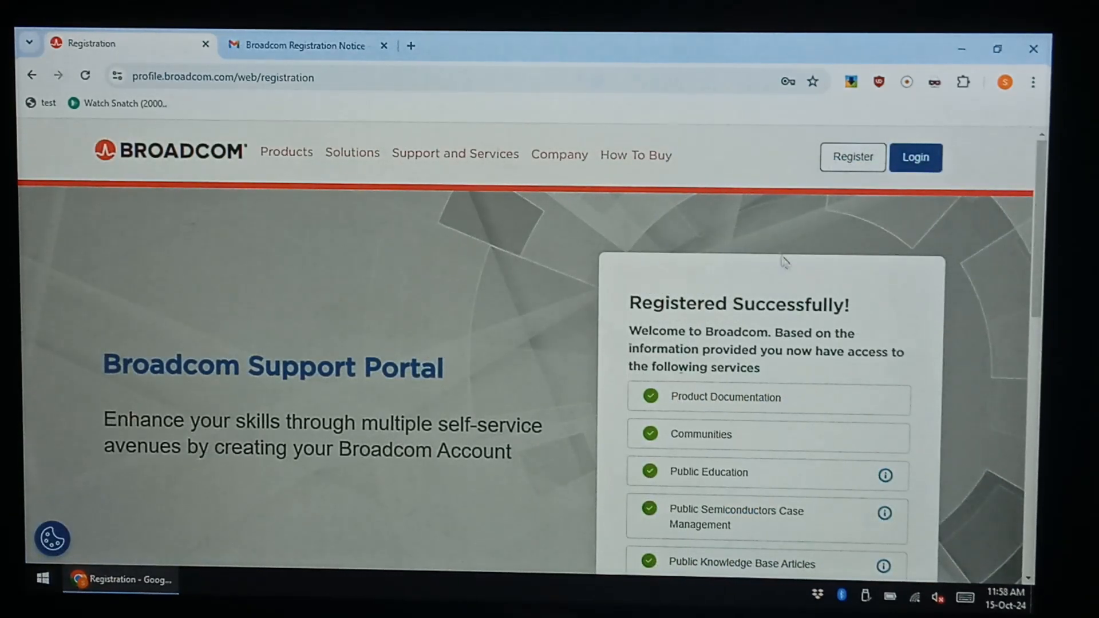
{"action": "scroll", "scroll_direction": "down", "scroll_amount": 3}
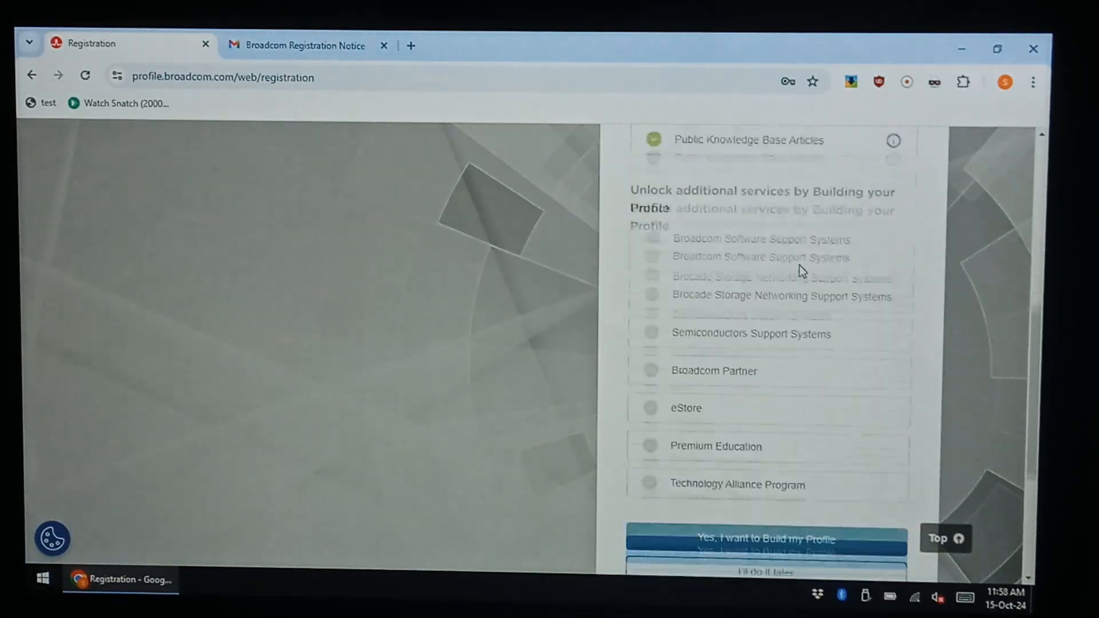
{"action": "scroll", "scroll_direction": "down", "scroll_amount": 3}
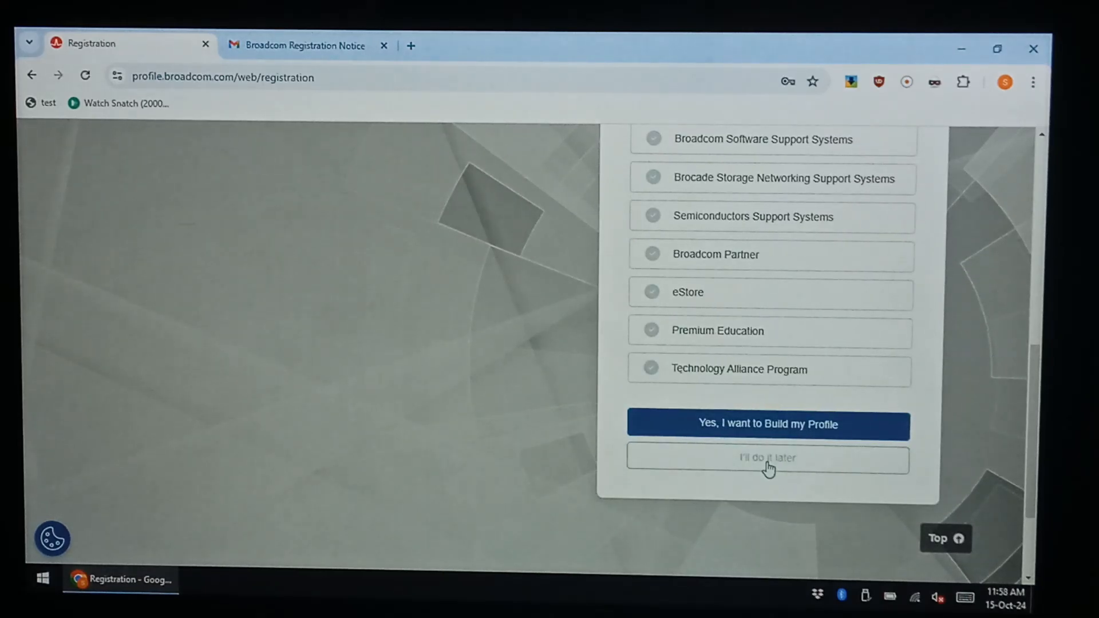
{"action": "left_click", "coordinate": [767, 458]}
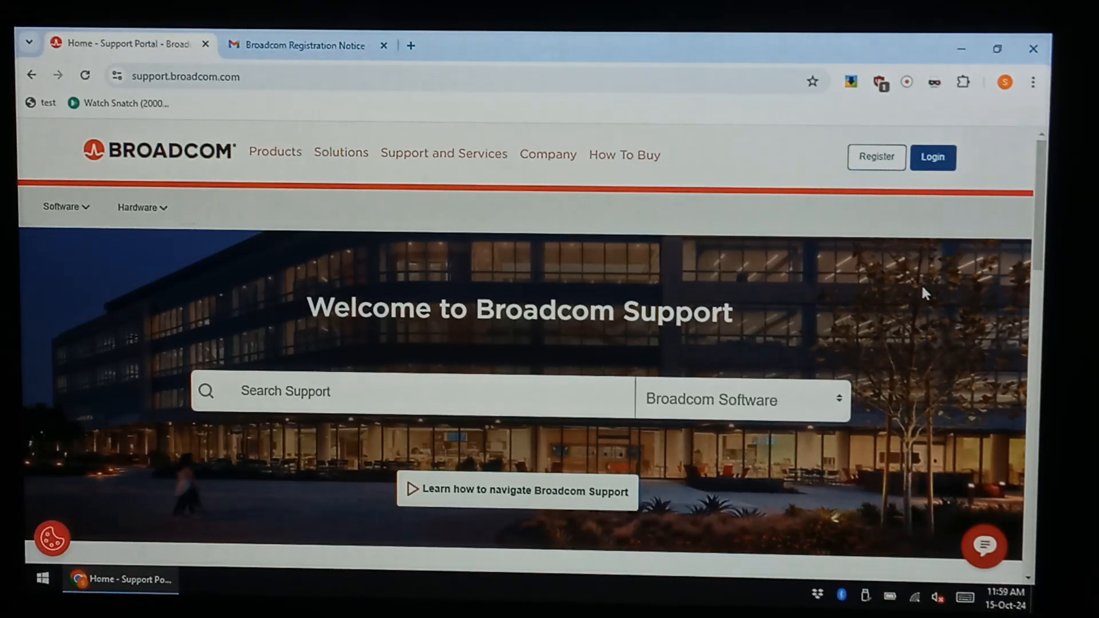
Log in with the new username and choose My Dashboard from the portal dropdown
{"action": "left_click", "coordinate": [932, 157]}
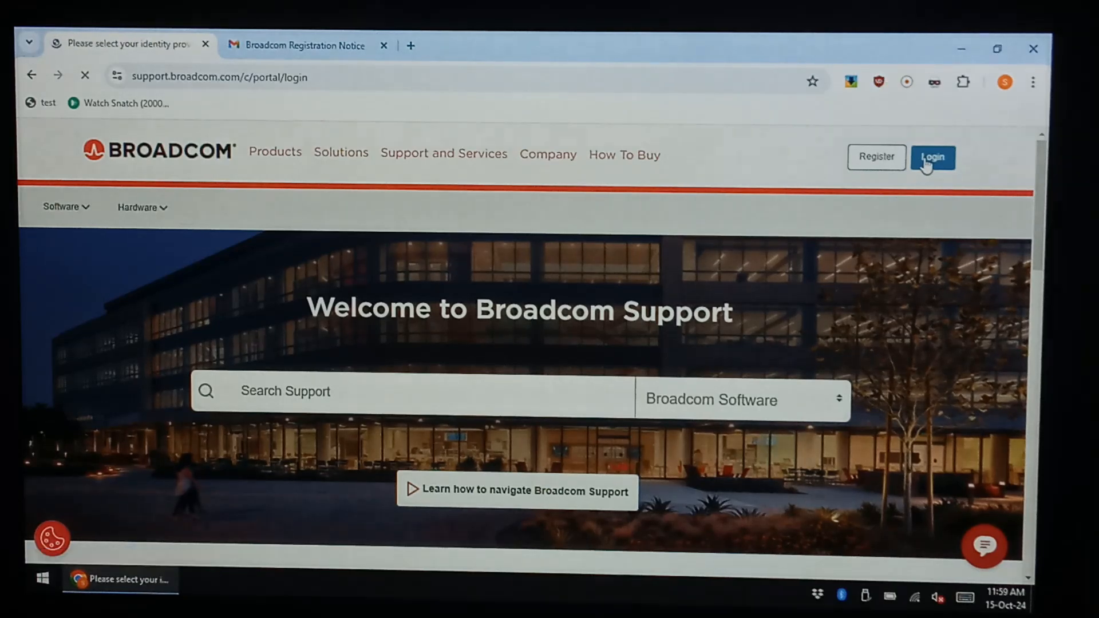
{"action": "left_click", "coordinate": [933, 157]}
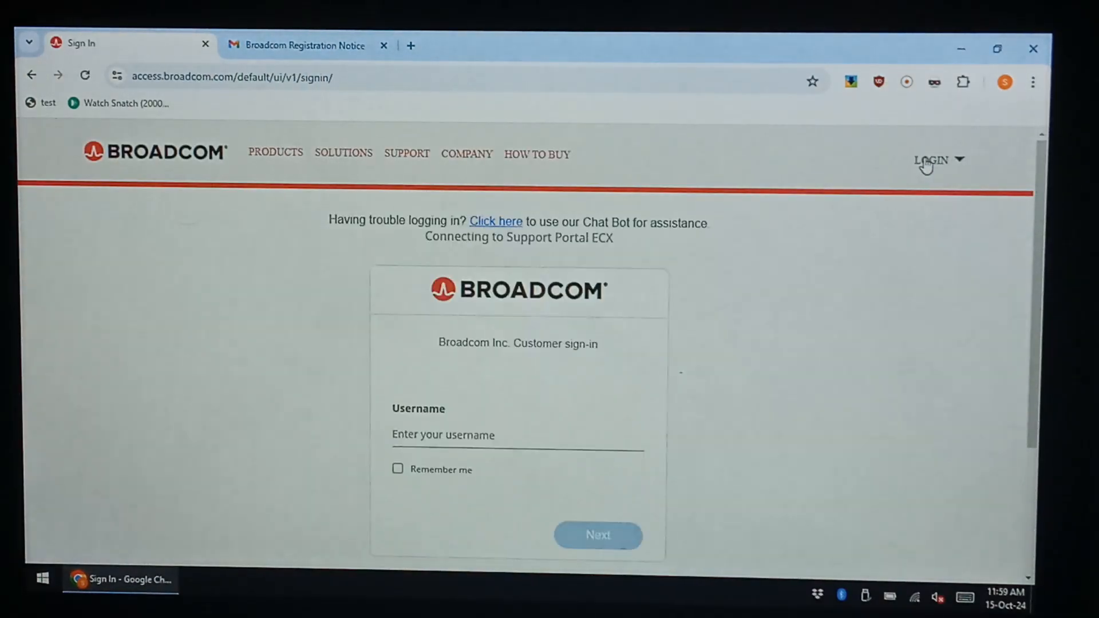
{"action": "mouse_move", "coordinate": [654, 423]}
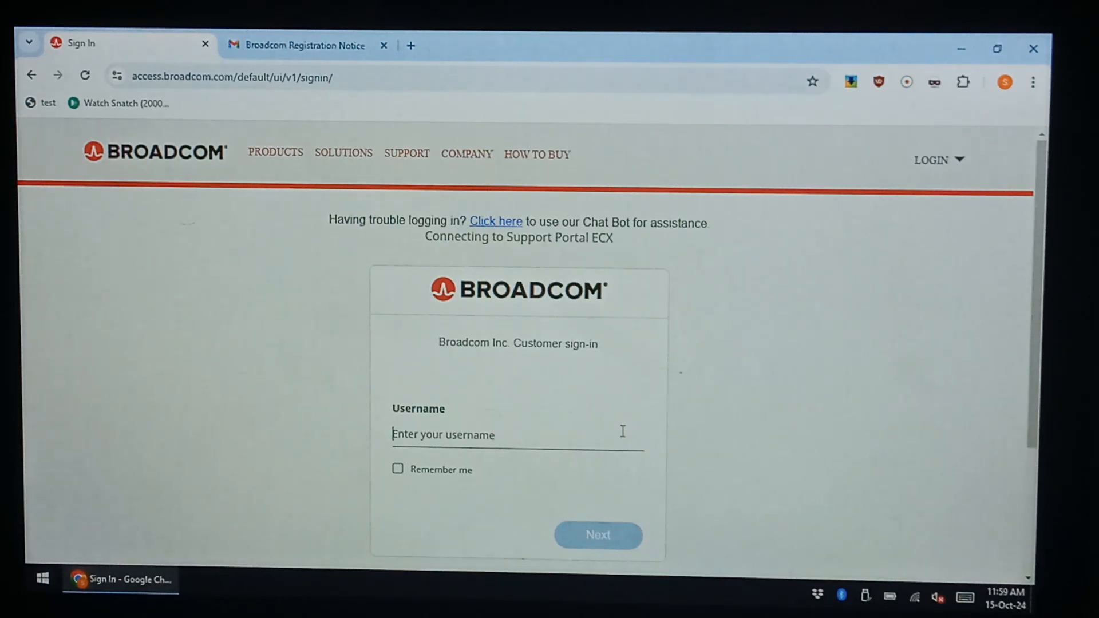
{"action": "left_click", "coordinate": [597, 535]}
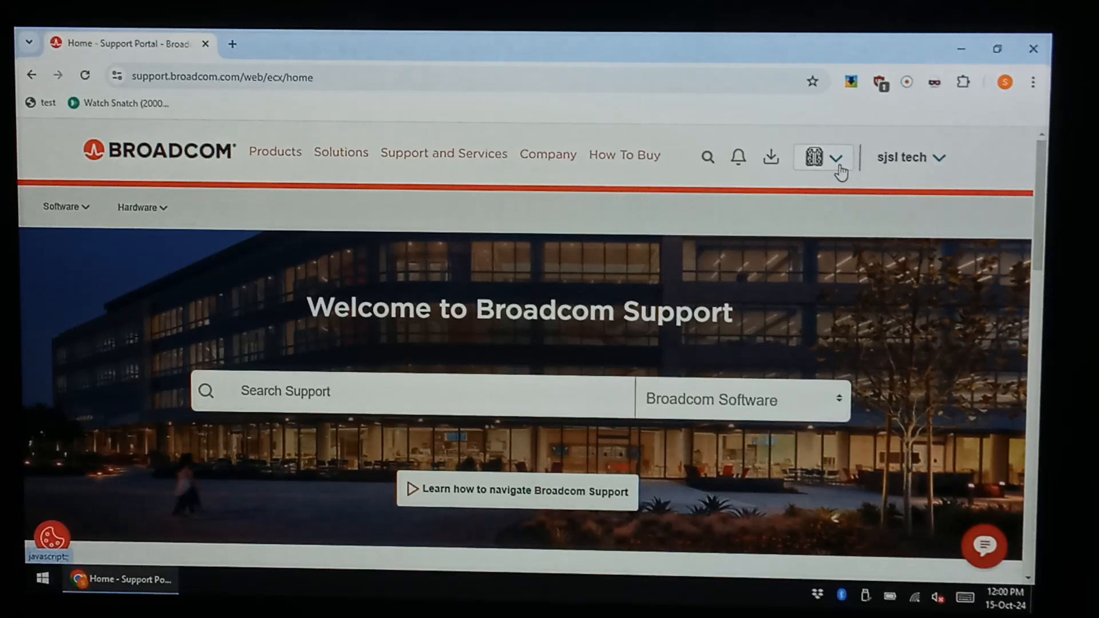
{"action": "left_click", "coordinate": [822, 157]}
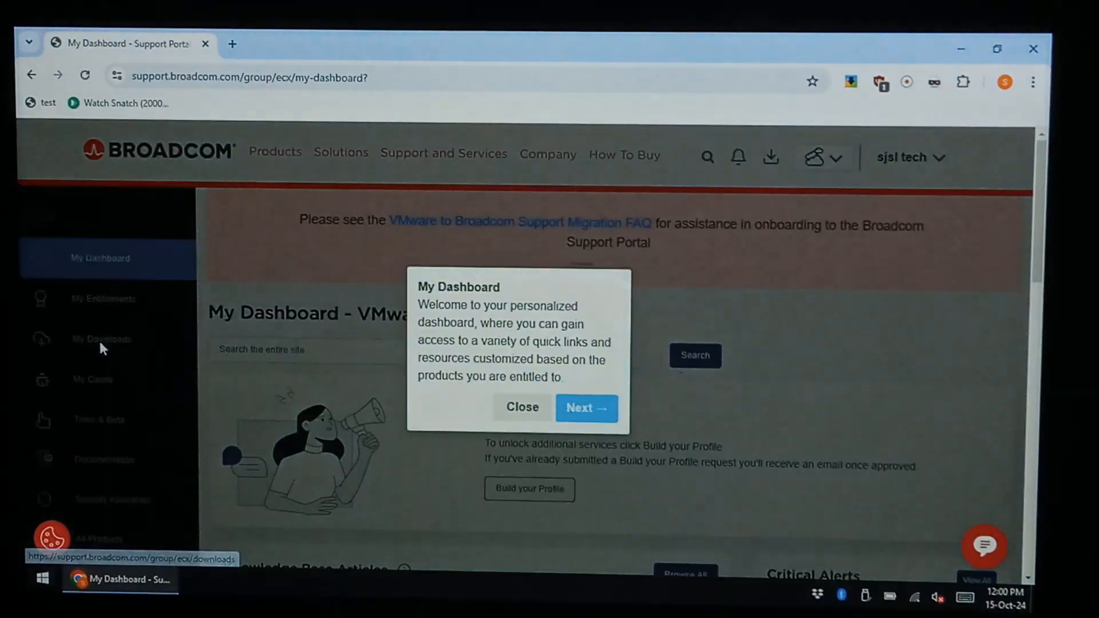
Dismiss the tour and go to VMware Workstation Pro under My Downloads
{"action": "left_click", "coordinate": [522, 408]}
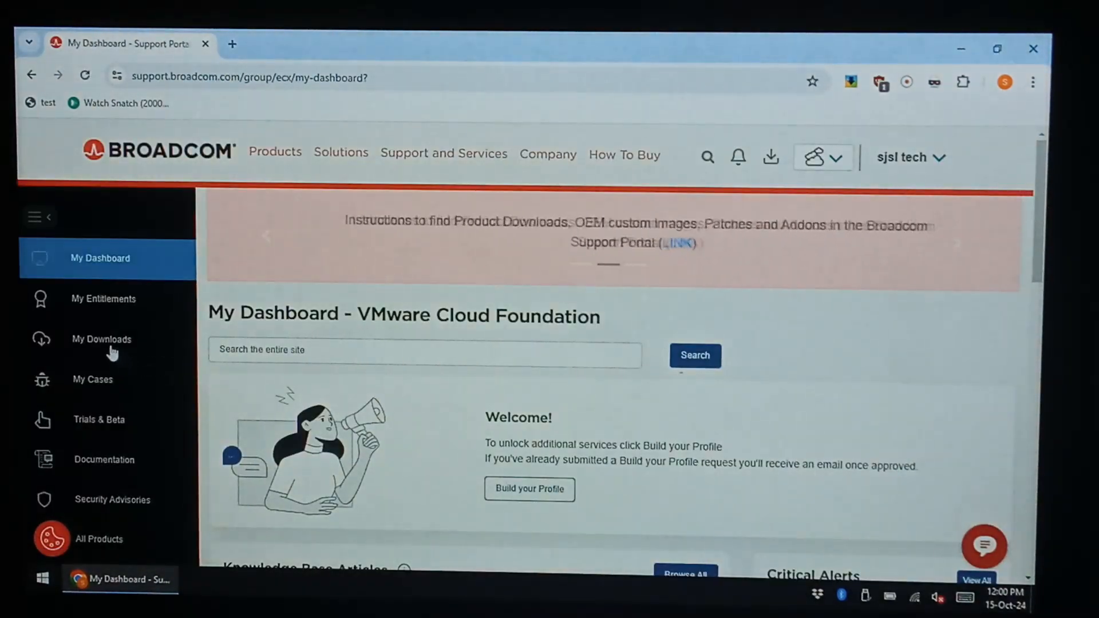
{"action": "left_click", "coordinate": [101, 339]}
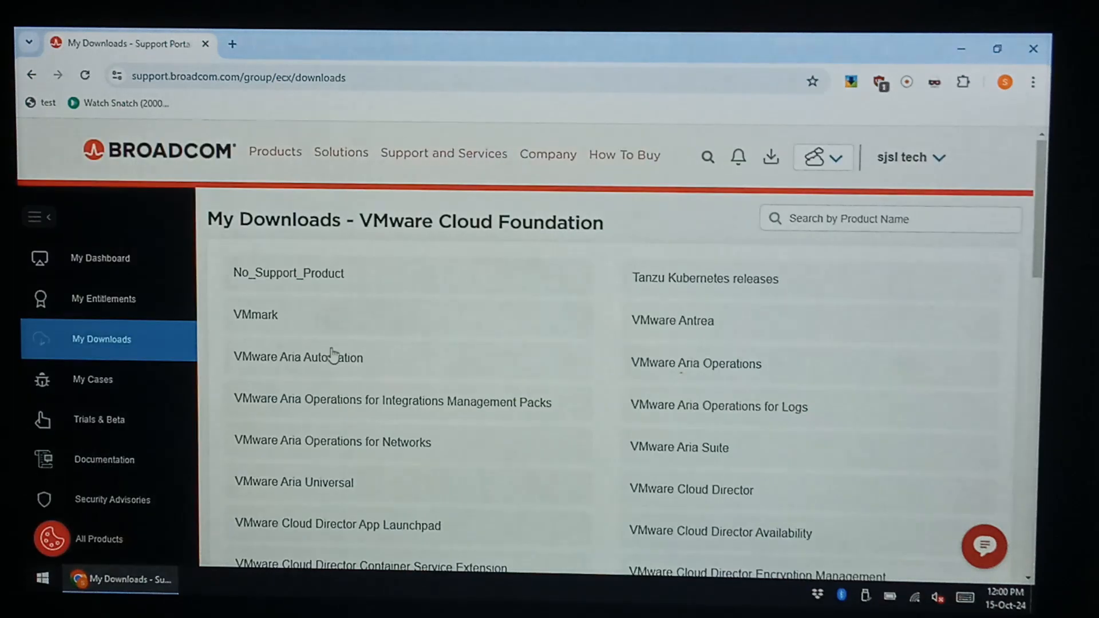
{"action": "scroll", "scroll_direction": "down", "scroll_amount": 3}
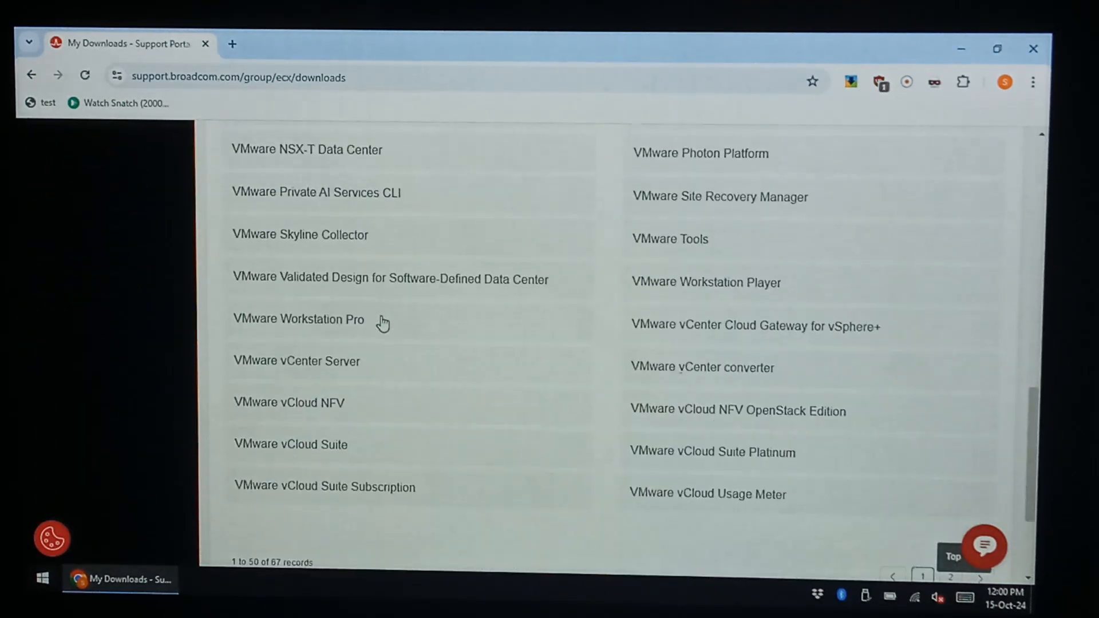
{"action": "left_click", "coordinate": [298, 319]}
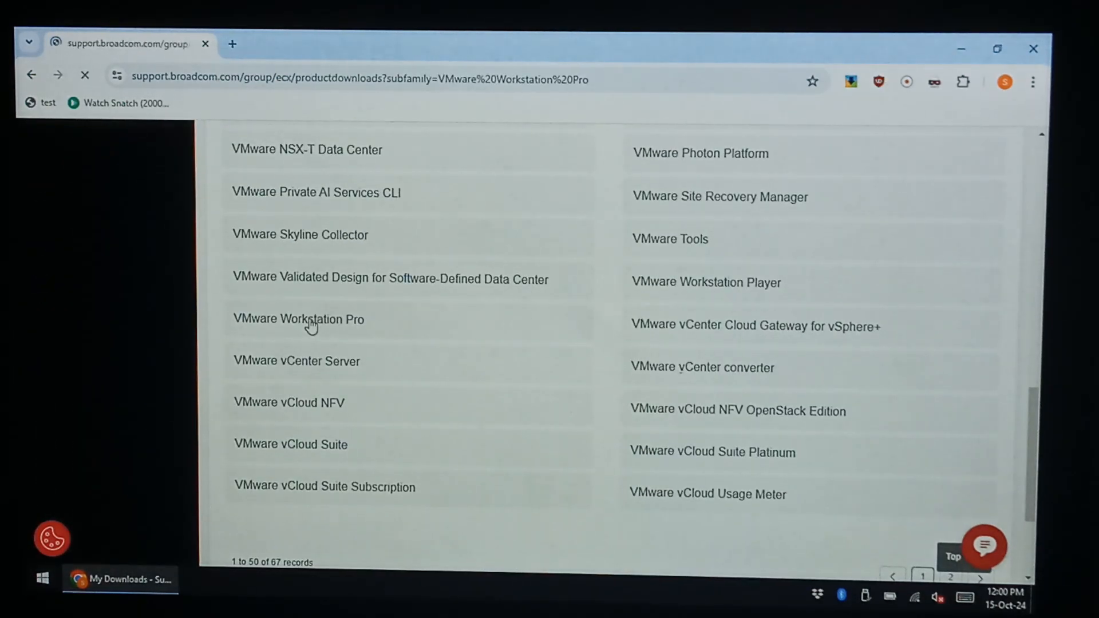
{"action": "left_click", "coordinate": [299, 320]}
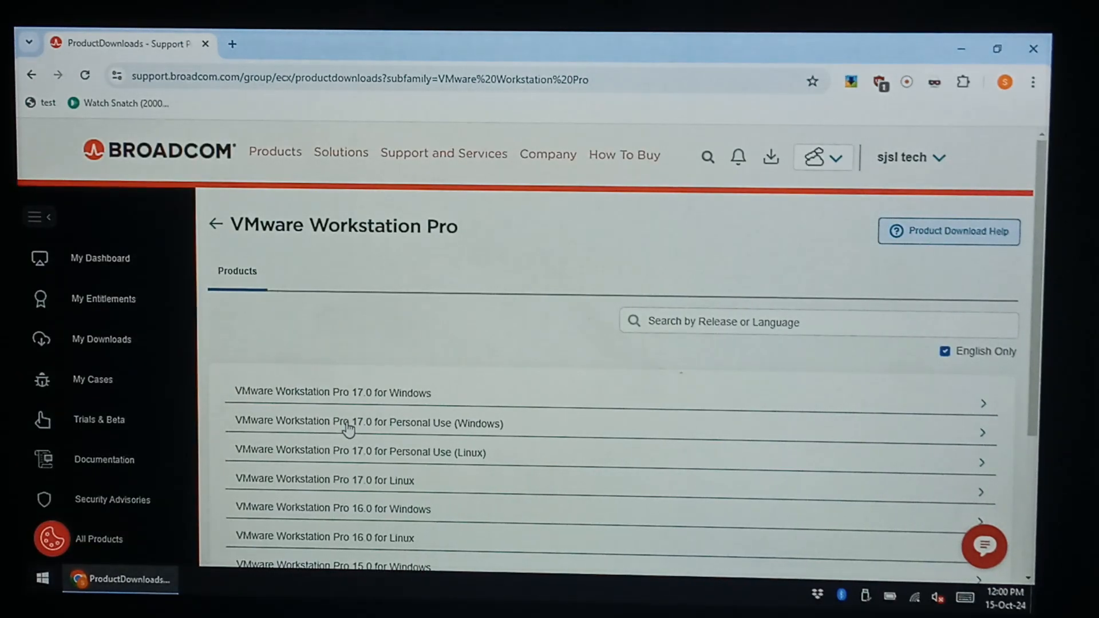
{"action": "mouse_move", "coordinate": [510, 432]}
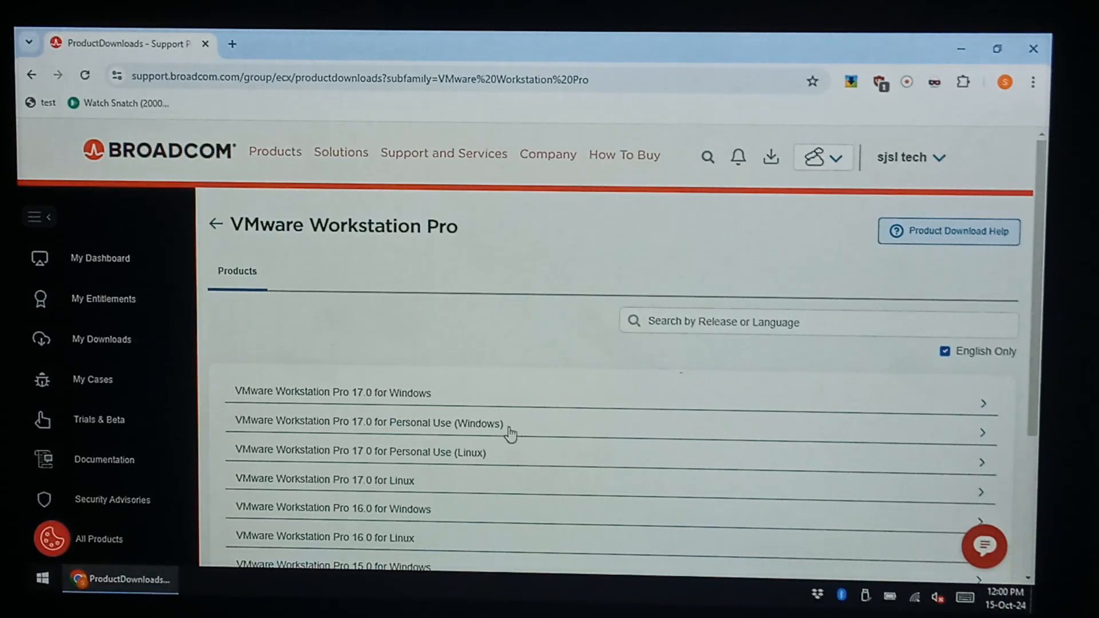
Expand 17.0 for Personal Use (Windows) and select release 17.6.1
{"action": "left_click", "coordinate": [367, 423]}
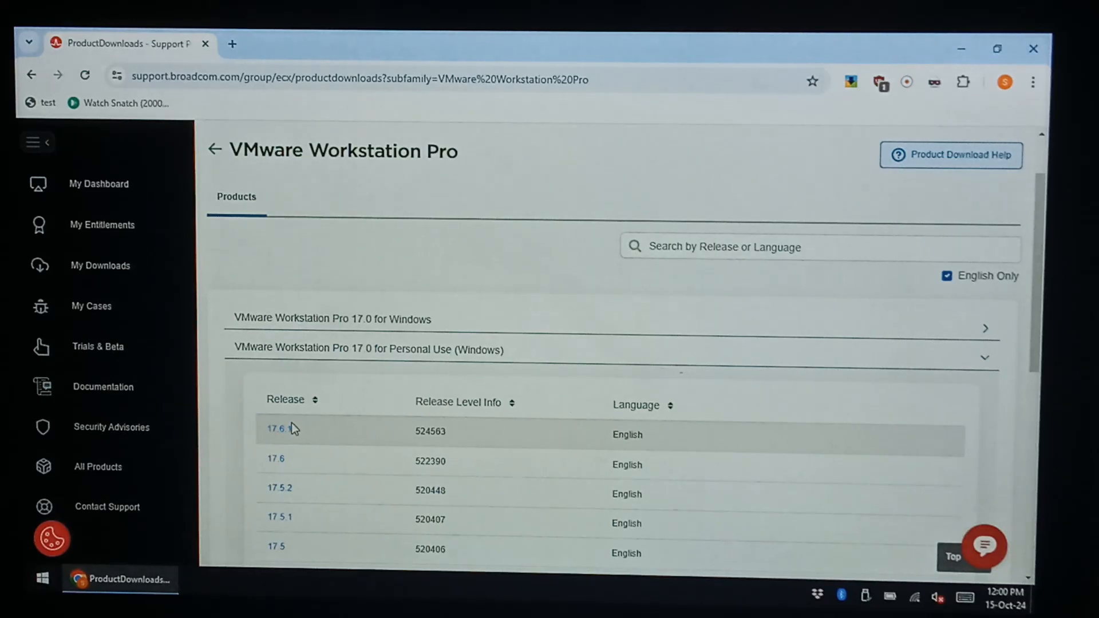
{"action": "left_click", "coordinate": [277, 429]}
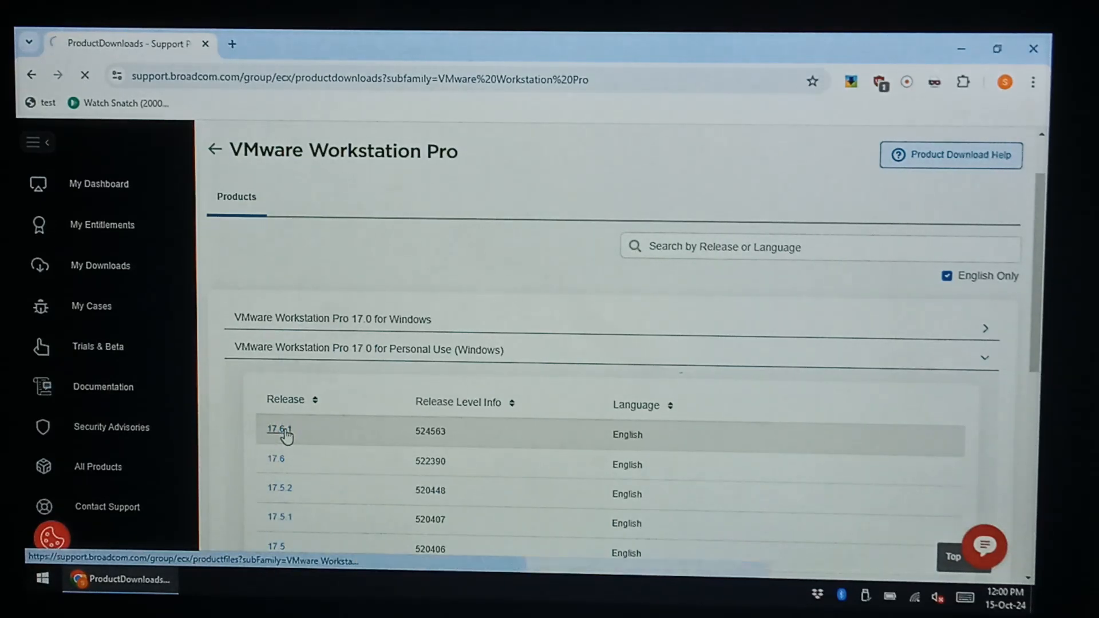
{"action": "left_click", "coordinate": [277, 429]}
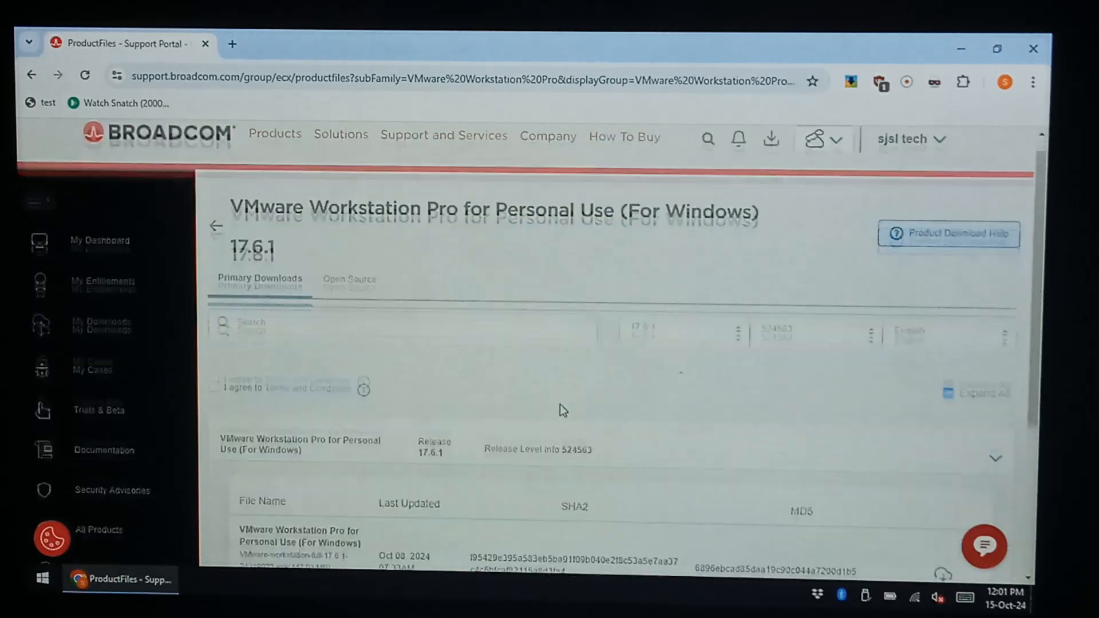
Agree to the Terms and Conditions and confirm the download verification
{"action": "scroll", "scroll_direction": "down", "scroll_amount": 3}
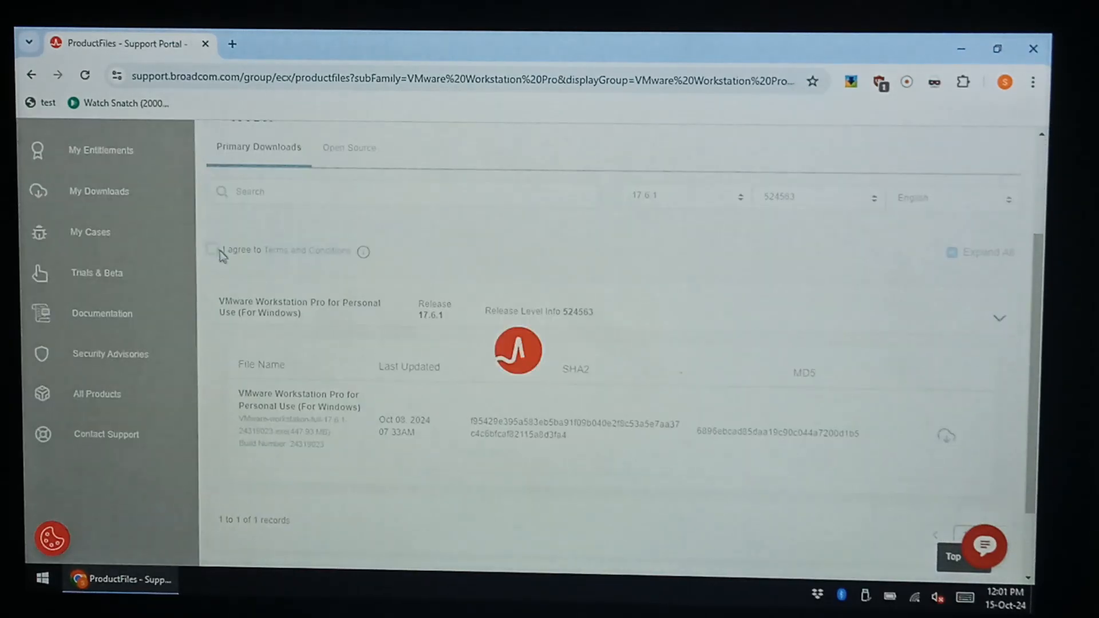
{"action": "left_click", "coordinate": [213, 251]}
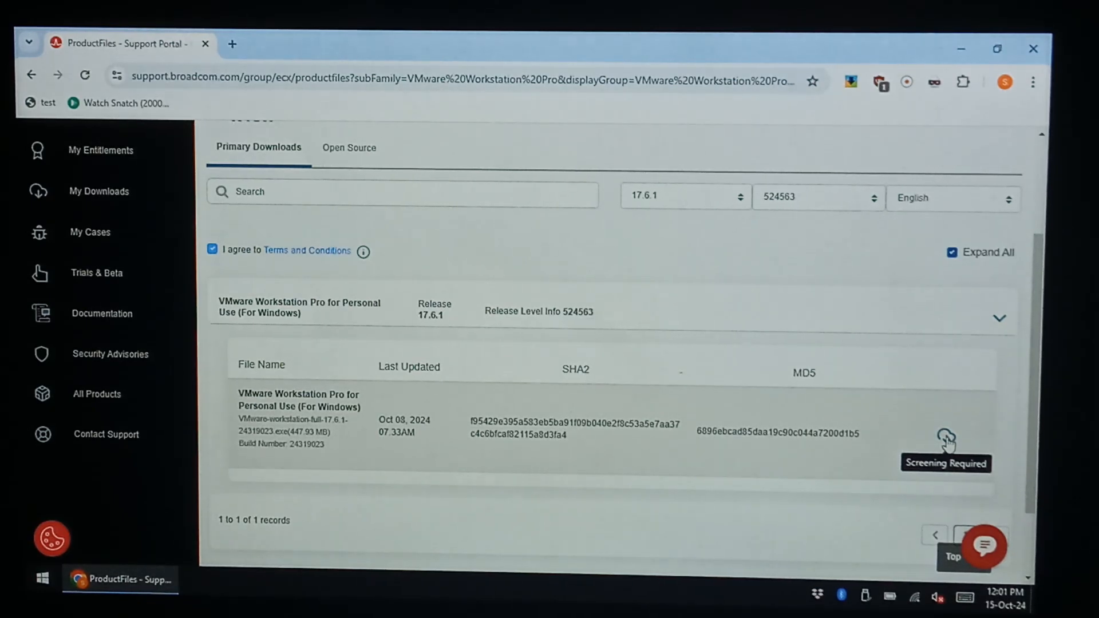
{"action": "left_click", "coordinate": [947, 435]}
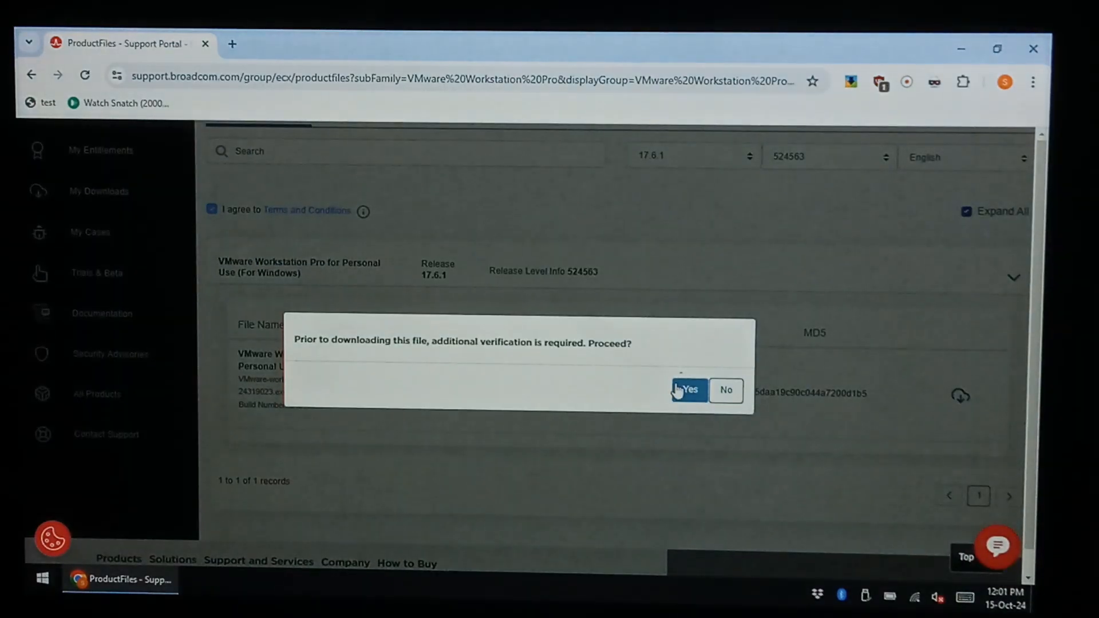
{"action": "left_click", "coordinate": [687, 389]}
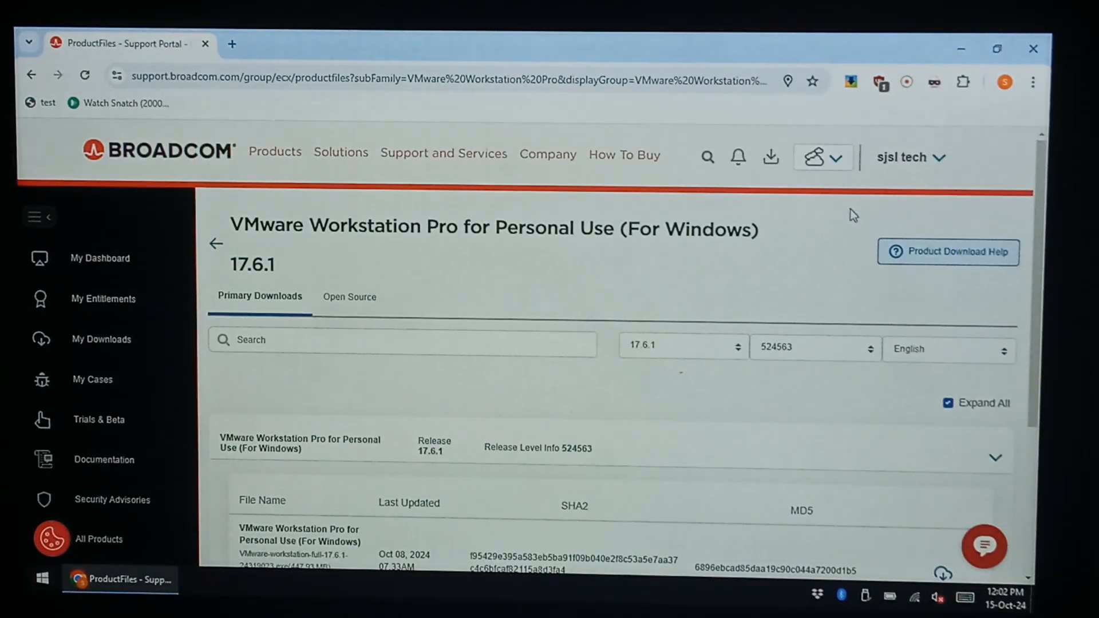
Start the HTTPS download of the Workstation Pro 17.6.1 installer
{"action": "scroll", "scroll_direction": "down", "scroll_amount": 3}
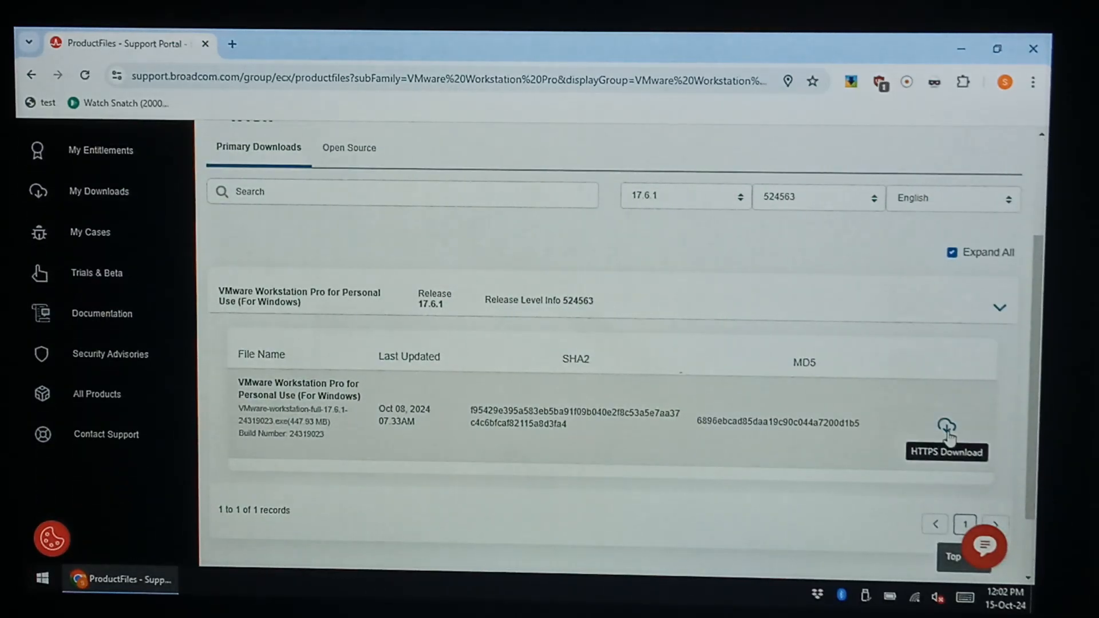
{"action": "left_click", "coordinate": [946, 426]}
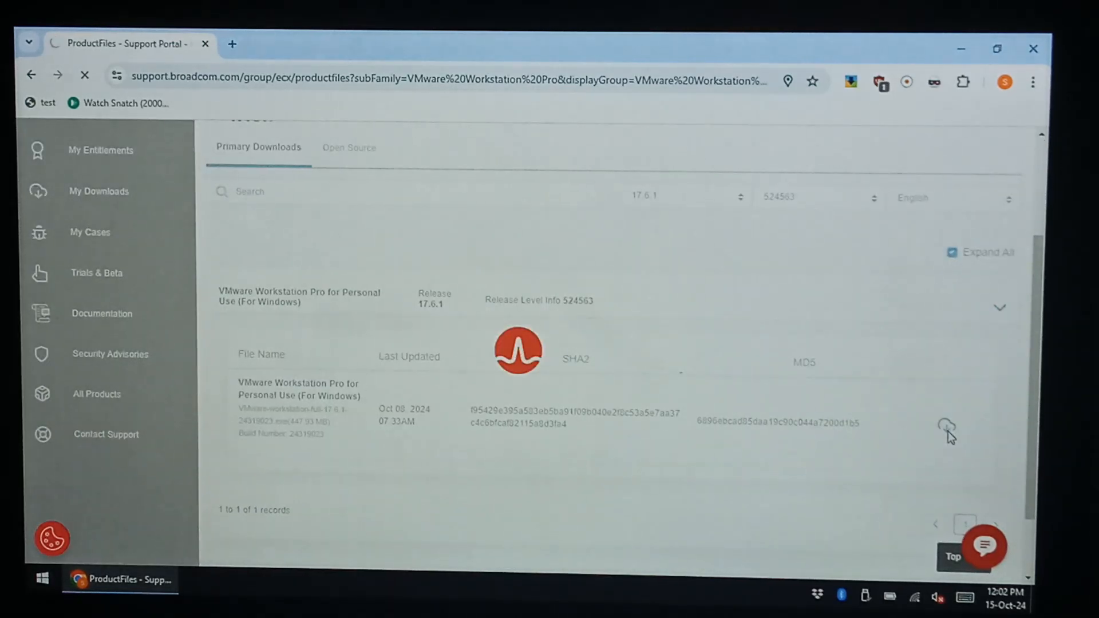
{"action": "left_click", "coordinate": [947, 425]}
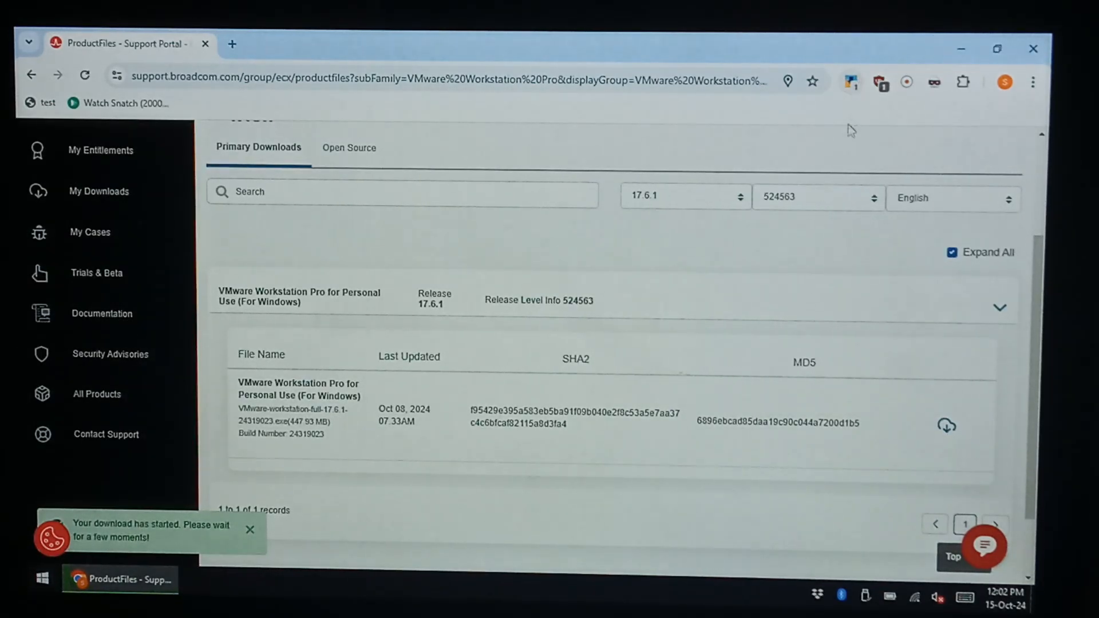
{"action": "left_click", "coordinate": [250, 529]}
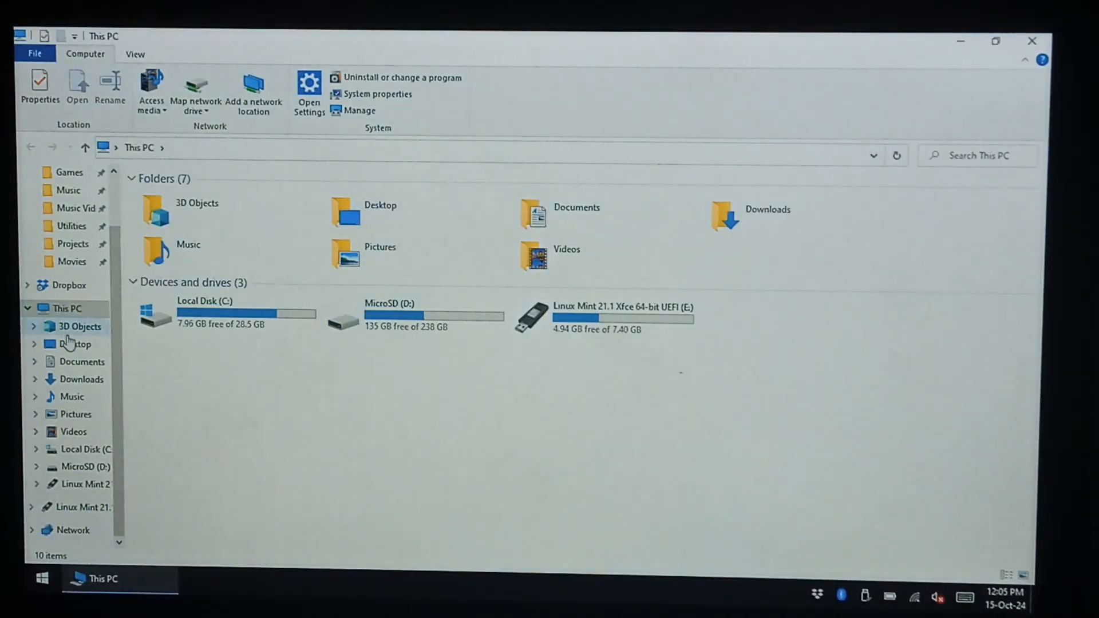
Run the VMware-workstation-full installer from Downloads and allow the UAC prompt
{"action": "left_click", "coordinate": [80, 379]}
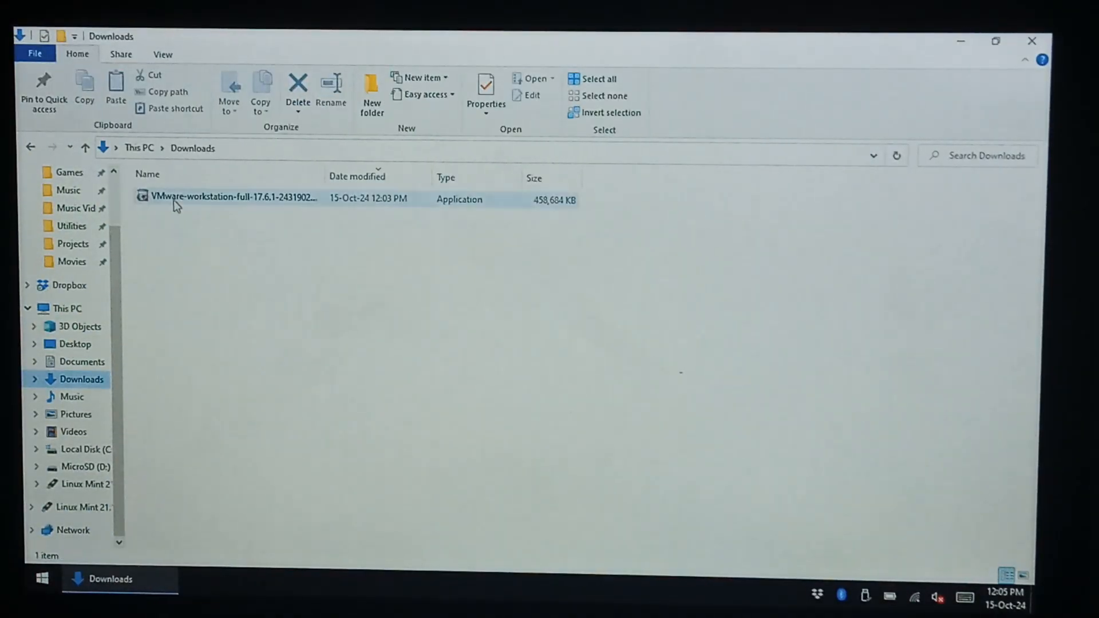
{"action": "left_click", "coordinate": [231, 198]}
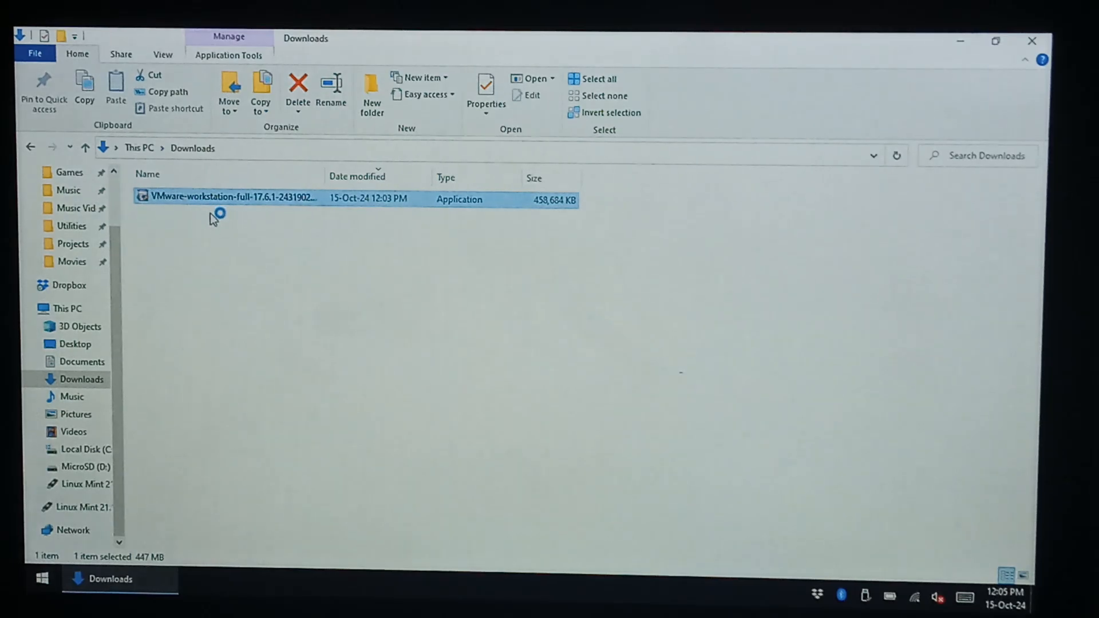
{"action": "double_click", "coordinate": [225, 198]}
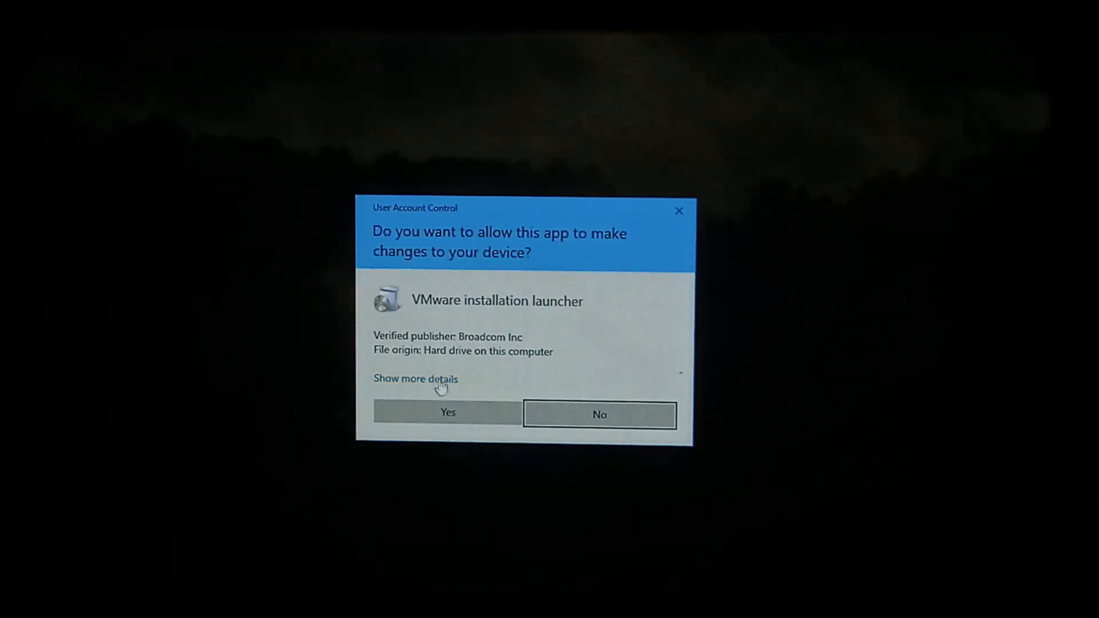
{"action": "left_click", "coordinate": [448, 412]}
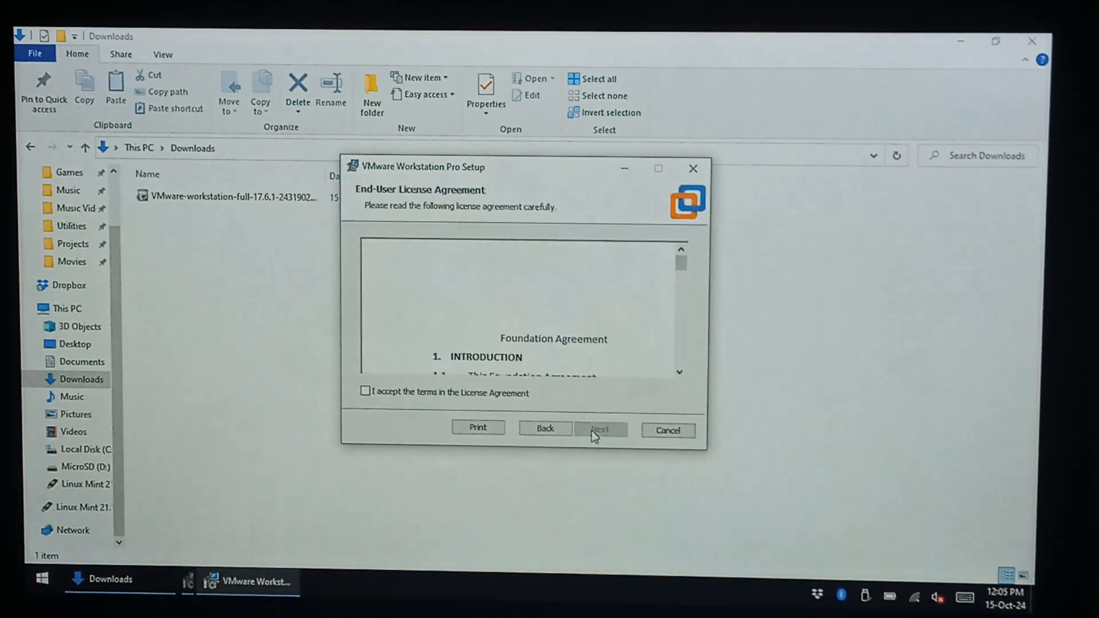
Accept the license terms and keep the default install location
{"action": "left_click", "coordinate": [364, 393]}
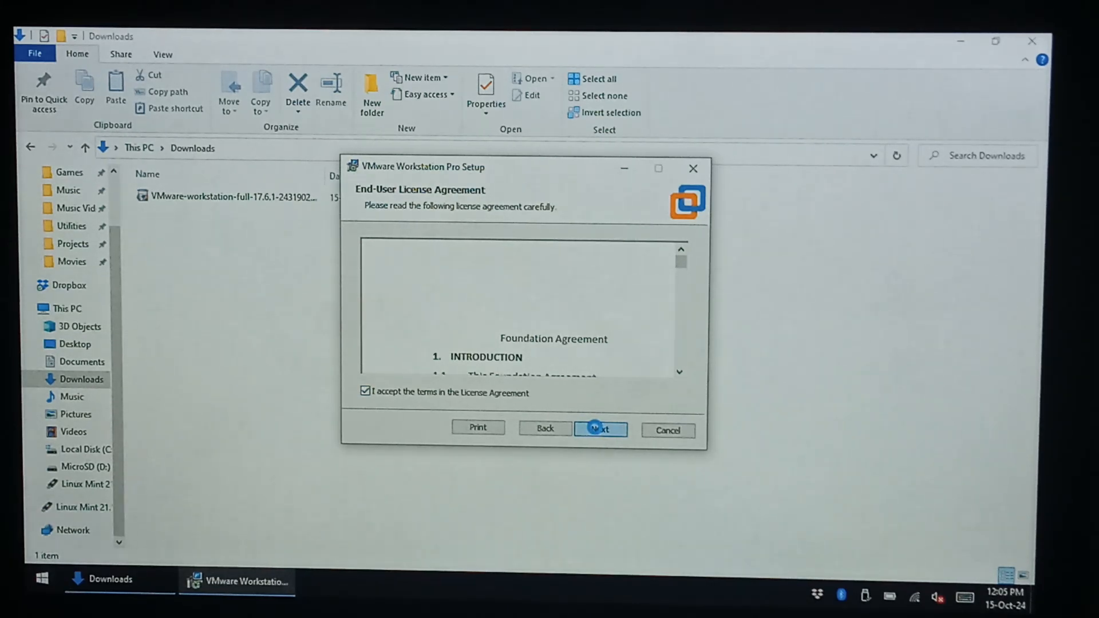
{"action": "left_click", "coordinate": [600, 428]}
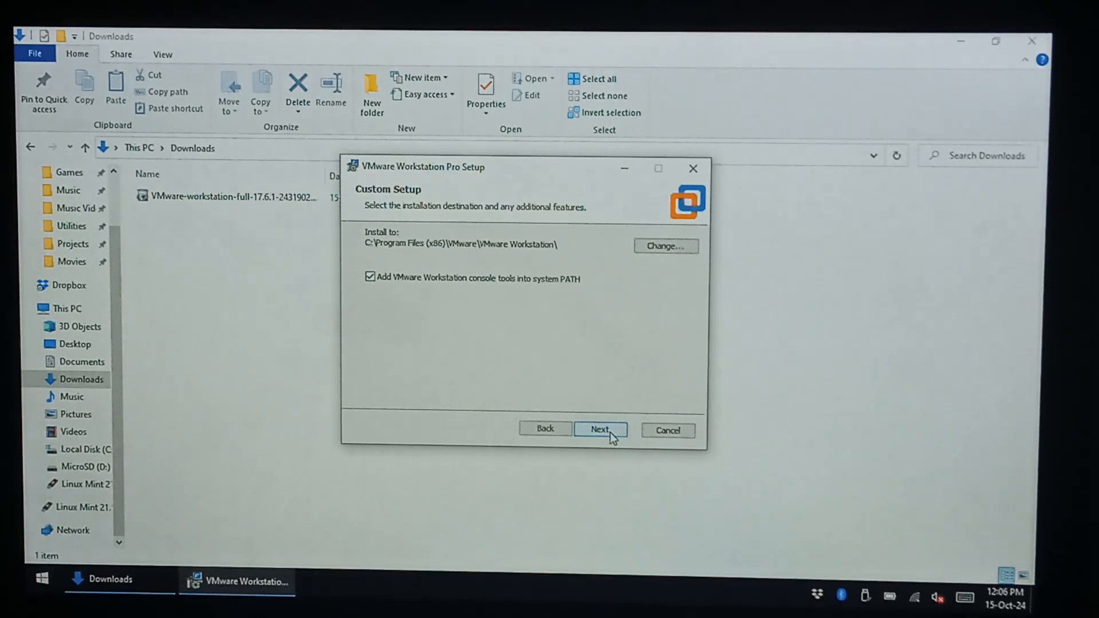
{"action": "left_click", "coordinate": [599, 428]}
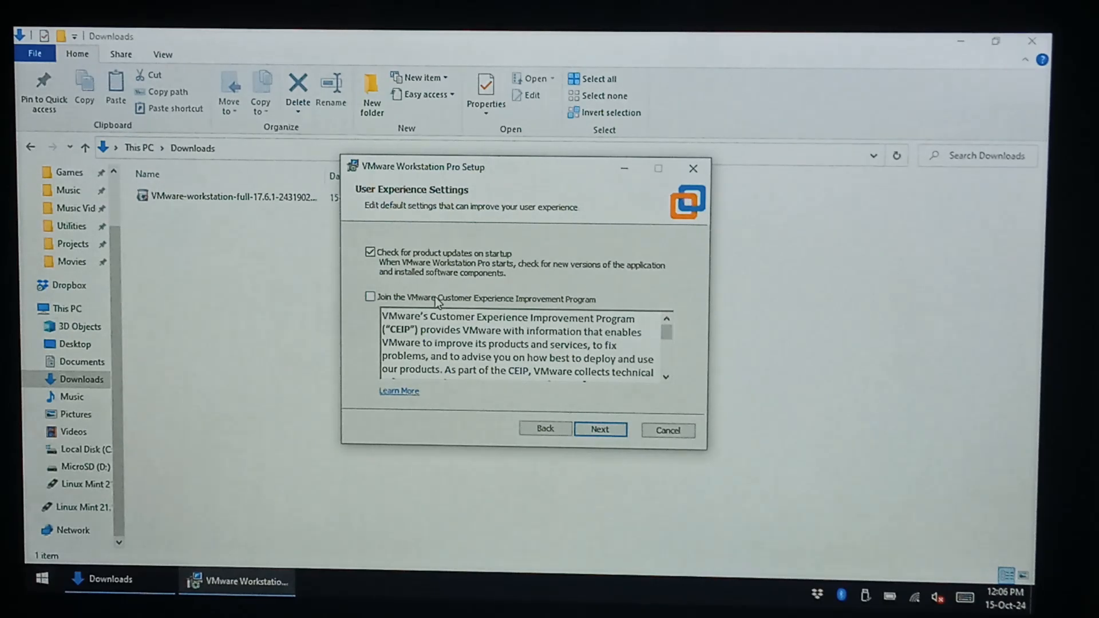
Disable startup update checks, keep desktop and Start menu shortcuts, and finish setup
{"action": "left_click", "coordinate": [369, 252]}
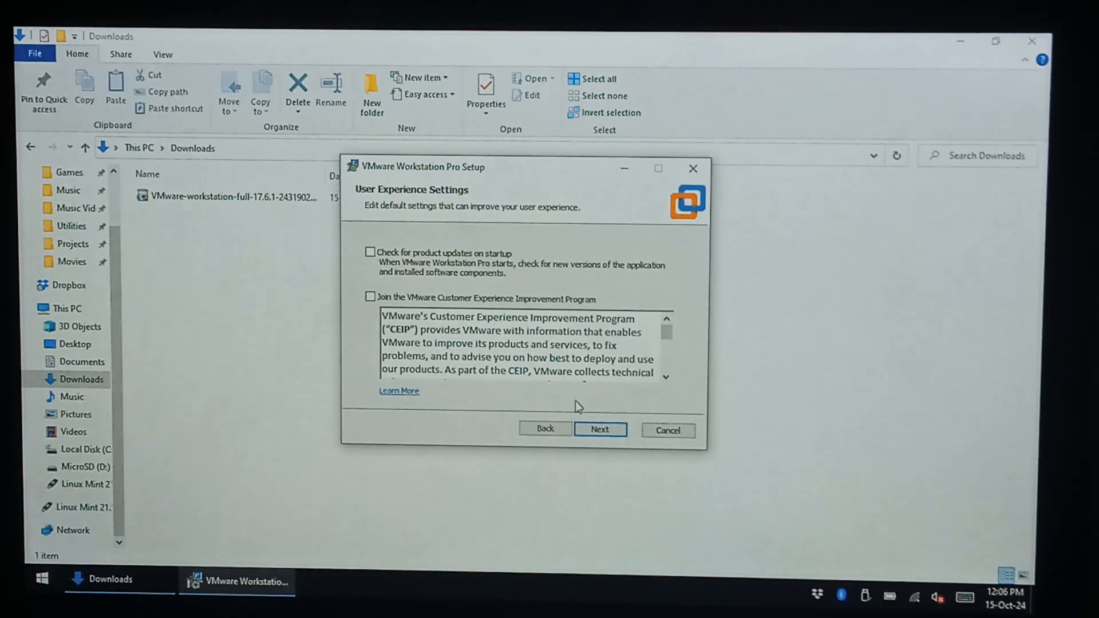
{"action": "left_click", "coordinate": [599, 428]}
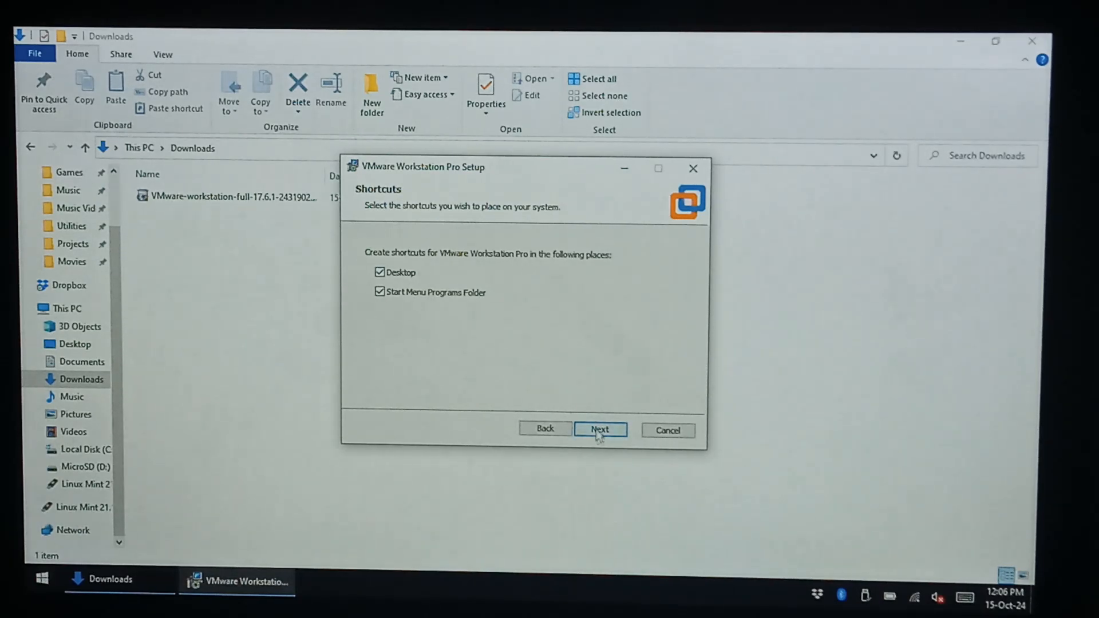
{"action": "left_click", "coordinate": [599, 429]}
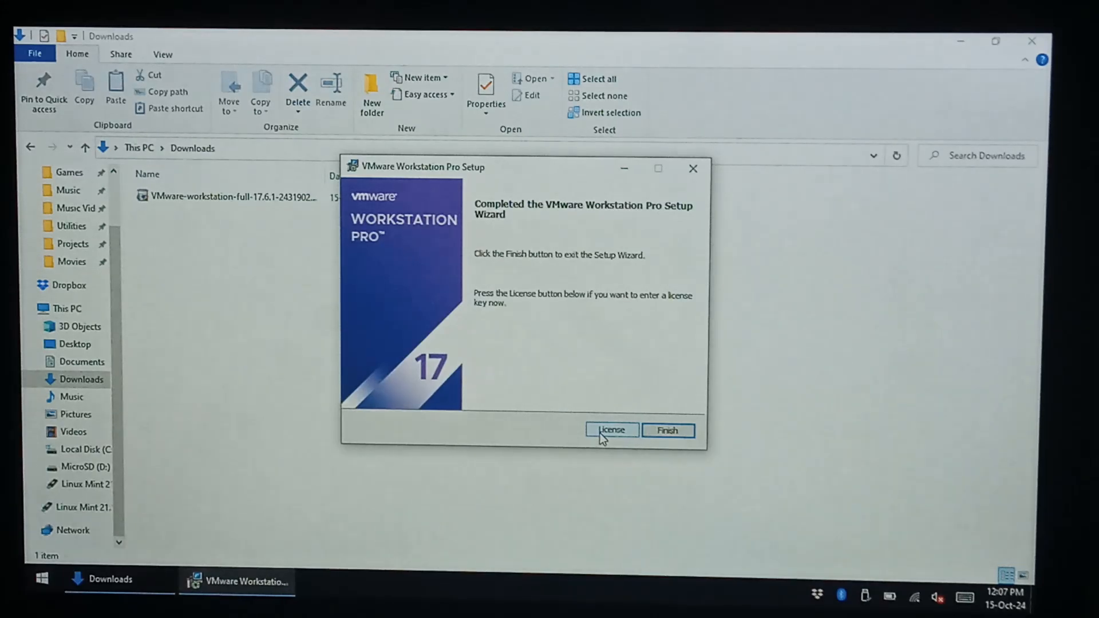
{"action": "left_click", "coordinate": [666, 429]}
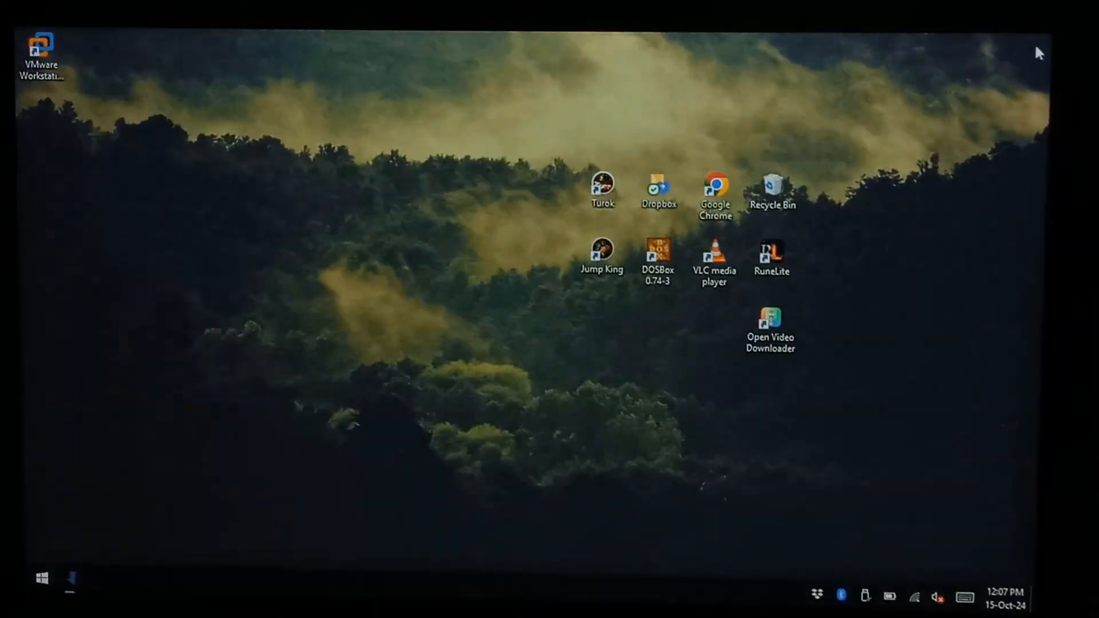
Launch Workstation Pro from the desktop shortcut and license it for free personal use
{"action": "left_click_drag", "start_coordinate": [41, 52], "coordinate": [672, 320]}
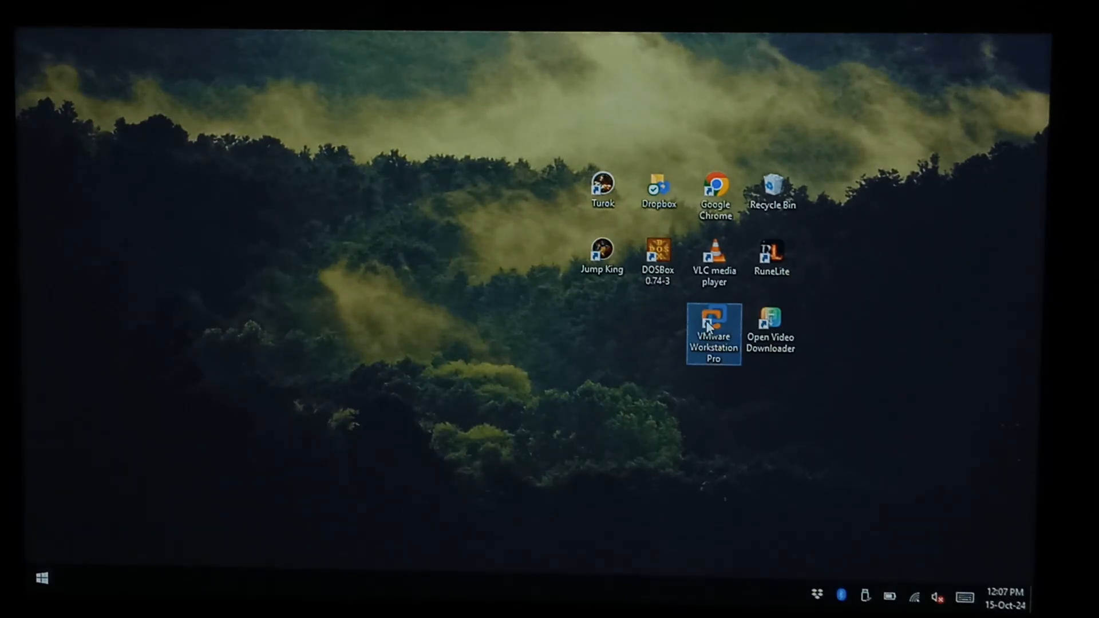
{"action": "double_click", "coordinate": [713, 329]}
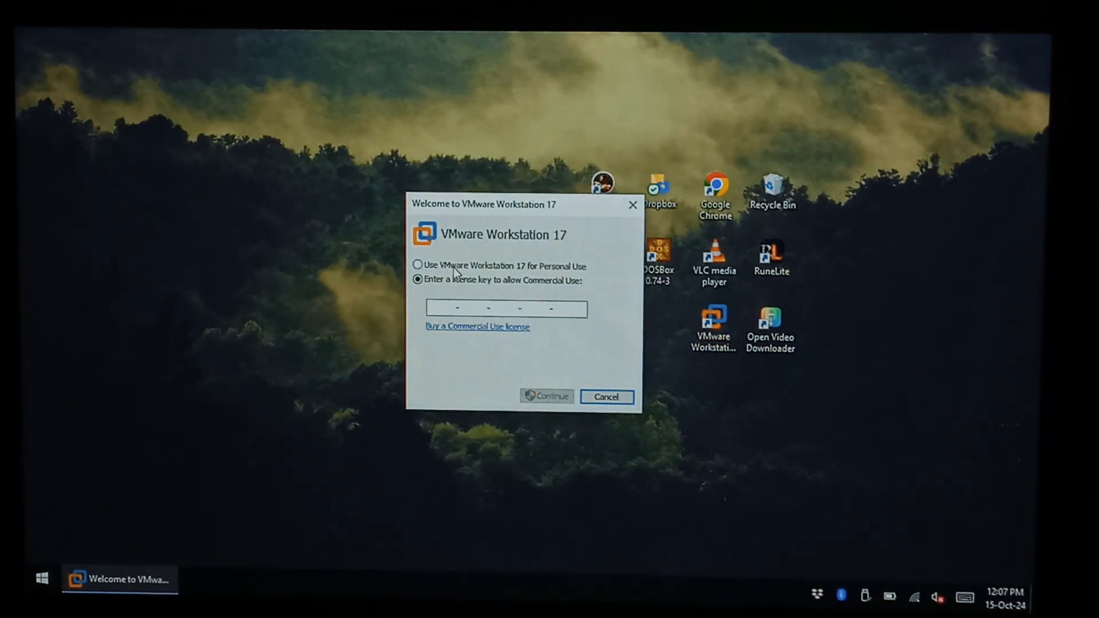
{"action": "left_click", "coordinate": [418, 265]}
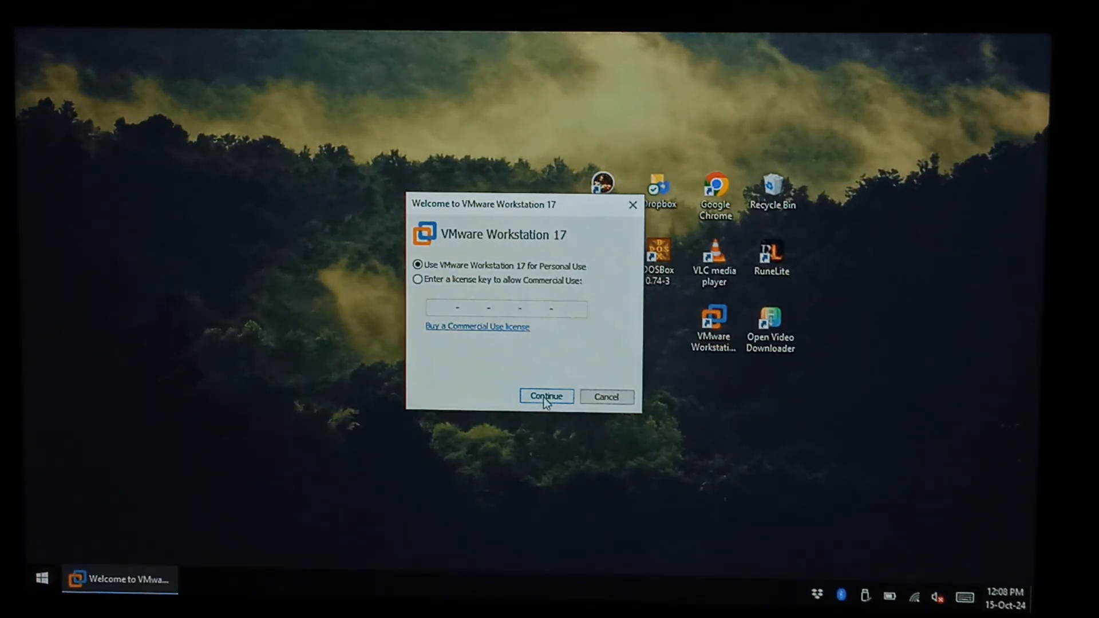
{"action": "left_click", "coordinate": [546, 396]}
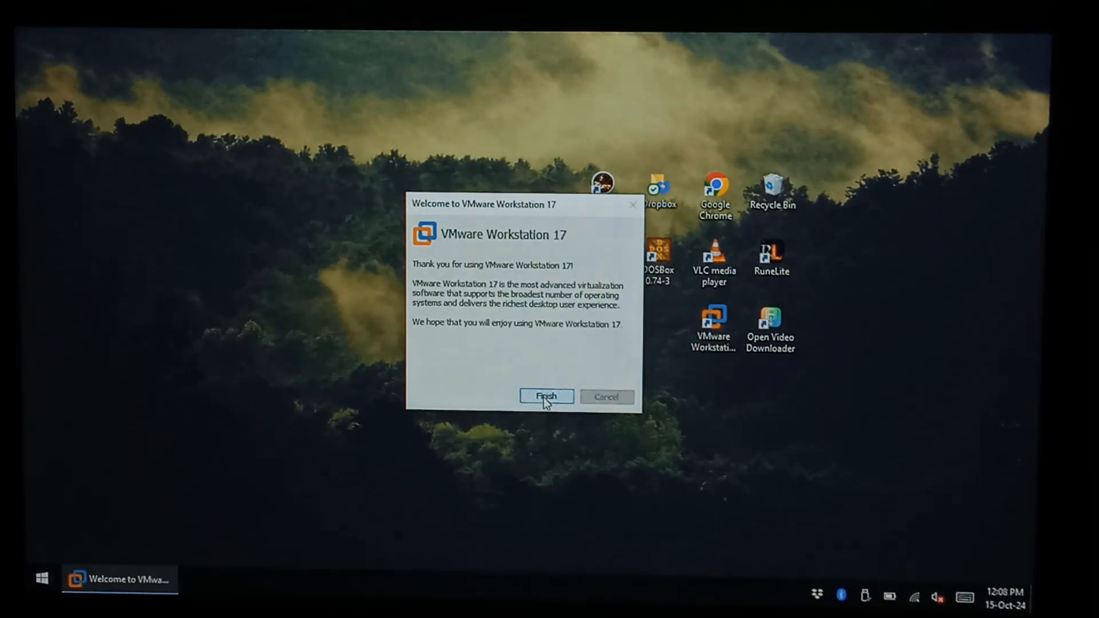
{"action": "left_click", "coordinate": [546, 397]}
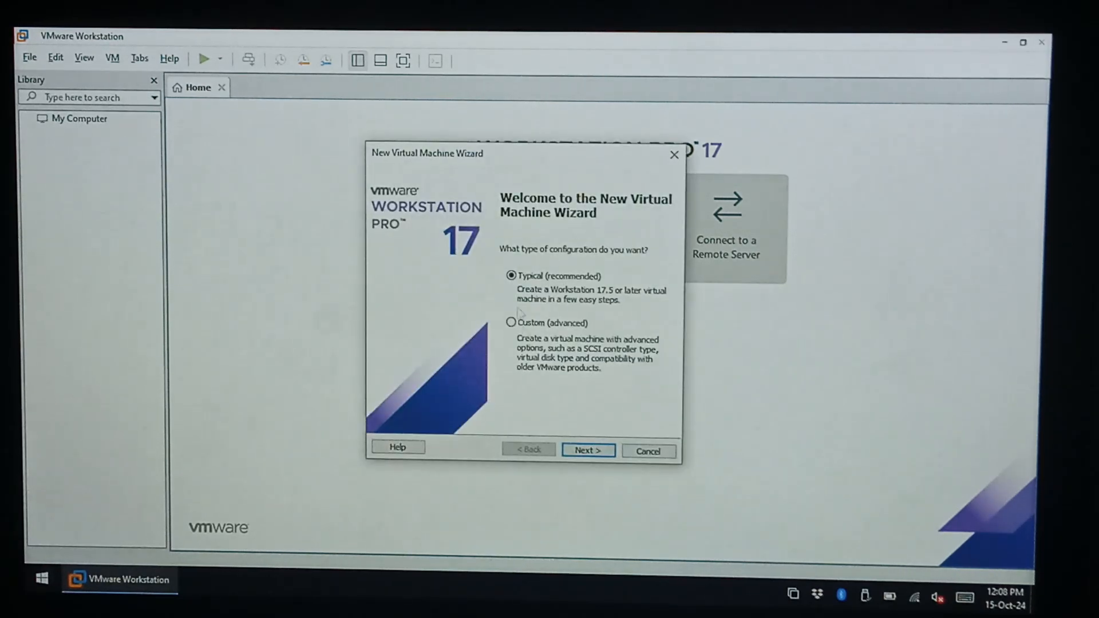
{"action": "mouse_move", "coordinate": [564, 412]}
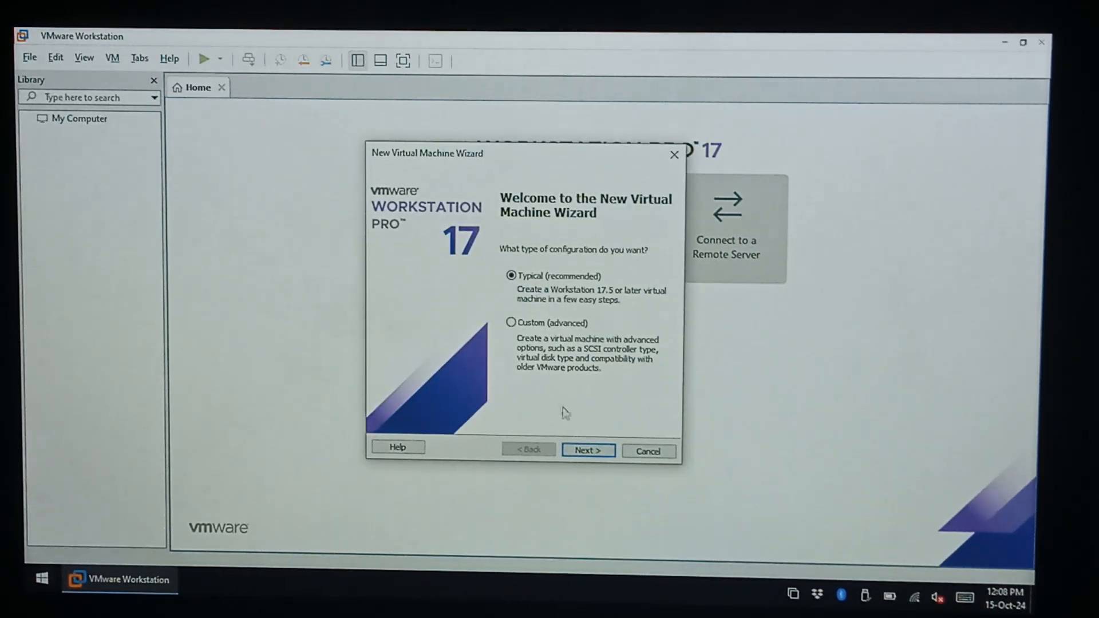
Use Typical configuration with the Windows XP Professional ISO from New Downloads
{"action": "left_click", "coordinate": [587, 449]}
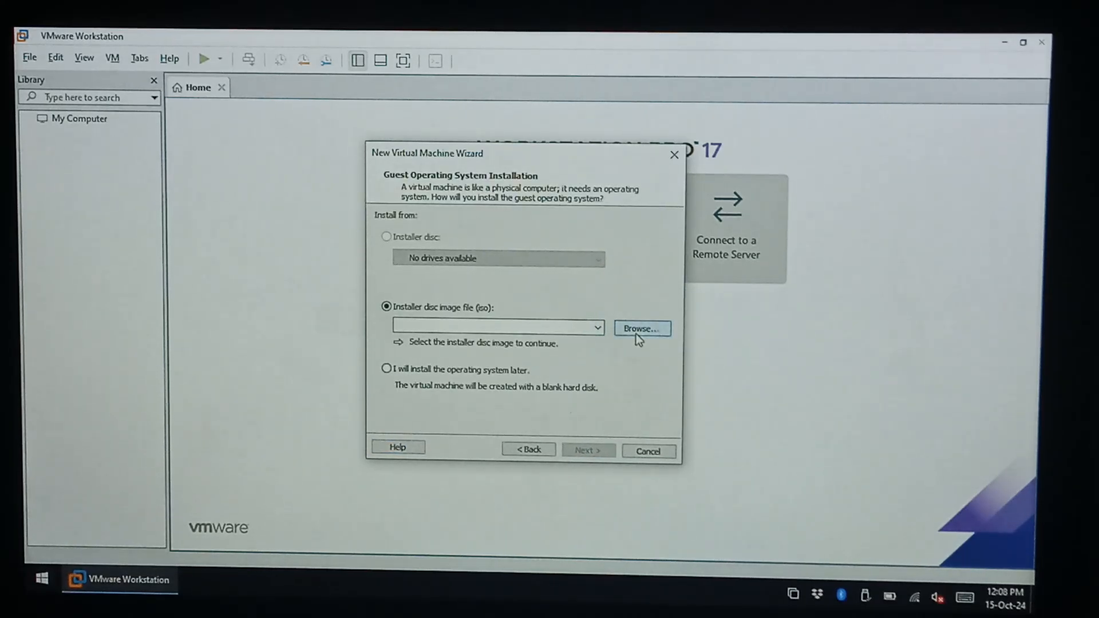
{"action": "left_click", "coordinate": [641, 328]}
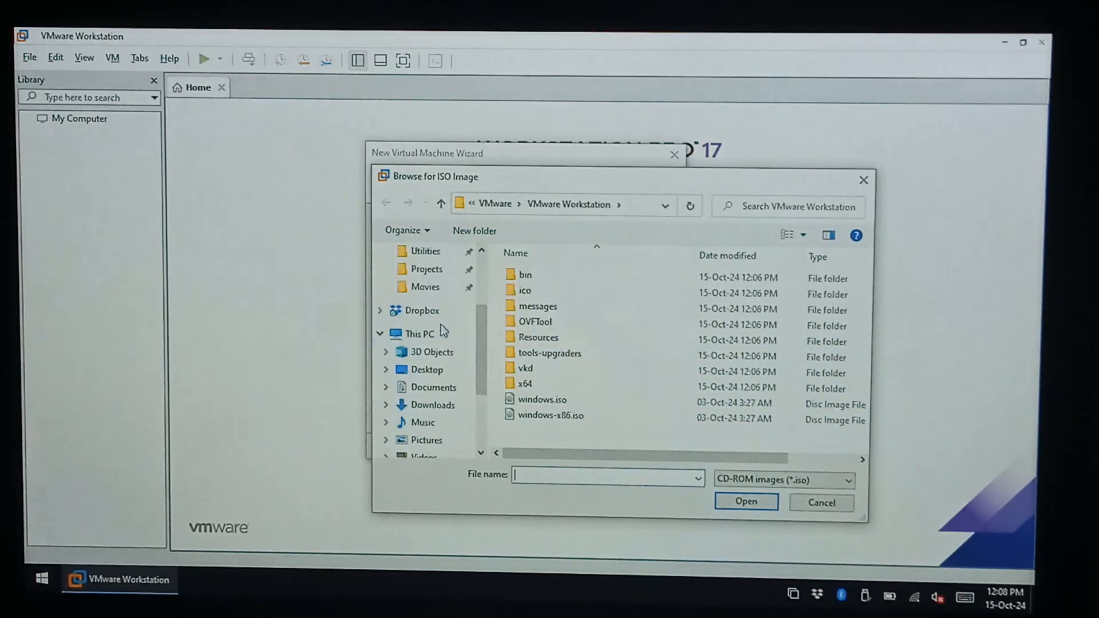
{"action": "left_click", "coordinate": [439, 299]}
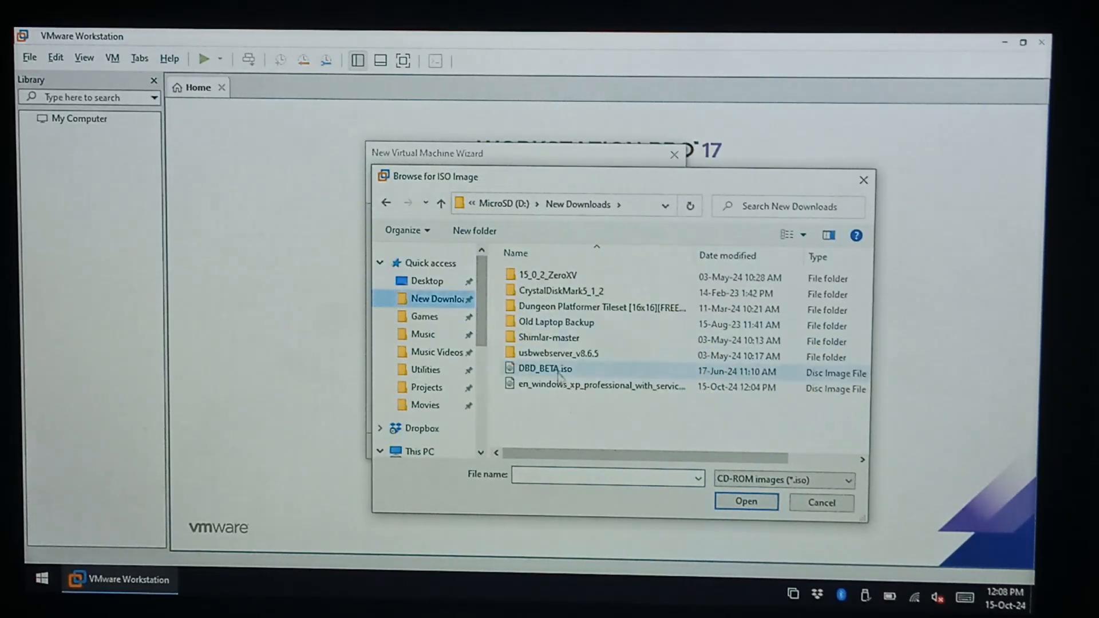
{"action": "left_click", "coordinate": [745, 503]}
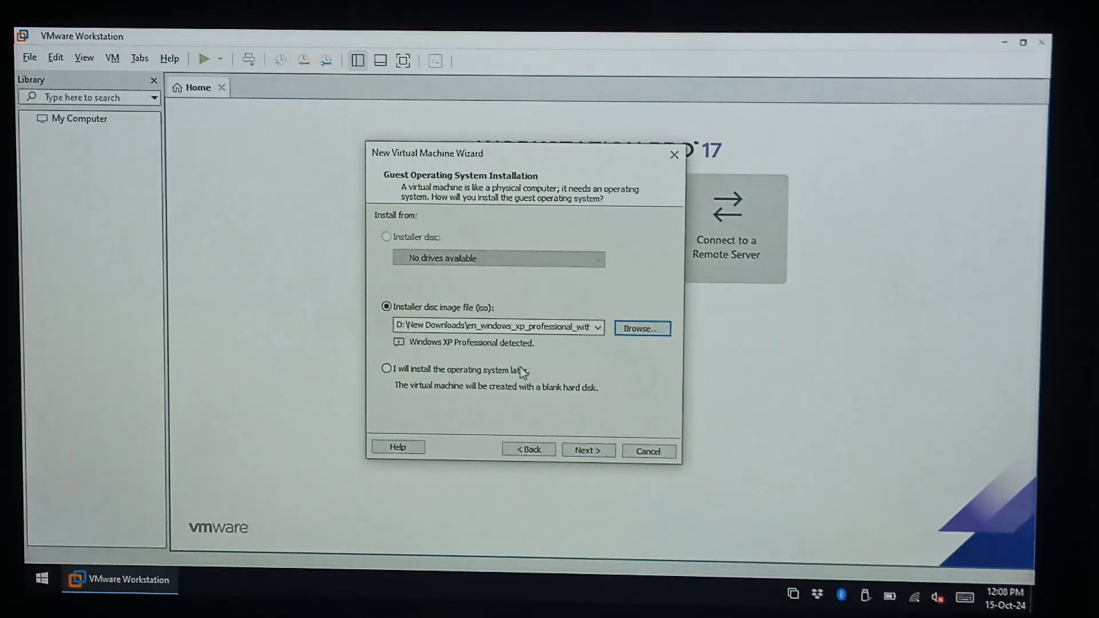
{"action": "mouse_move", "coordinate": [515, 353]}
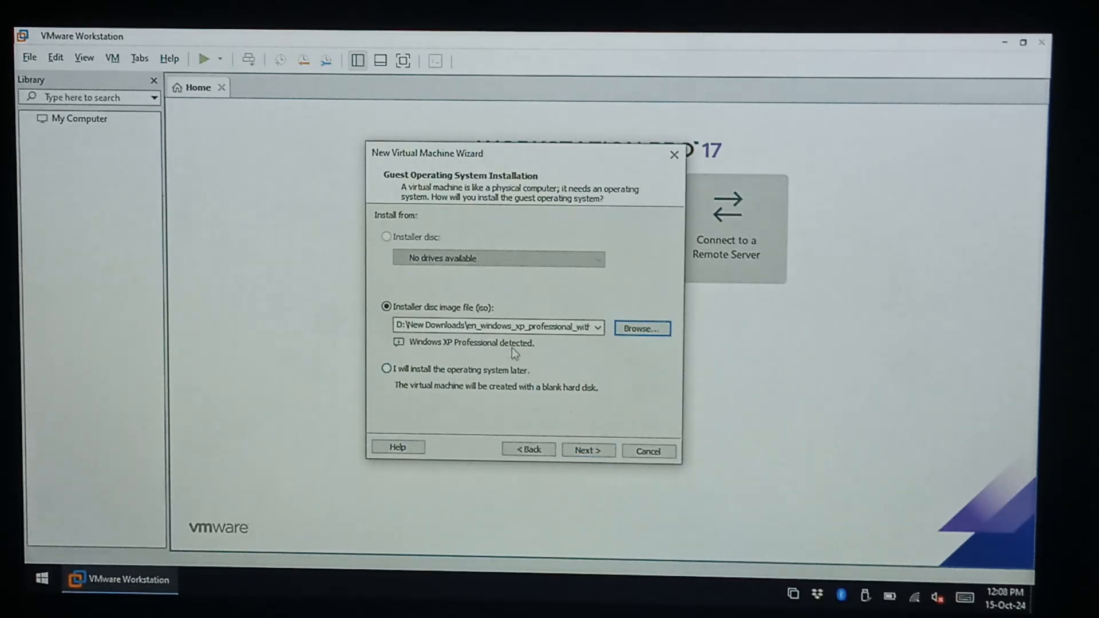
{"action": "left_click", "coordinate": [589, 449]}
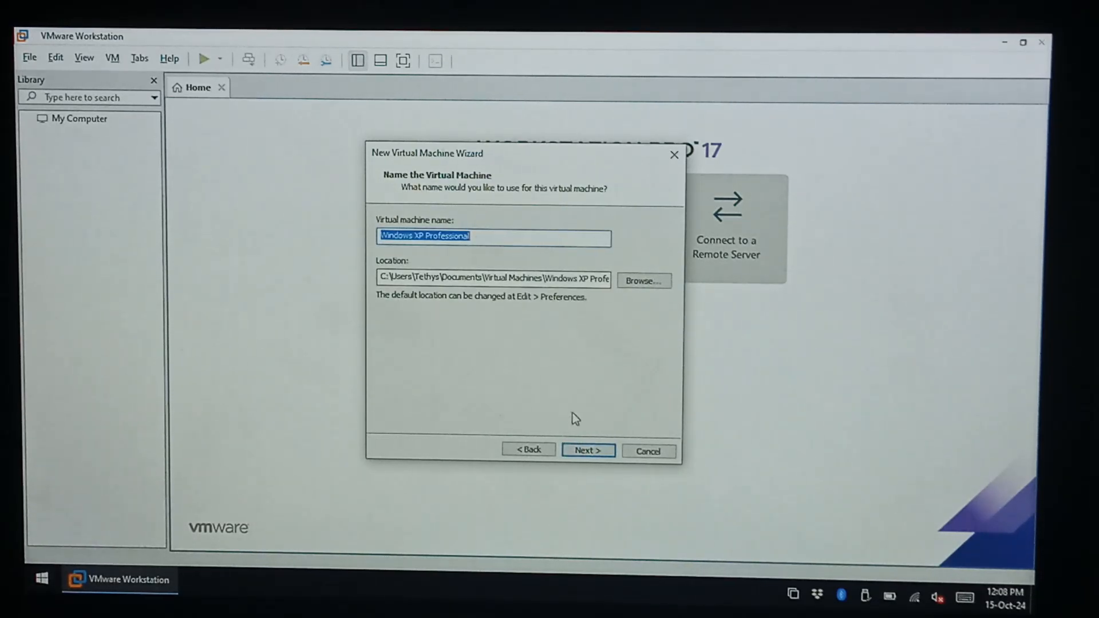
Keep the suggested name, location and 40 GB split disk, and finish the wizard
{"action": "left_click", "coordinate": [586, 450]}
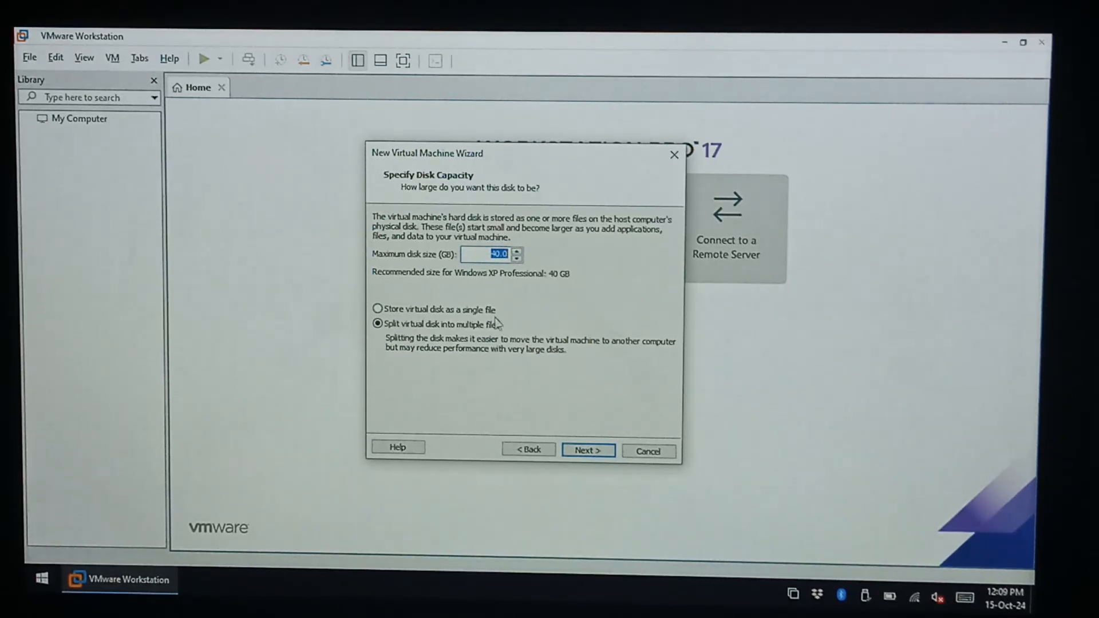
{"action": "mouse_move", "coordinate": [502, 283]}
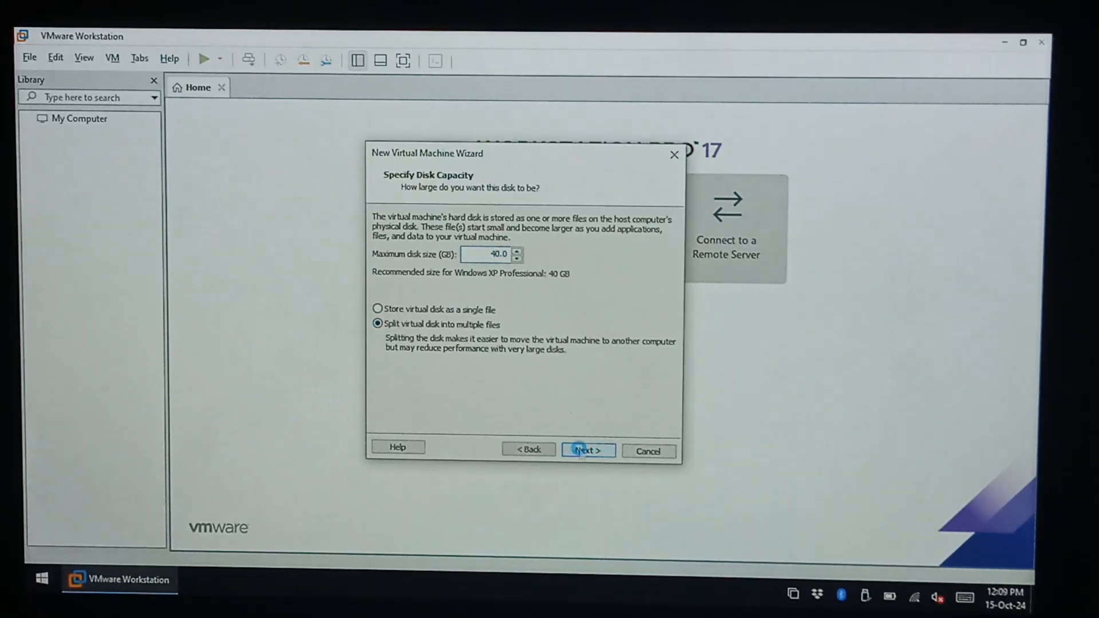
{"action": "left_click", "coordinate": [587, 450]}
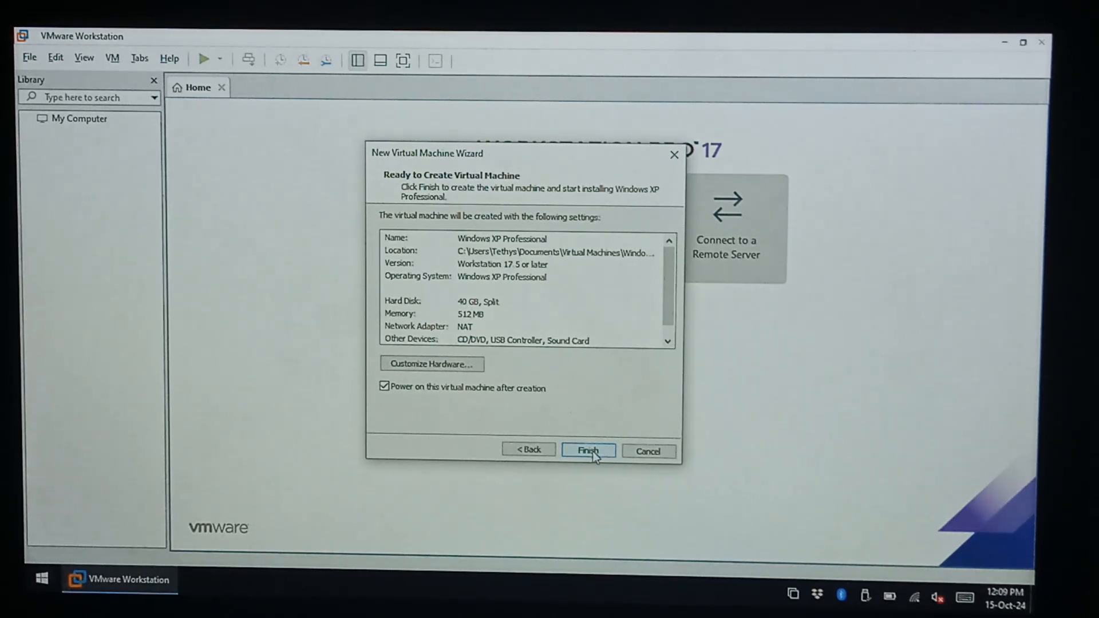
{"action": "left_click", "coordinate": [469, 314]}
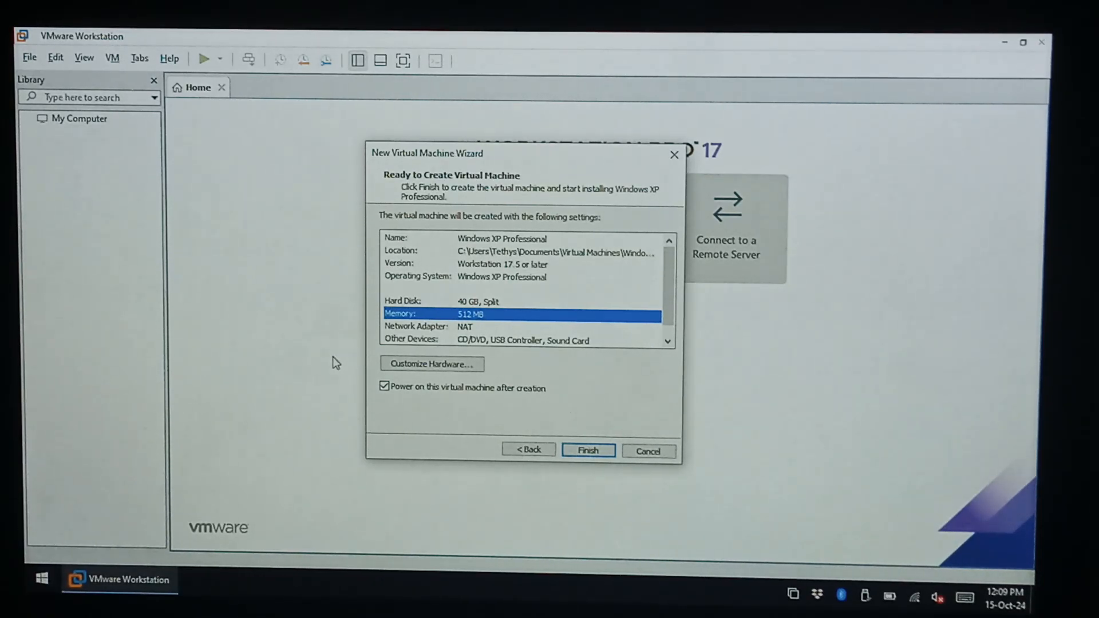
{"action": "mouse_move", "coordinate": [351, 281]}
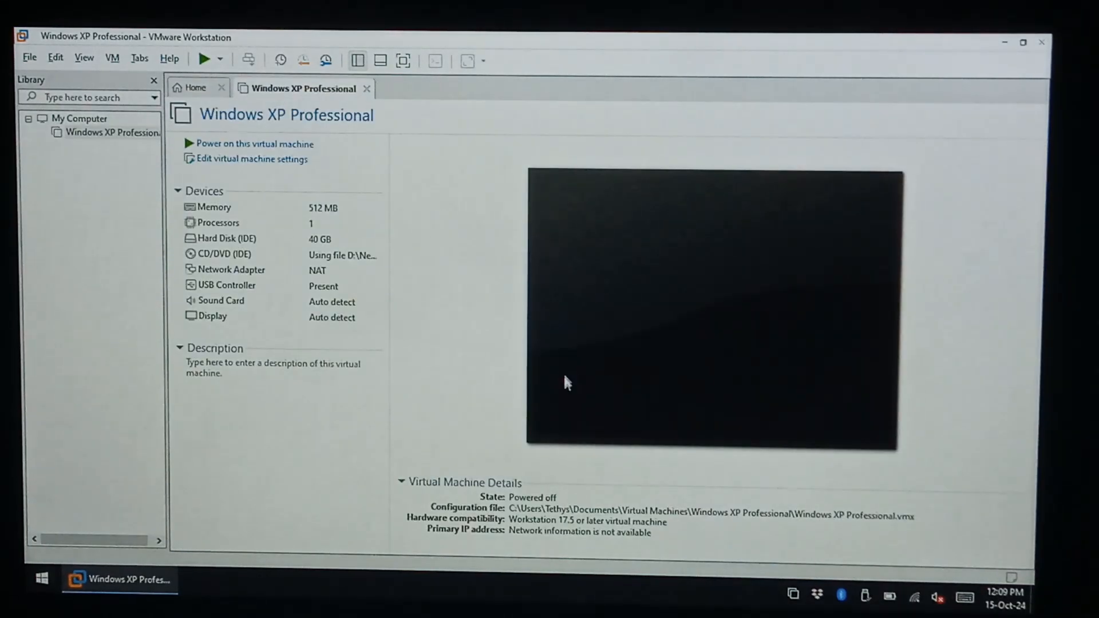
Power on the XP virtual machine and capture keyboard input inside its screen
{"action": "left_click", "coordinate": [254, 144]}
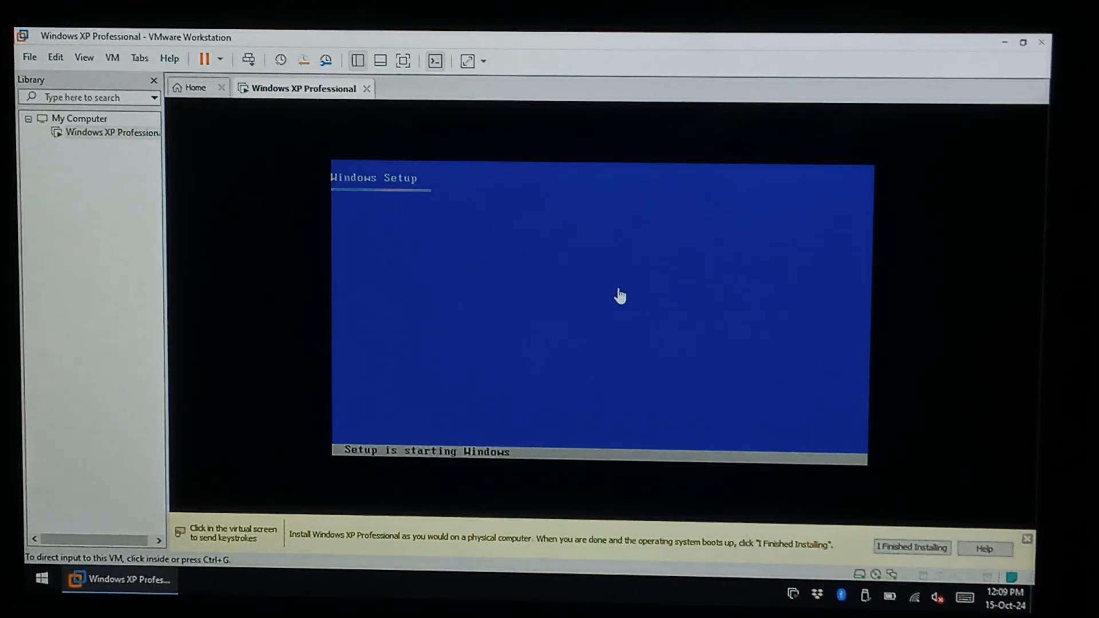
{"action": "left_click", "coordinate": [619, 294]}
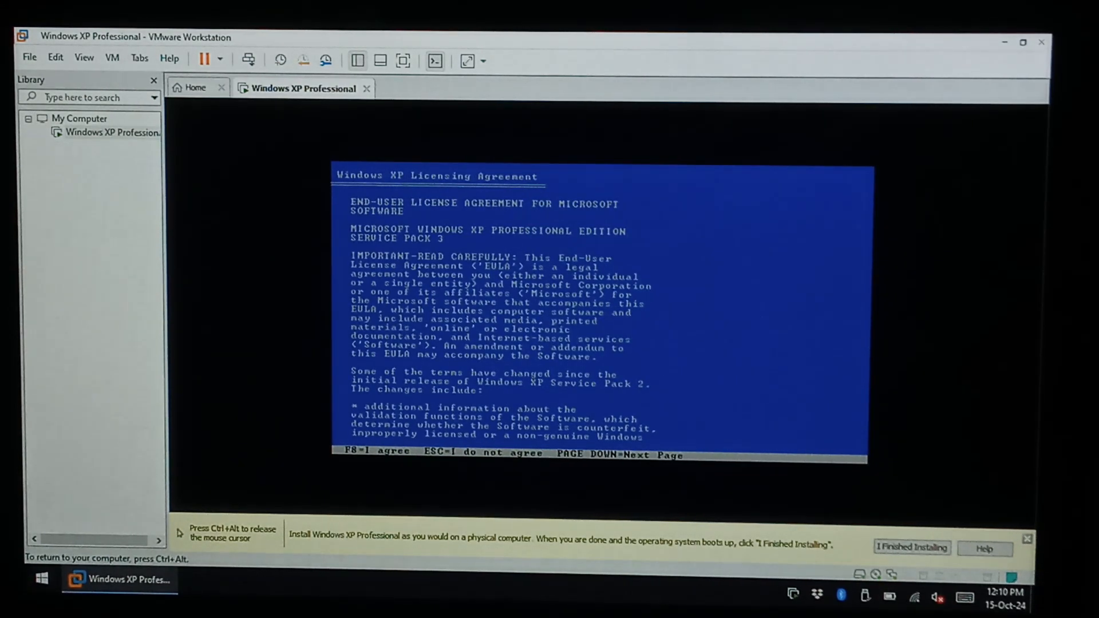
Accept the XP license with F8, create a maximum-size C: partition and choose full NTFS format
{"action": "key", "text": "f8"}
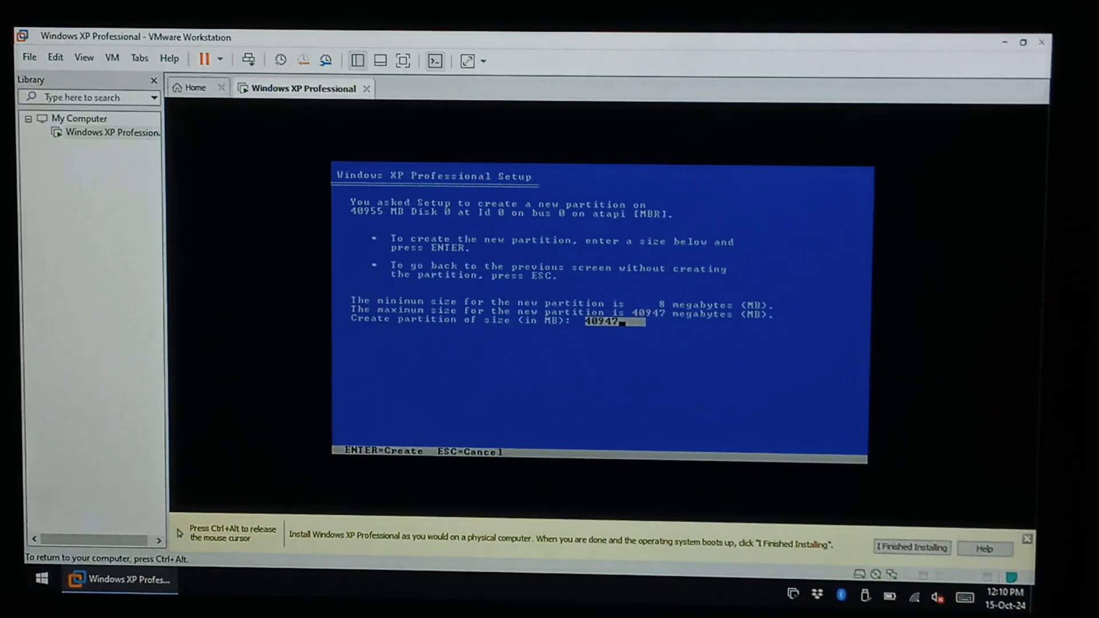
{"action": "key", "text": "enter"}
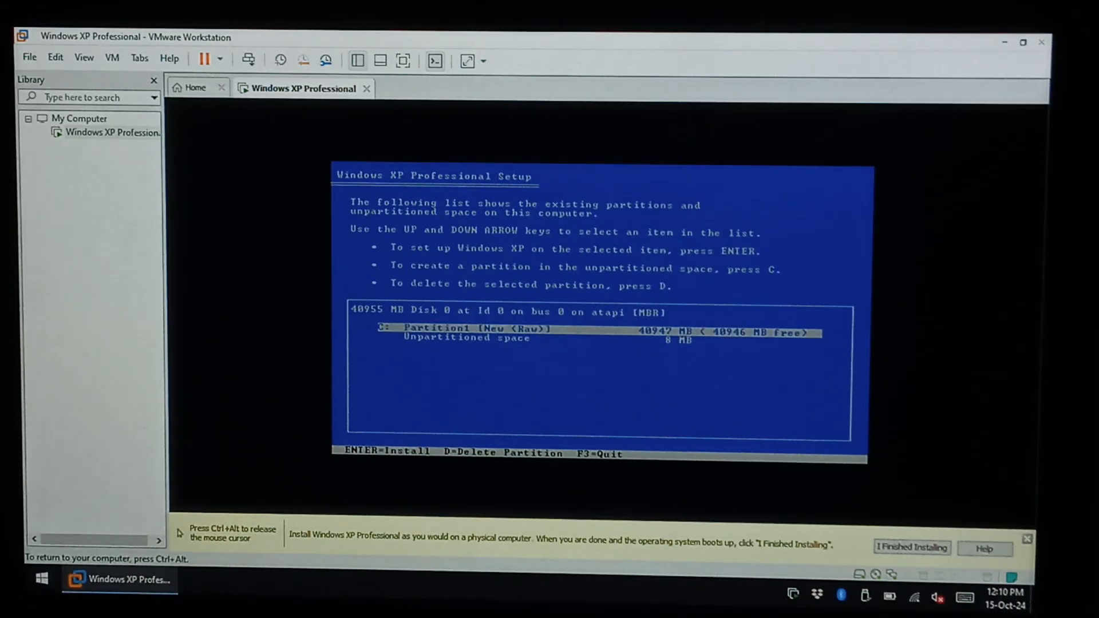
{"action": "key", "text": "enter"}
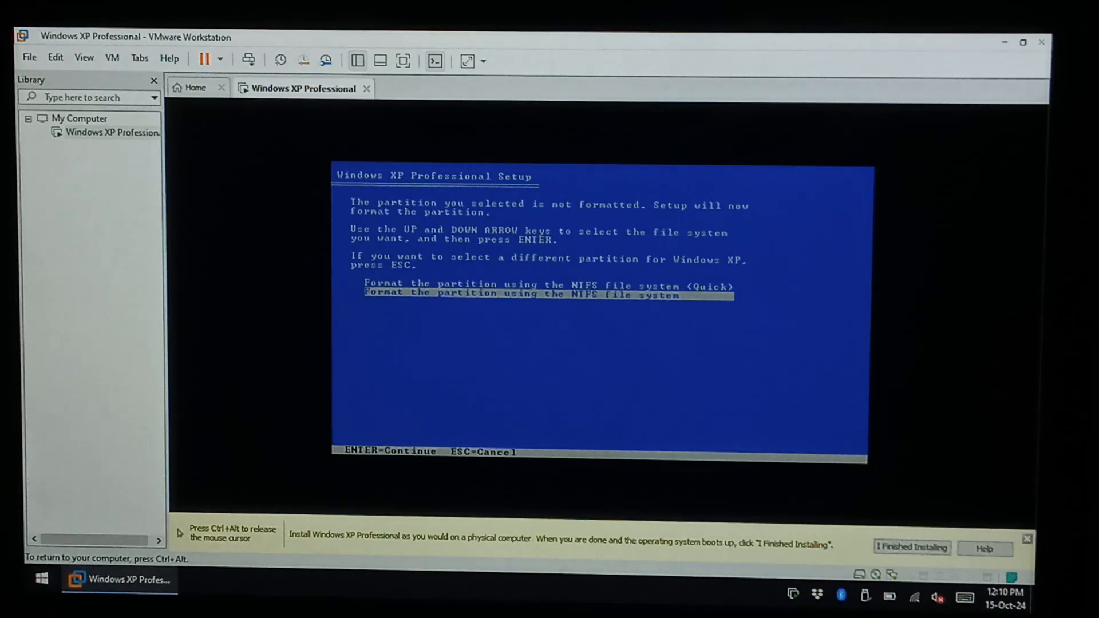
{"action": "key", "text": "up"}
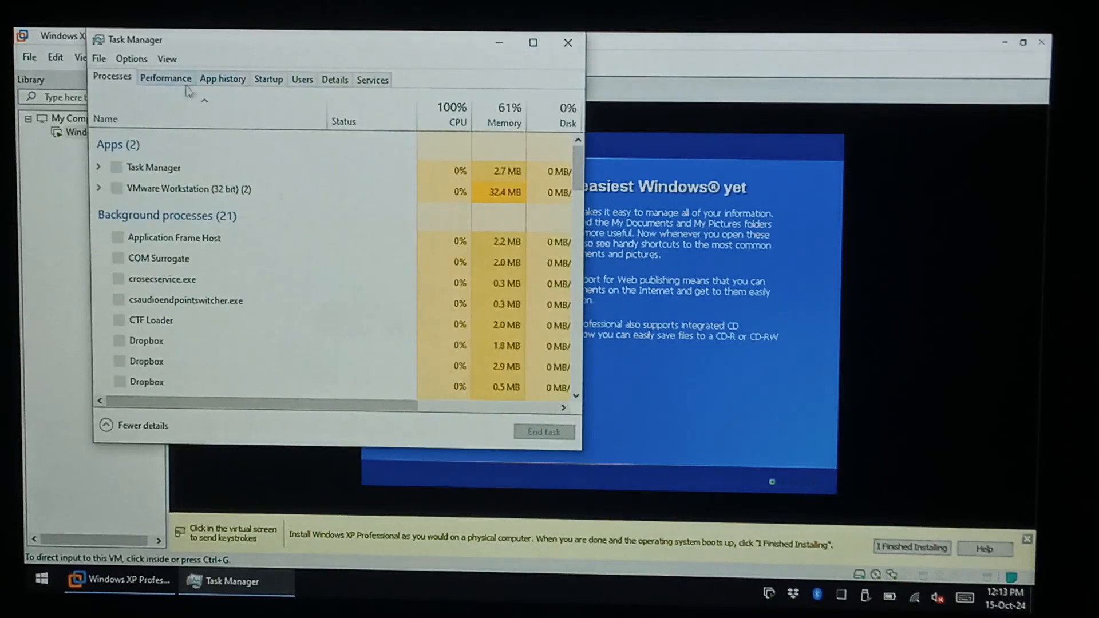
Check the host's CPU graphs on the Performance tab and close Task Manager
{"action": "left_click", "coordinate": [133, 94]}
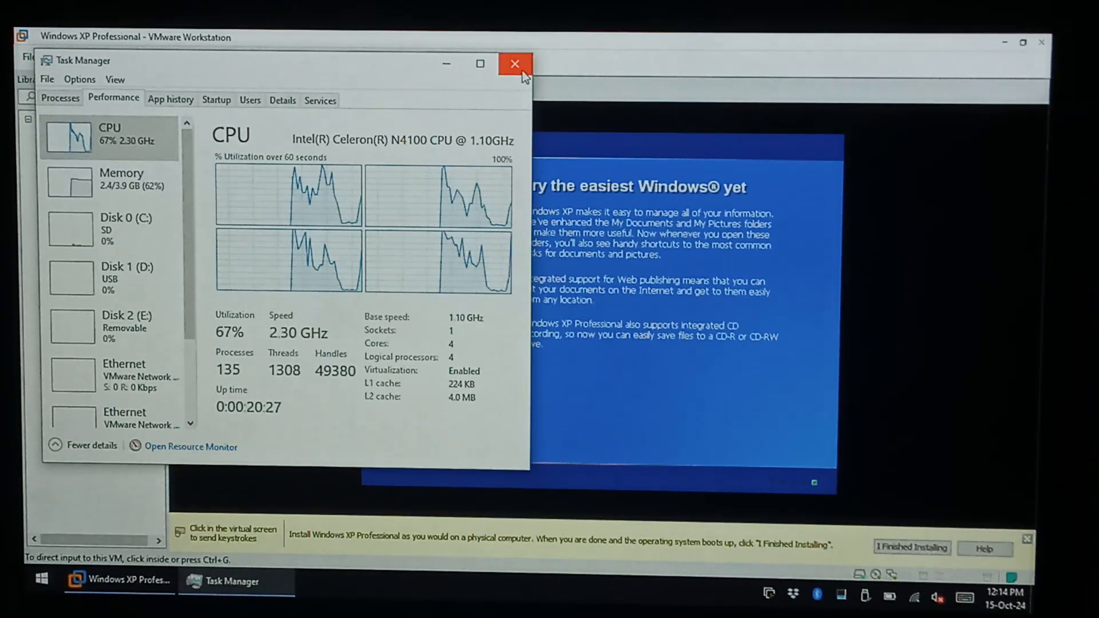
{"action": "left_click", "coordinate": [516, 64]}
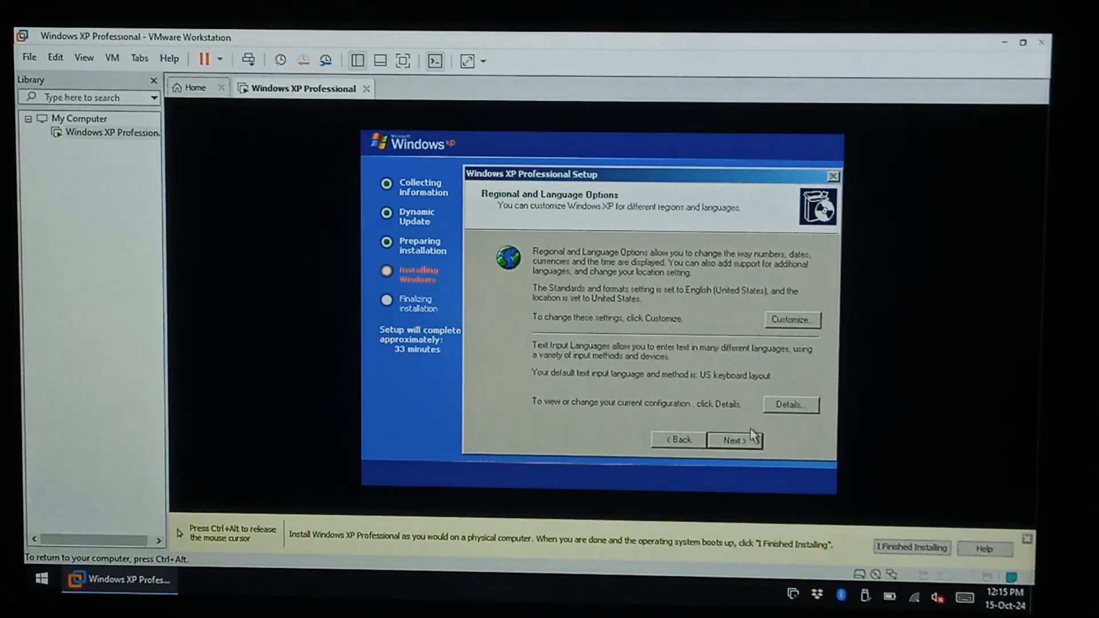
Advance XP Setup through regional options, name 'spite', product key and computer name pages
{"action": "left_click", "coordinate": [733, 439]}
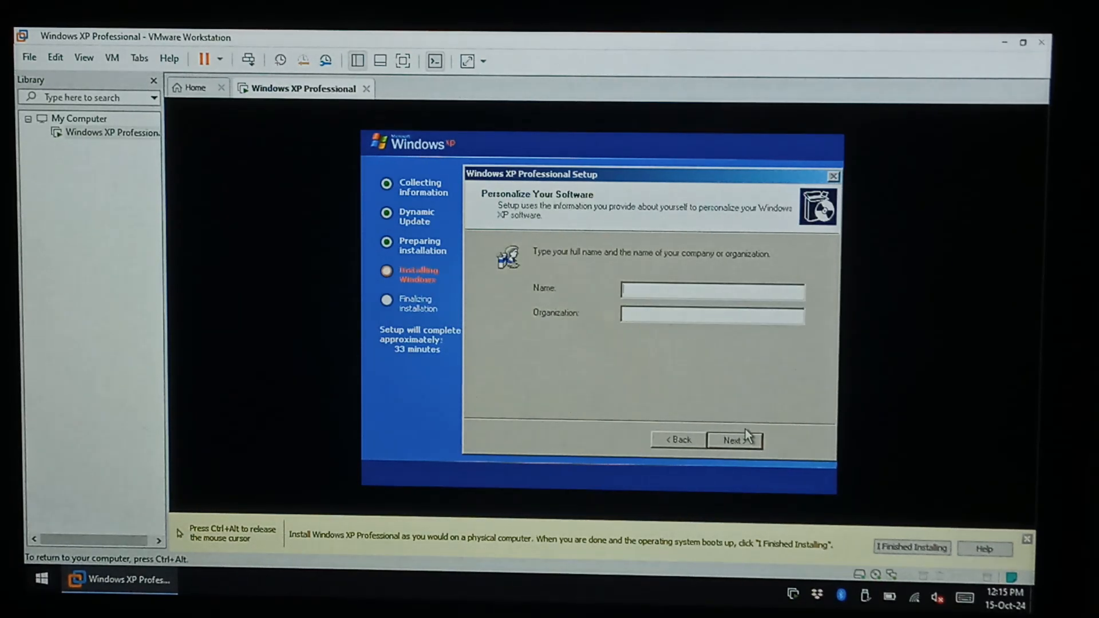
{"action": "type", "text": "spite"}
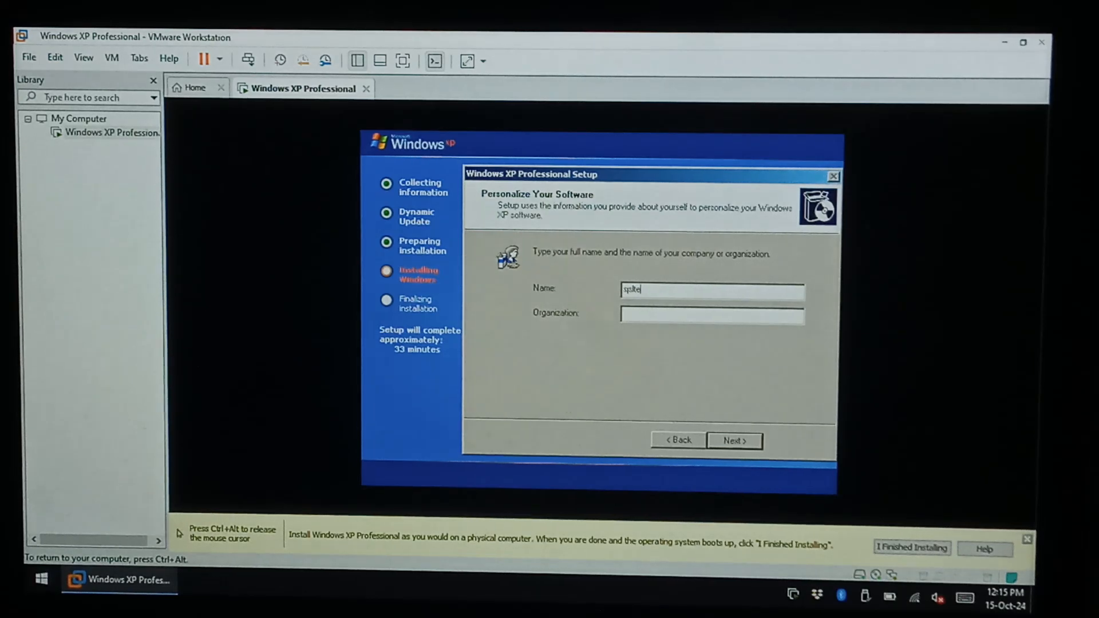
{"action": "left_click", "coordinate": [733, 440]}
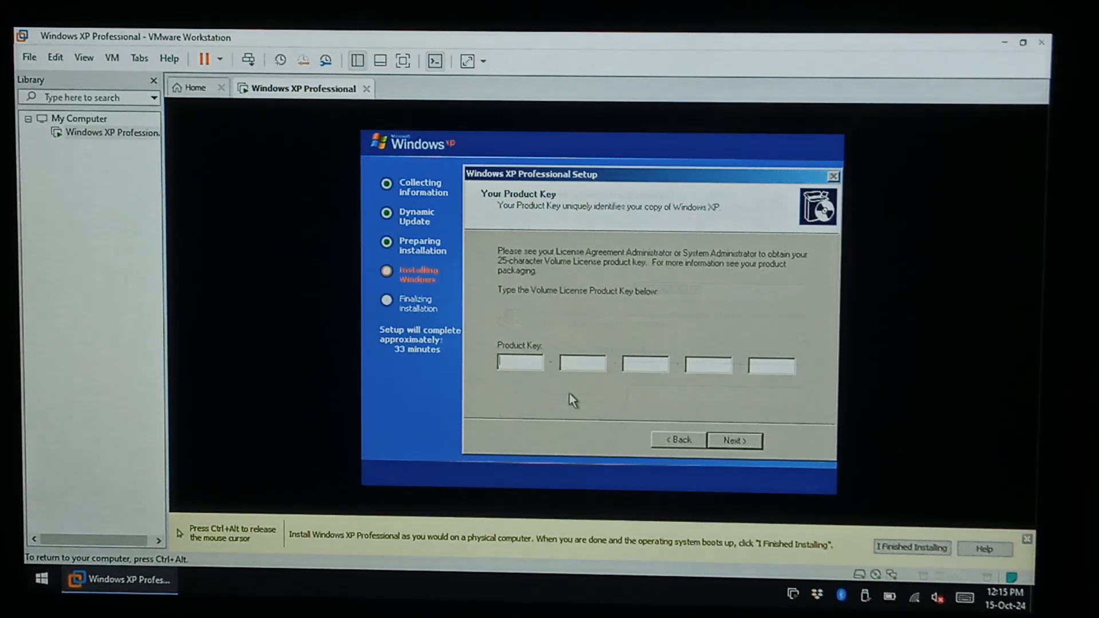
{"action": "left_click", "coordinate": [734, 439]}
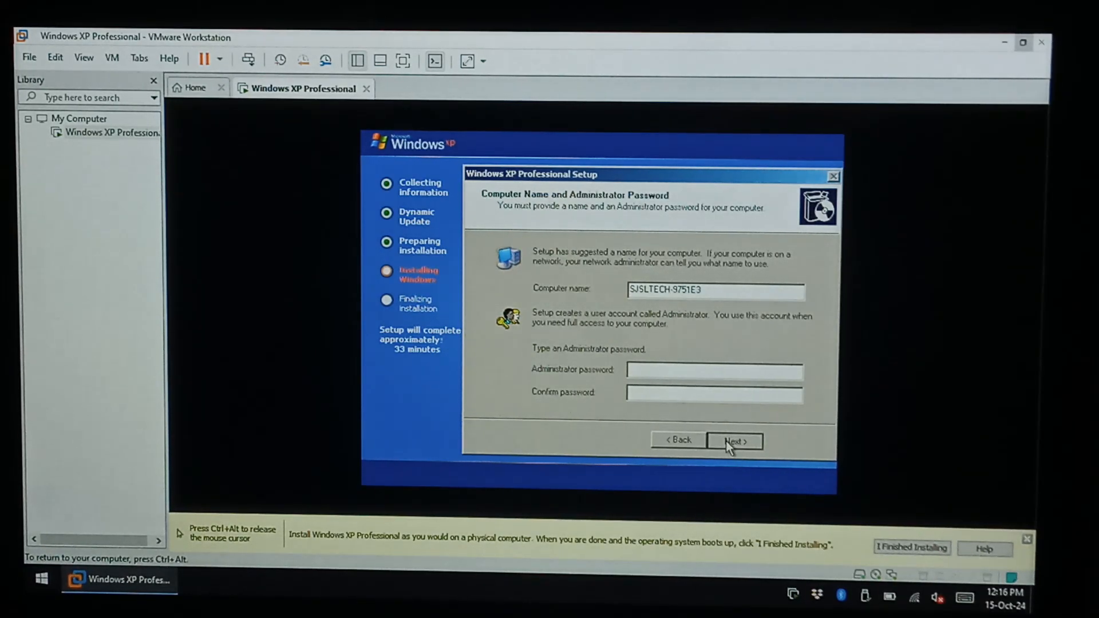
{"action": "left_click", "coordinate": [733, 440]}
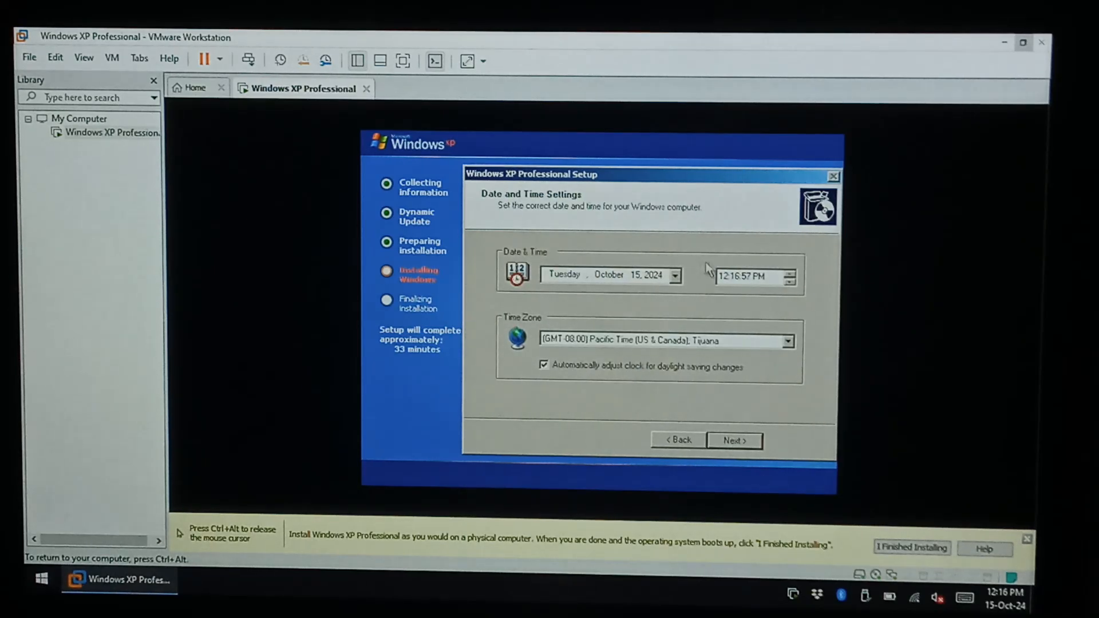
Choose the GMT+10 Canberra, Melbourne, Sydney time zone and accept typical networking settings
{"action": "left_click", "coordinate": [786, 341]}
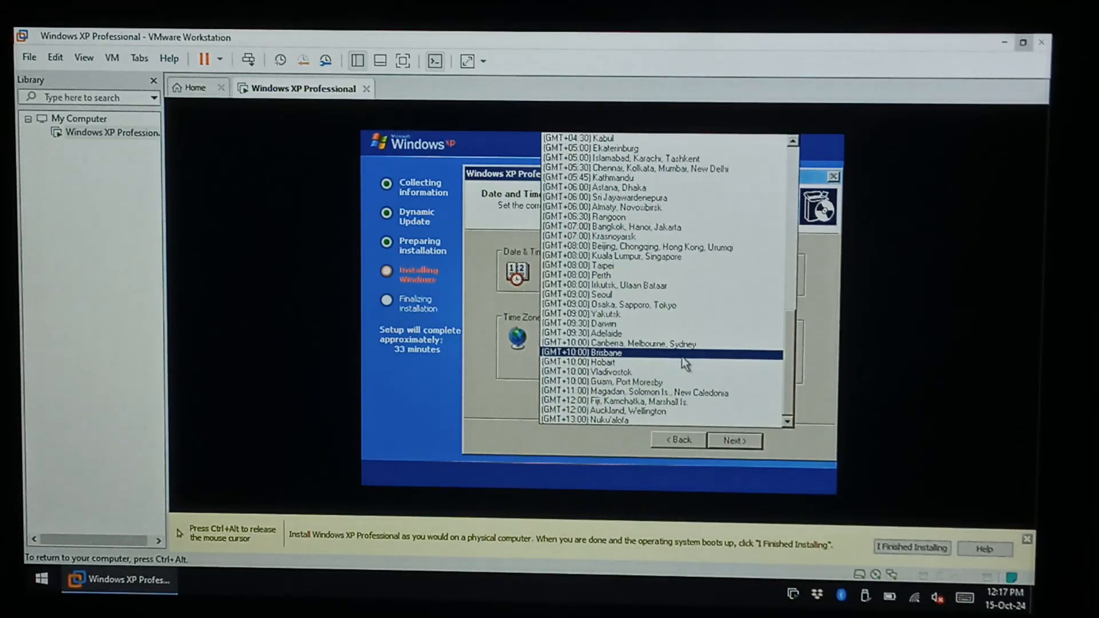
{"action": "left_click", "coordinate": [622, 343]}
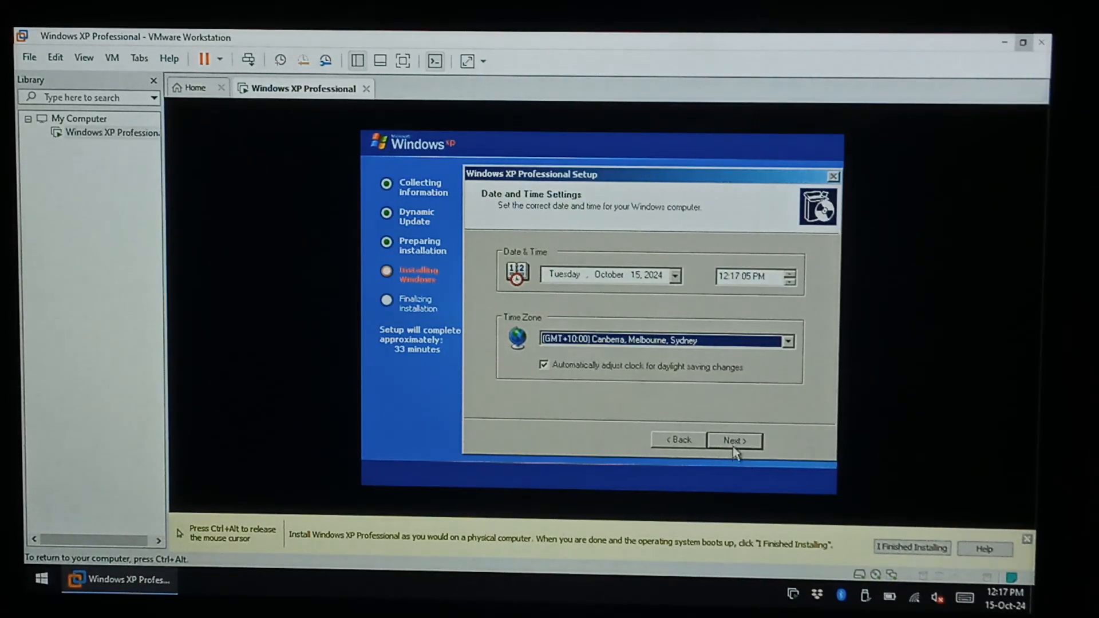
{"action": "left_click", "coordinate": [732, 439]}
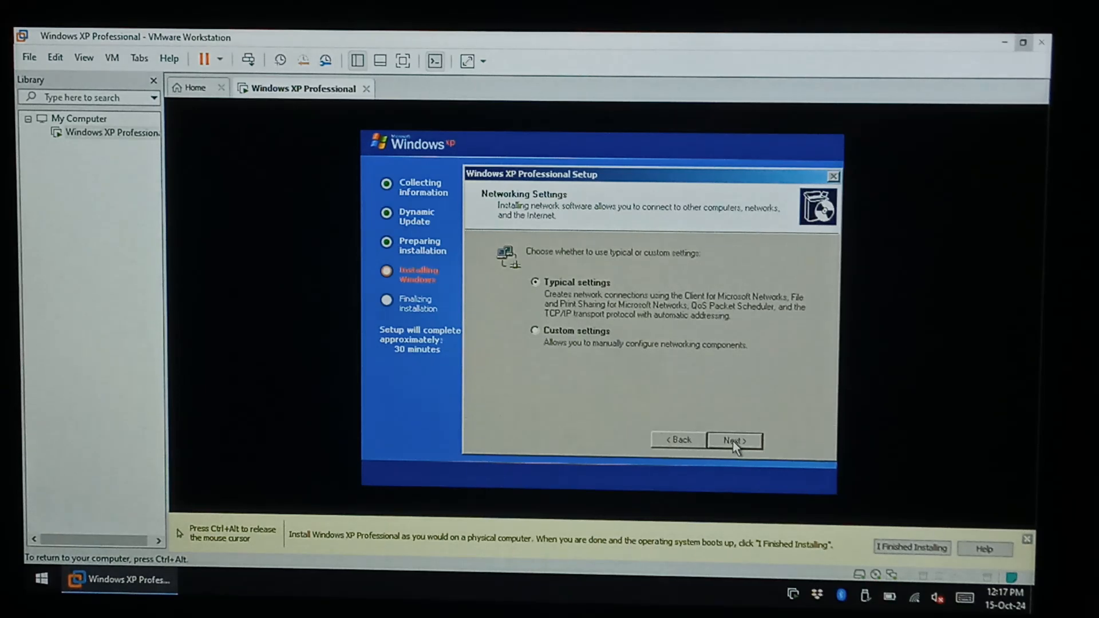
{"action": "left_click", "coordinate": [733, 441]}
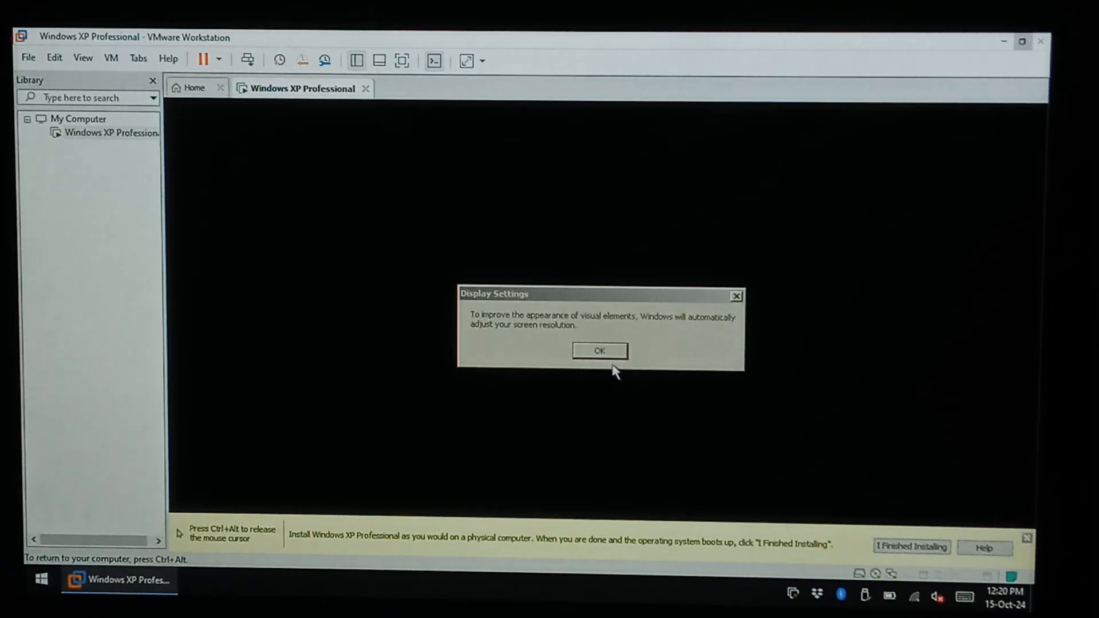
Confirm Display Settings and Monitor Settings to keep XP's automatically adjusted resolution
{"action": "left_click", "coordinate": [599, 350]}
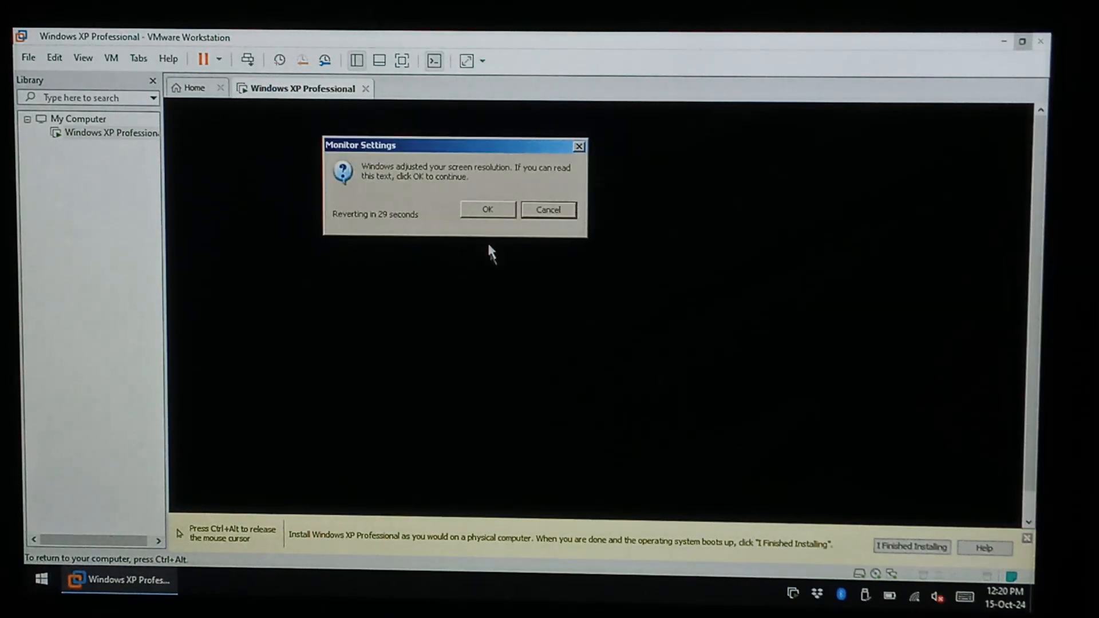
{"action": "left_click", "coordinate": [487, 209]}
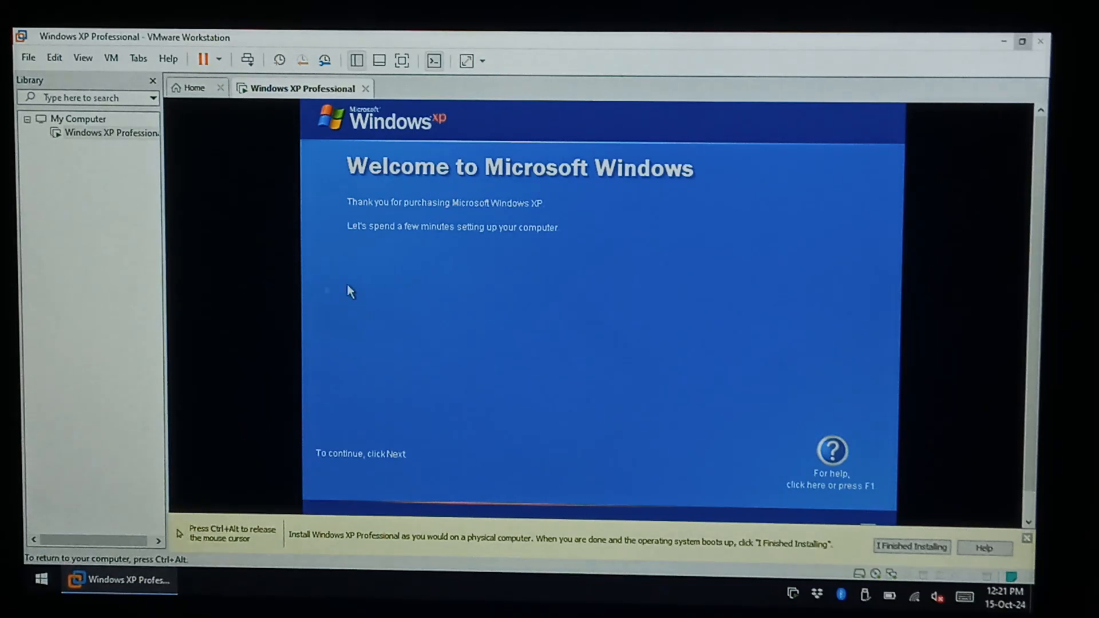
{"action": "mouse_move", "coordinate": [755, 313]}
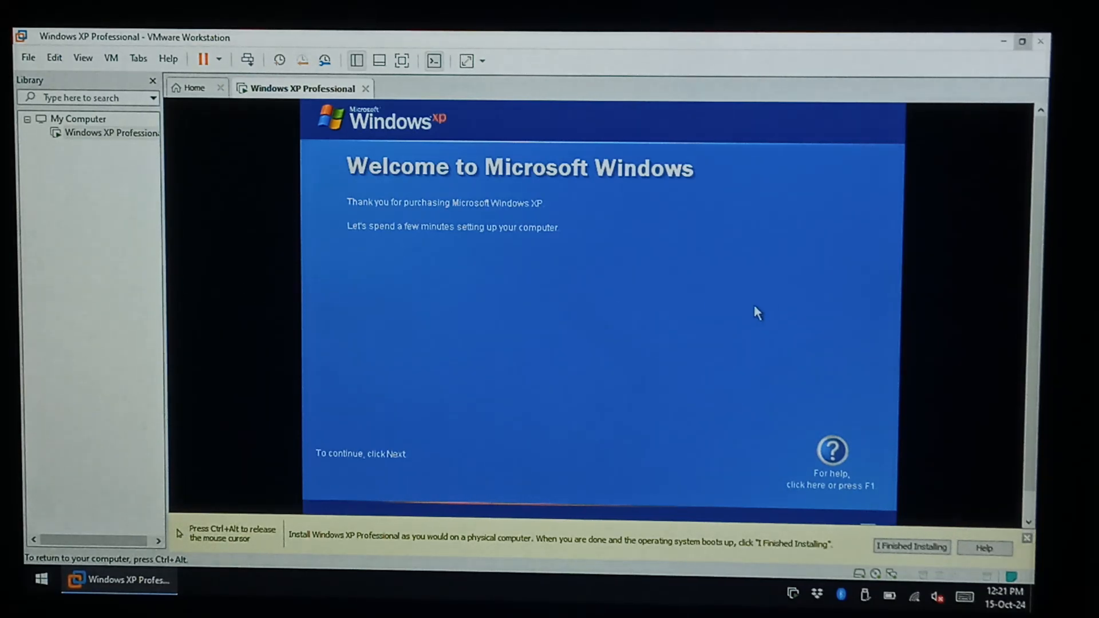
{"action": "mouse_move", "coordinate": [403, 300]}
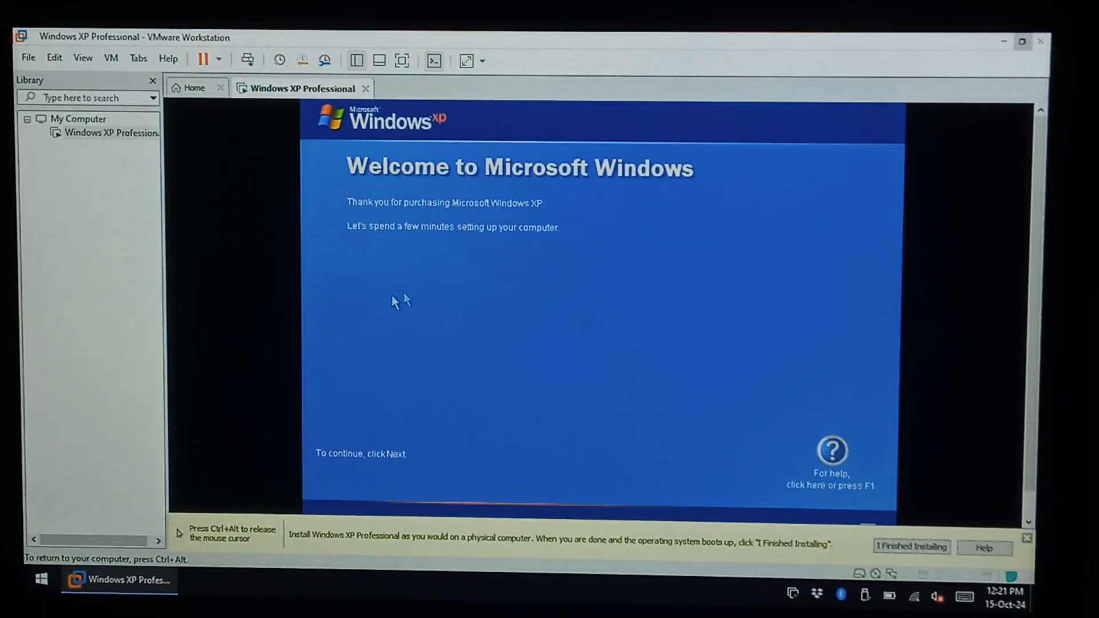
{"action": "mouse_move", "coordinate": [480, 452]}
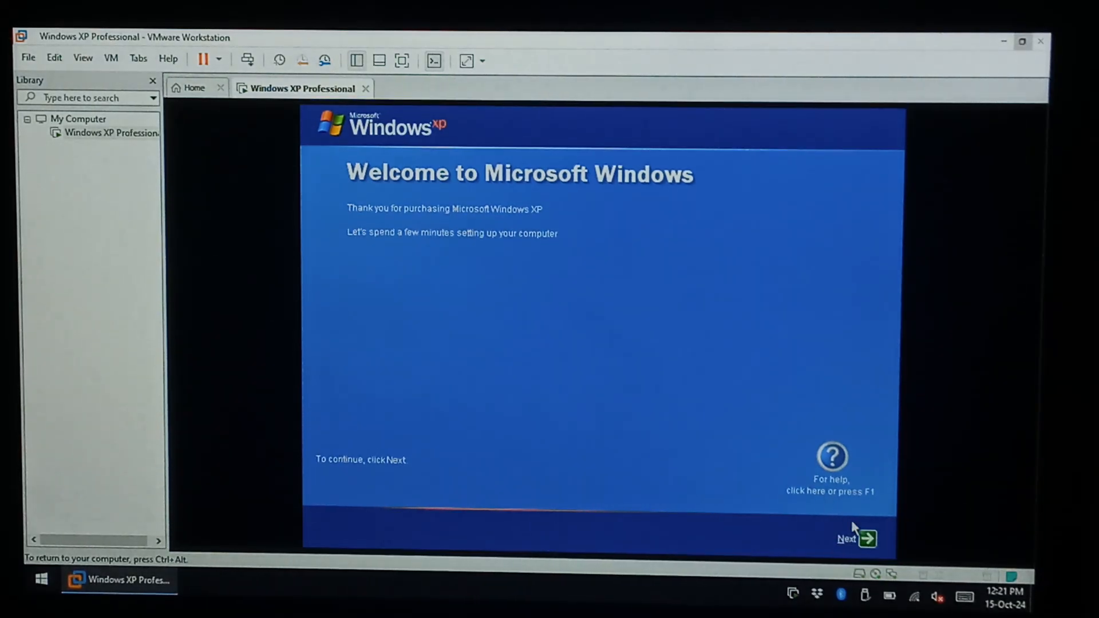
Pass the welcome pages, declining Automatic Updates, skipping the internet check and registration
{"action": "left_click", "coordinate": [856, 538]}
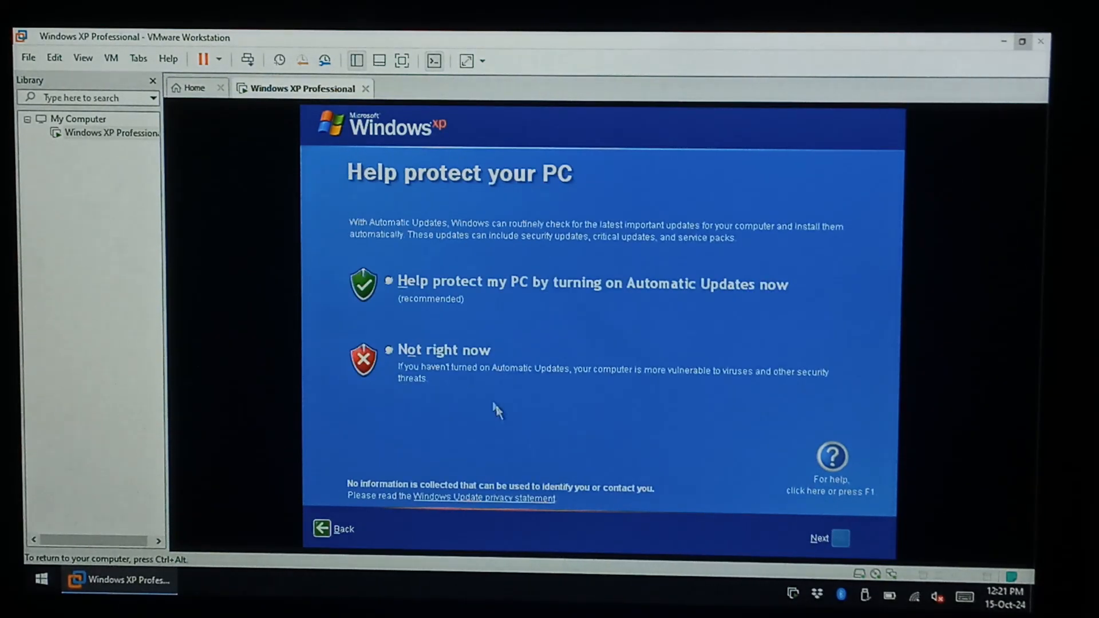
{"action": "left_click", "coordinate": [388, 350]}
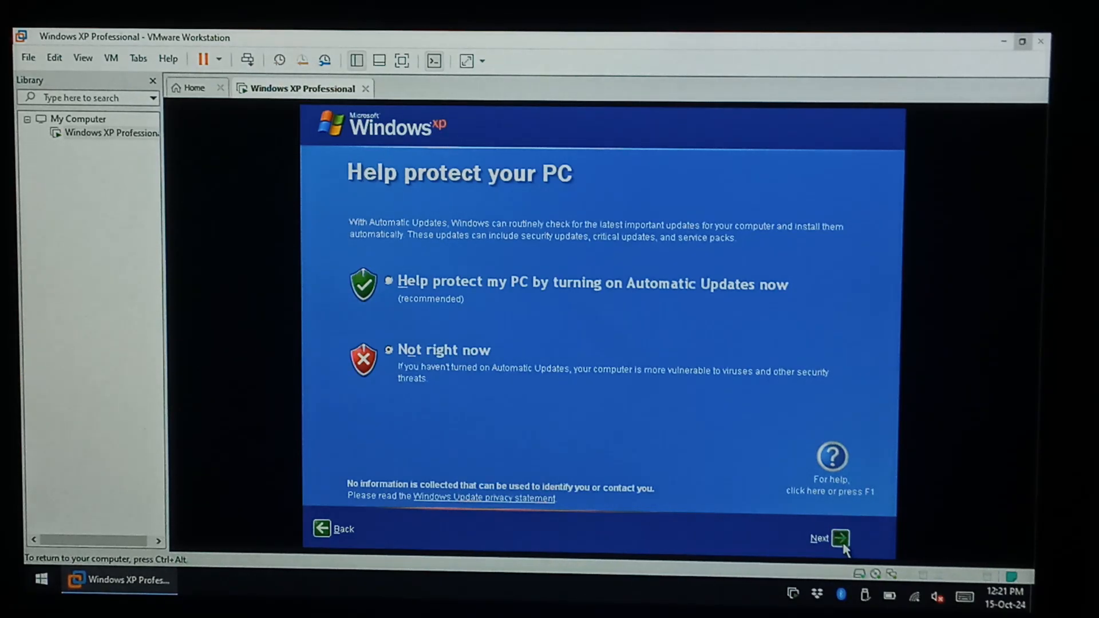
{"action": "left_click", "coordinate": [840, 538]}
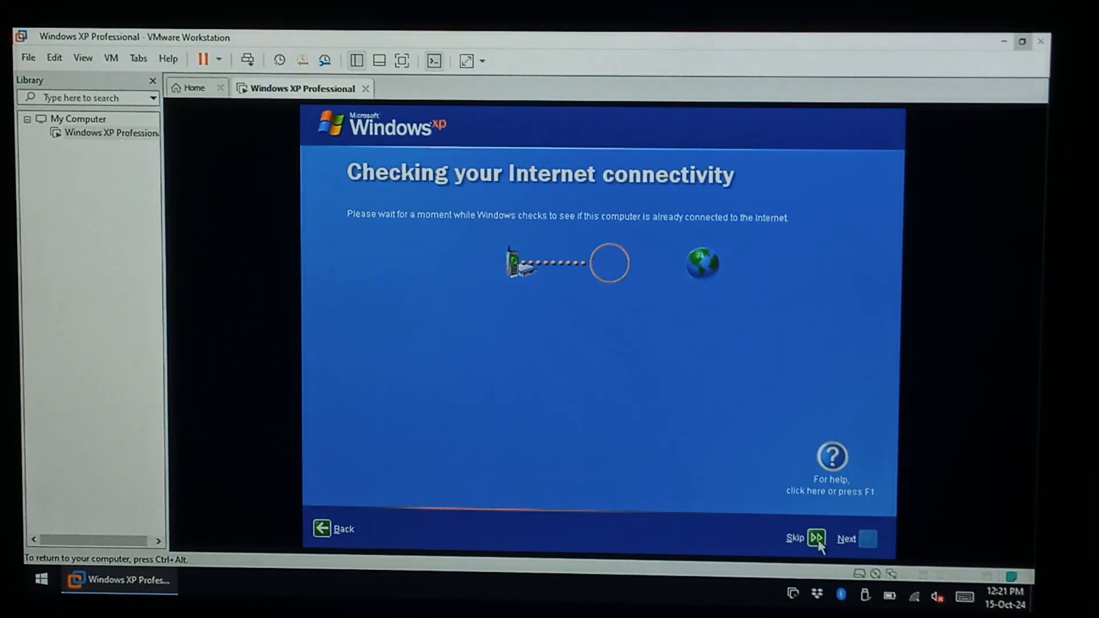
{"action": "left_click", "coordinate": [815, 538]}
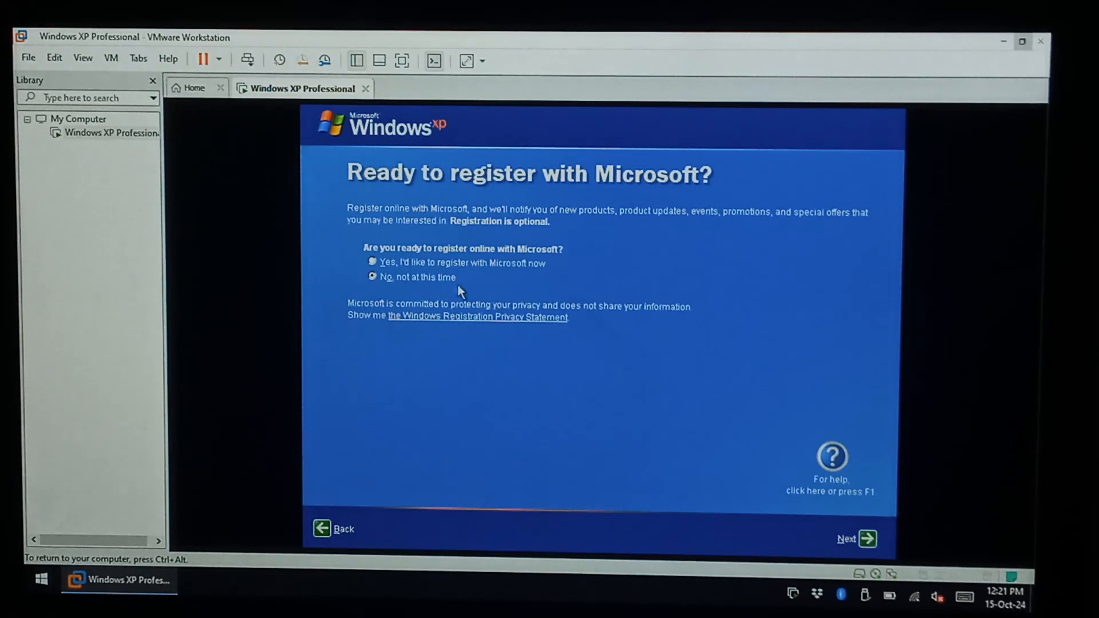
{"action": "left_click", "coordinate": [867, 540]}
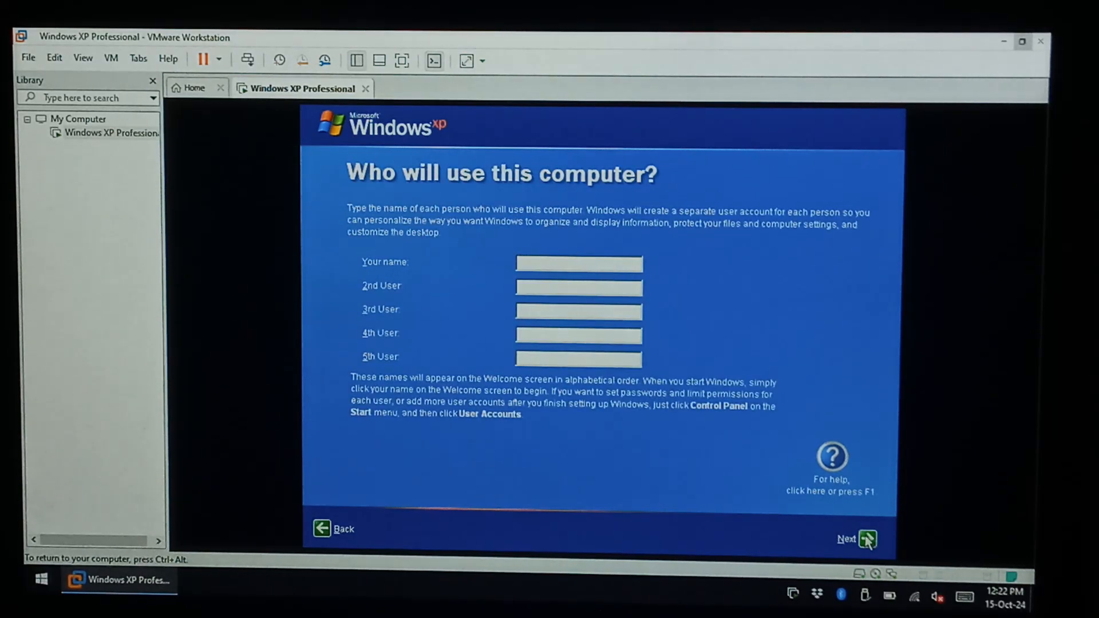
Add the user 'sjsltech' and finish the XP welcome setup to reach the desktop
{"action": "type", "text": "sjsltech"}
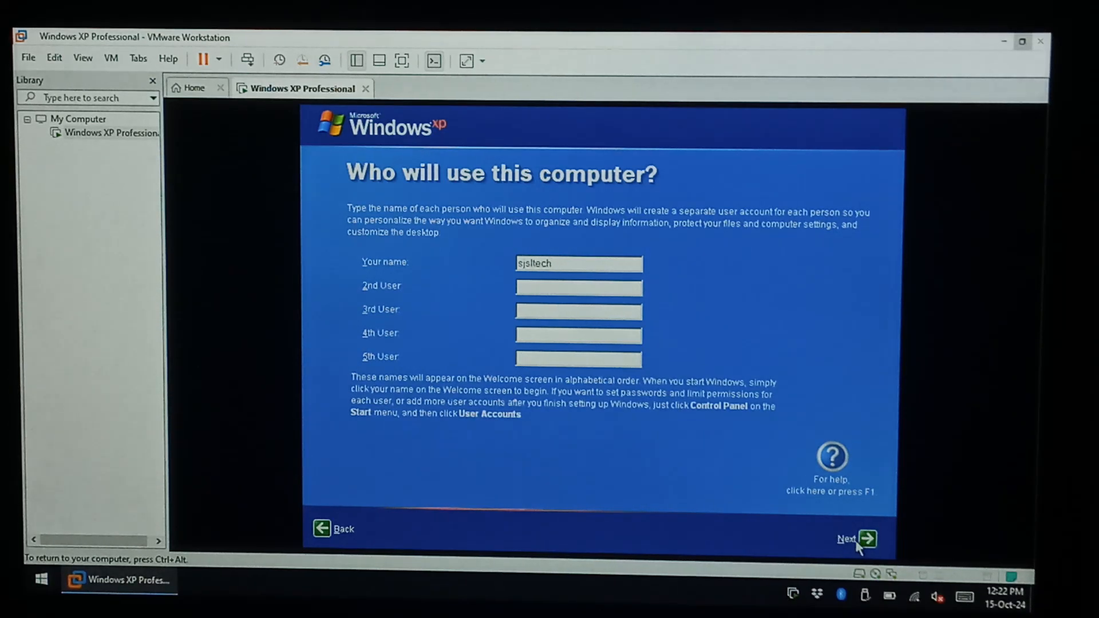
{"action": "left_click", "coordinate": [869, 539]}
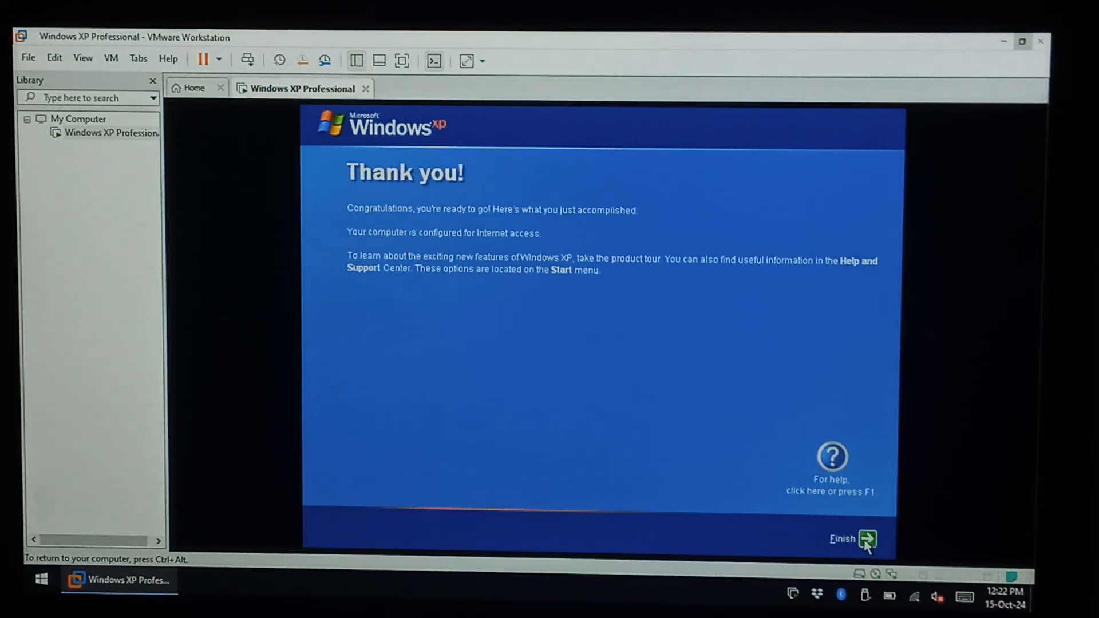
{"action": "left_click", "coordinate": [869, 539]}
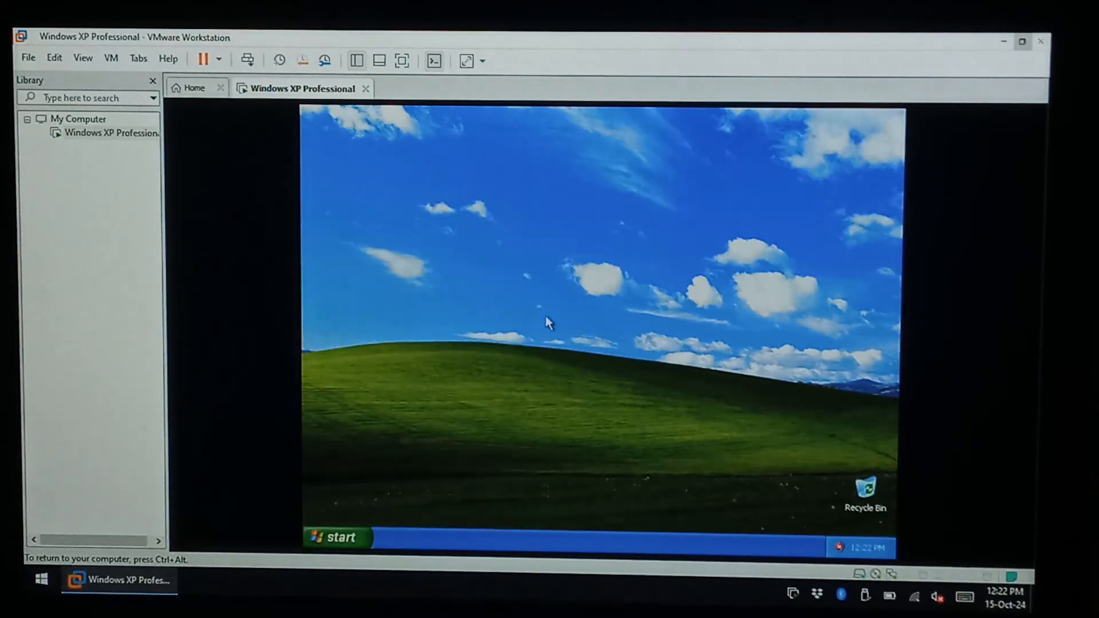
{"action": "right_click", "coordinate": [432, 491]}
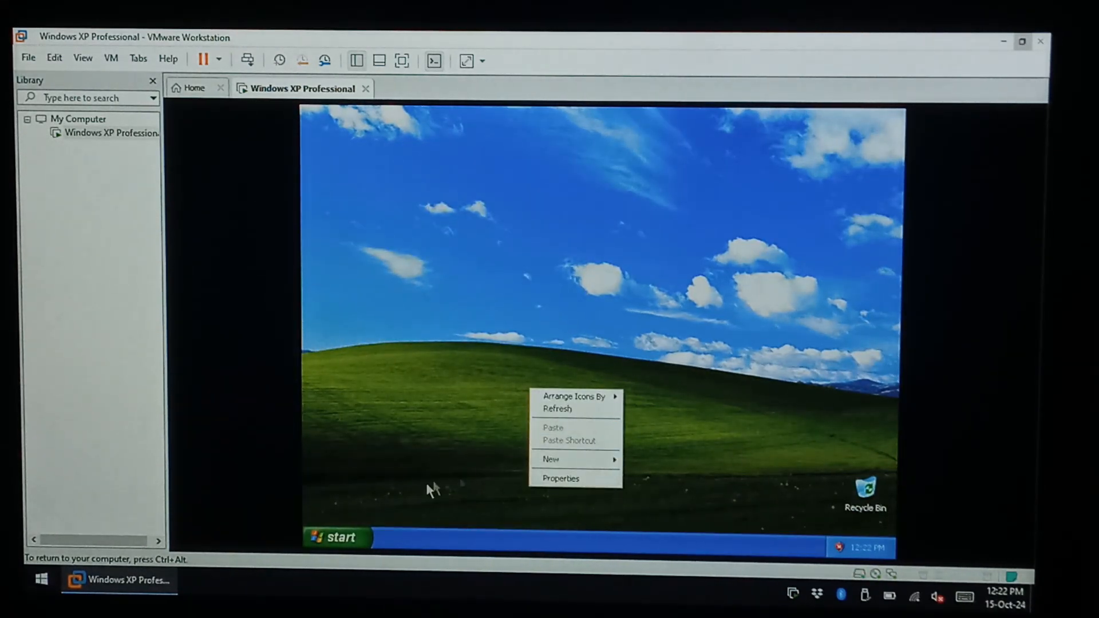
{"action": "left_click", "coordinate": [336, 537]}
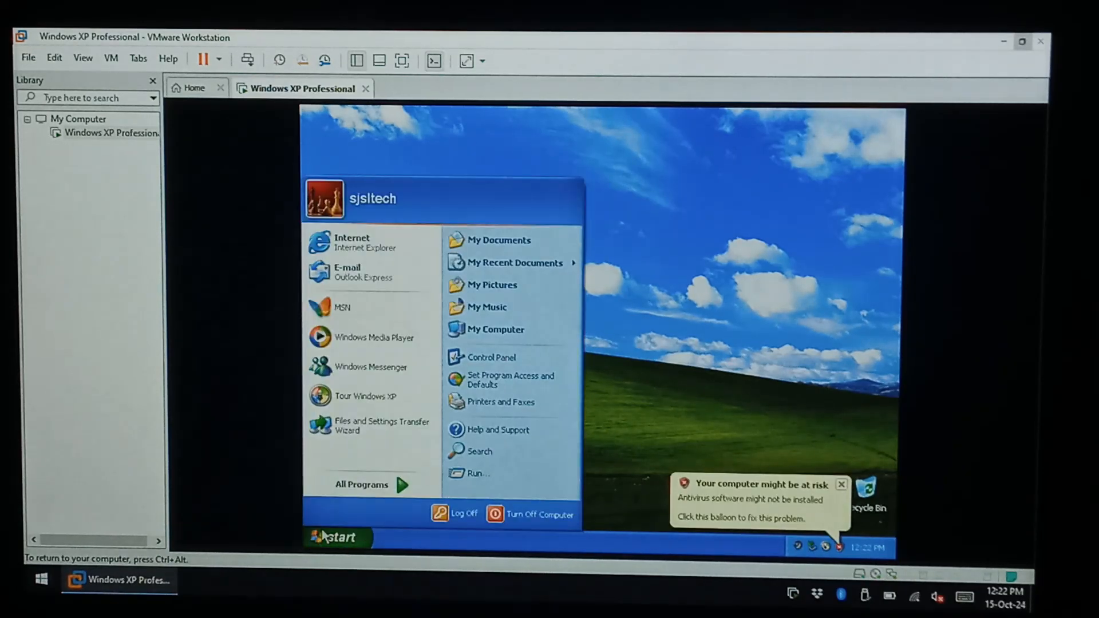
{"action": "left_click", "coordinate": [492, 357]}
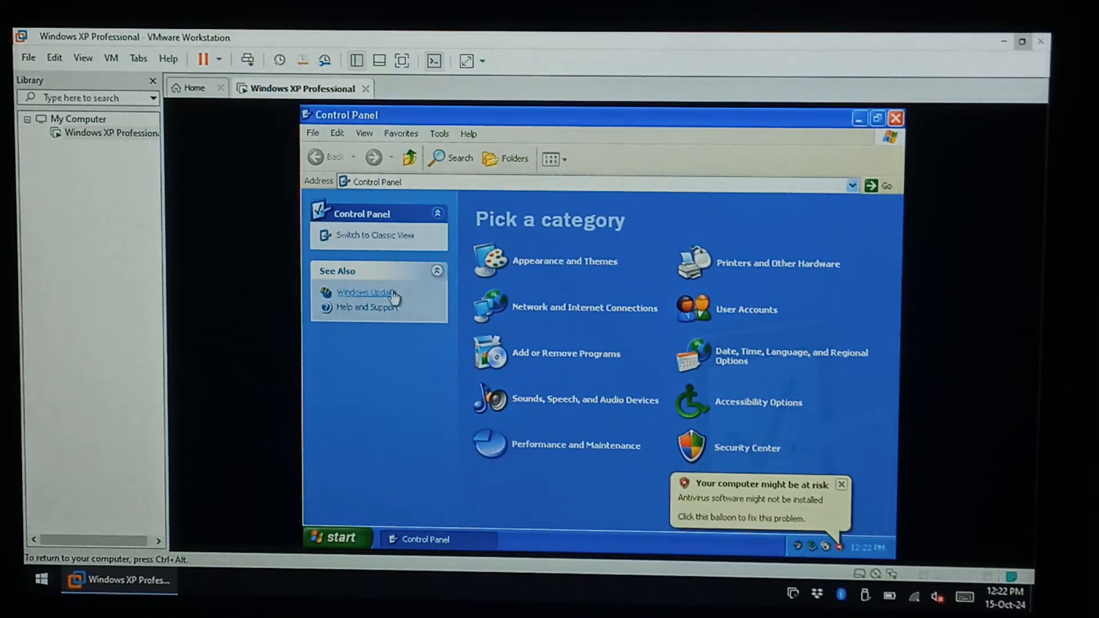
{"action": "left_click", "coordinate": [375, 235]}
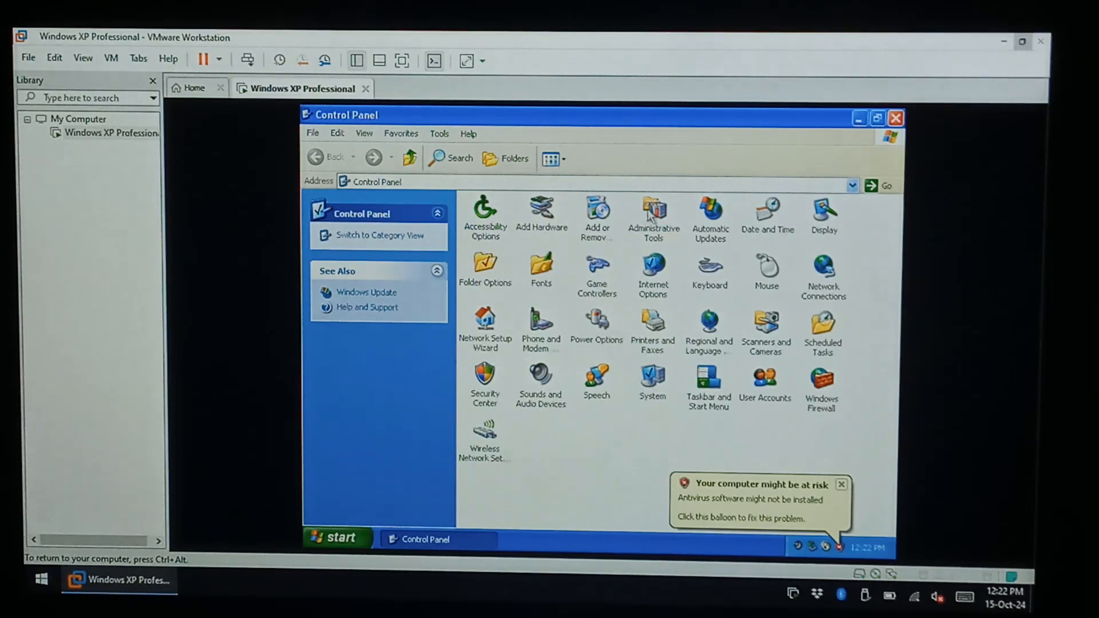
{"action": "double_click", "coordinate": [653, 210]}
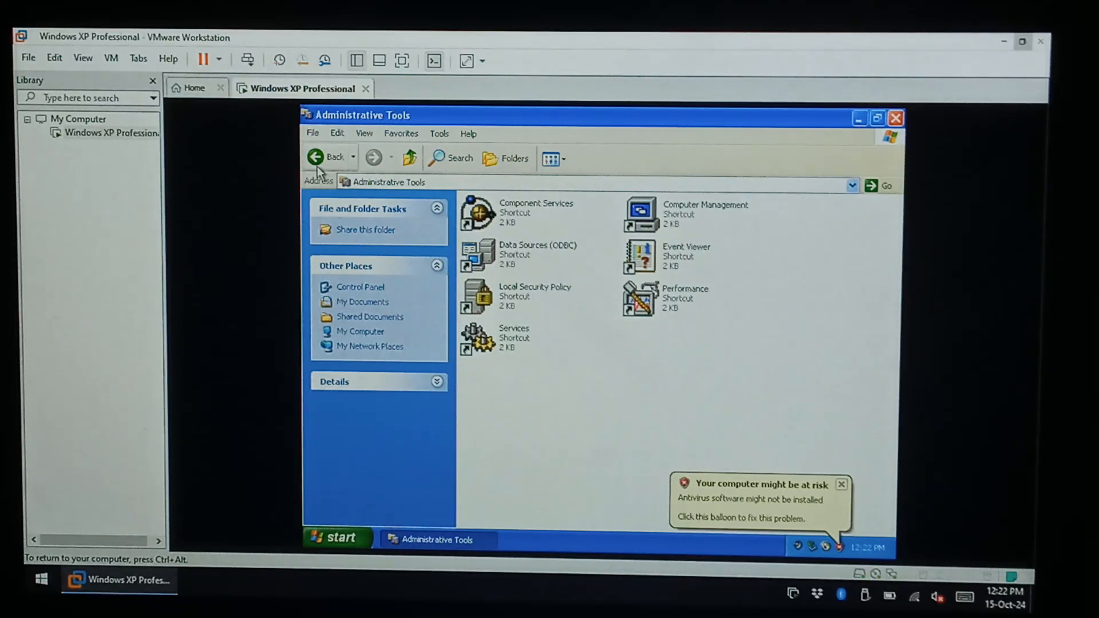
{"action": "left_click", "coordinate": [329, 157]}
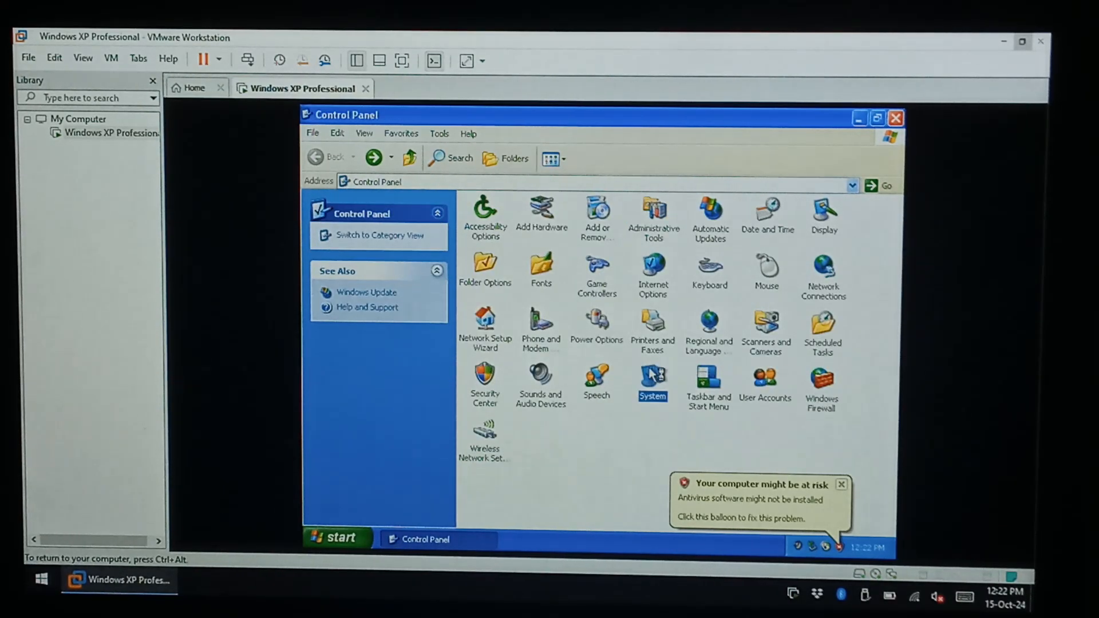
{"action": "double_click", "coordinate": [651, 385]}
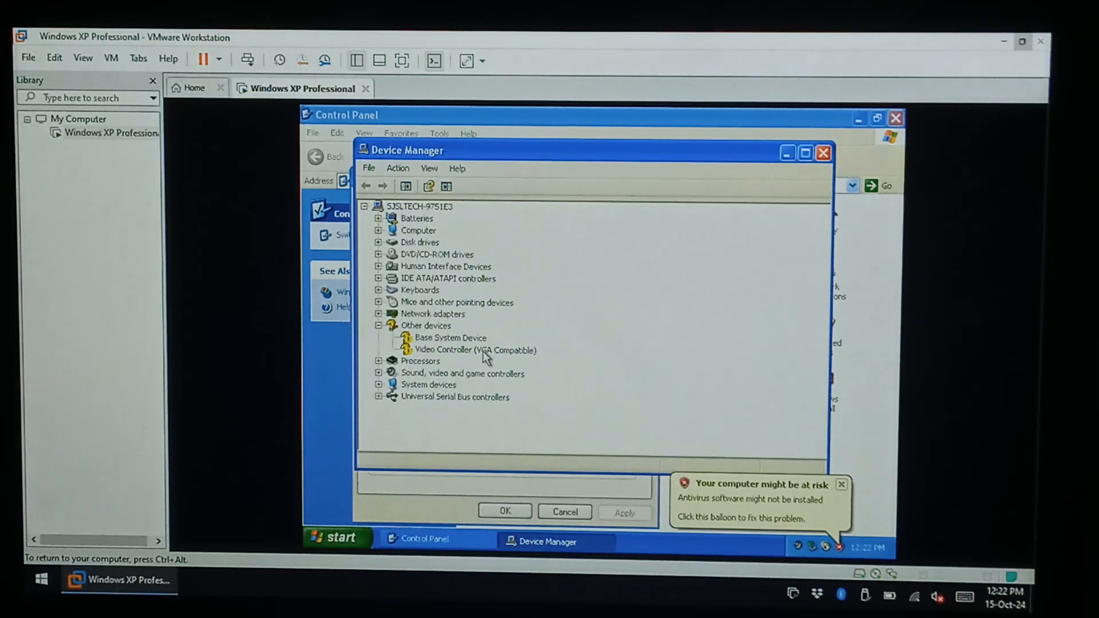
{"action": "left_click", "coordinate": [475, 350]}
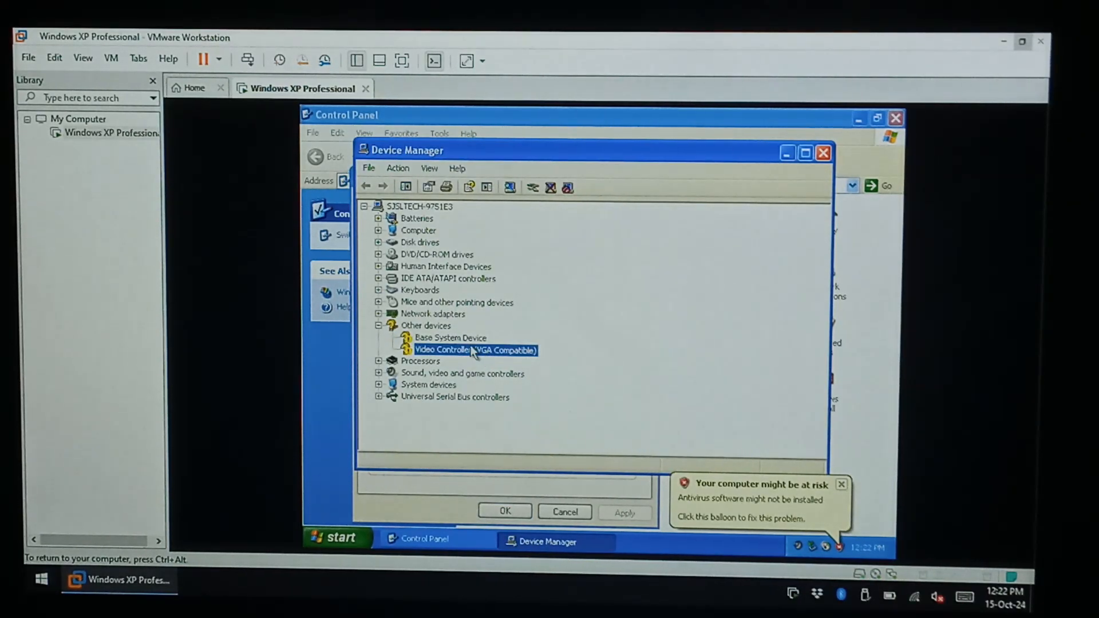
{"action": "left_click", "coordinate": [451, 337]}
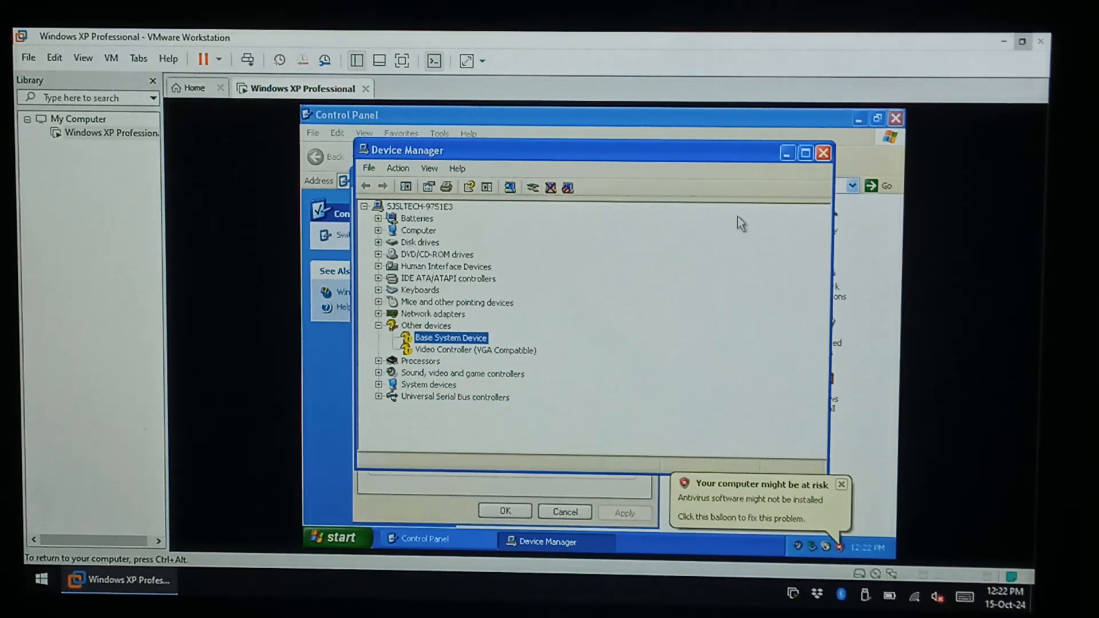
{"action": "left_click", "coordinate": [822, 153]}
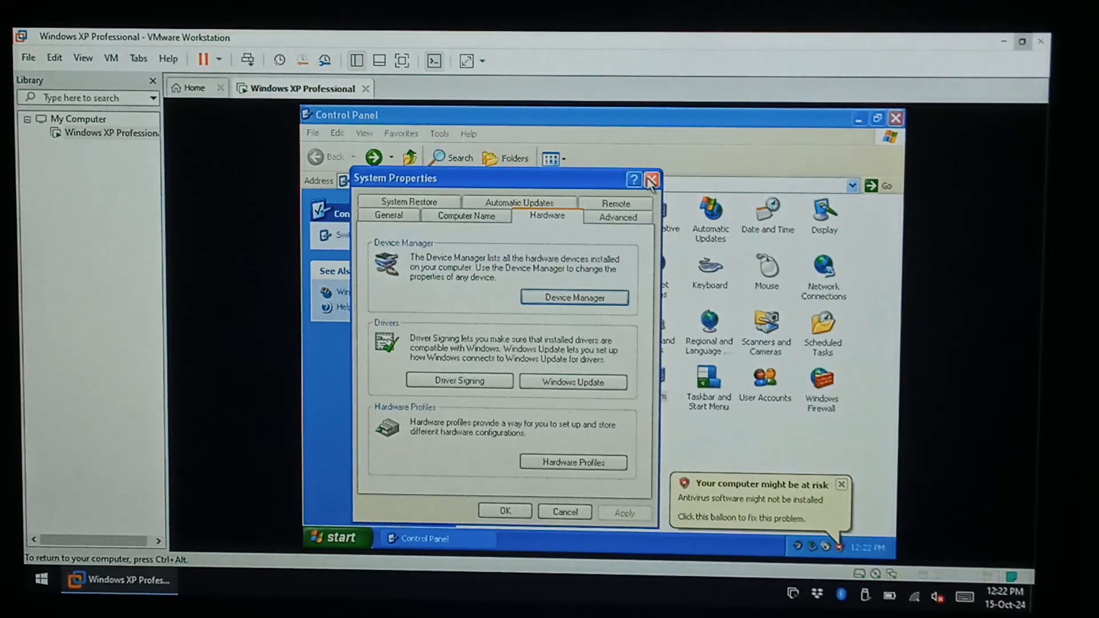
{"action": "left_click", "coordinate": [652, 178]}
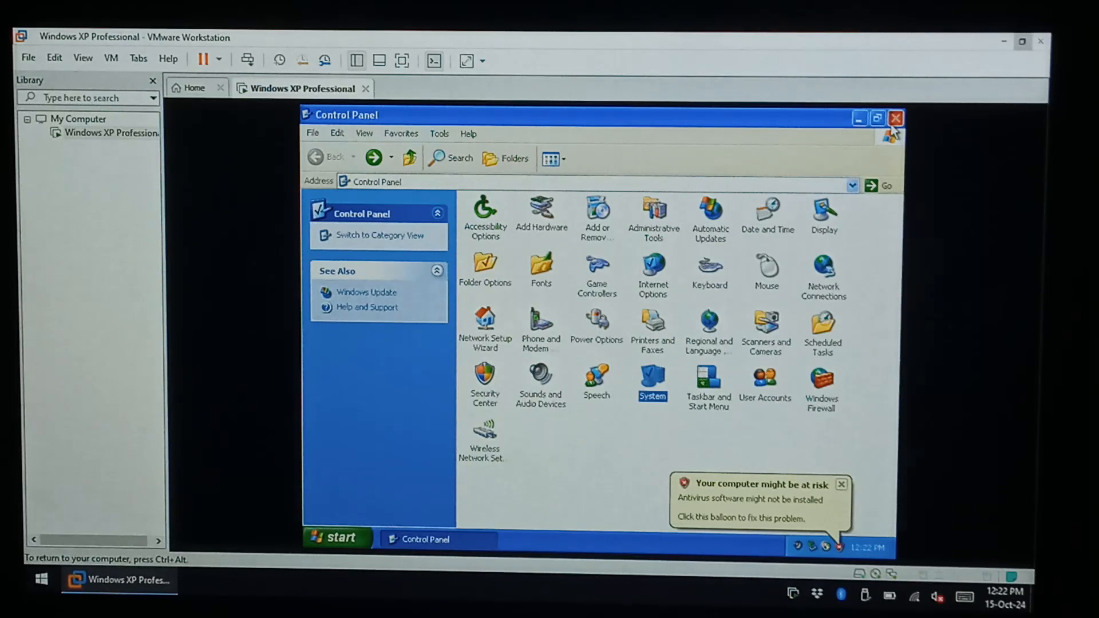
{"action": "left_click", "coordinate": [895, 118]}
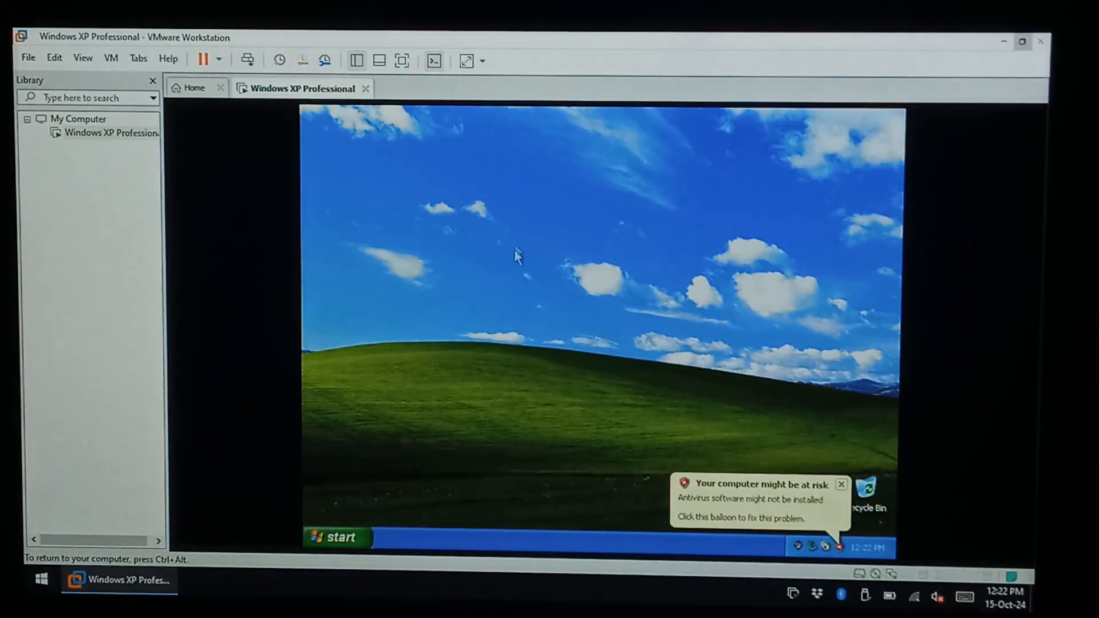
{"action": "mouse_move", "coordinate": [304, 88]}
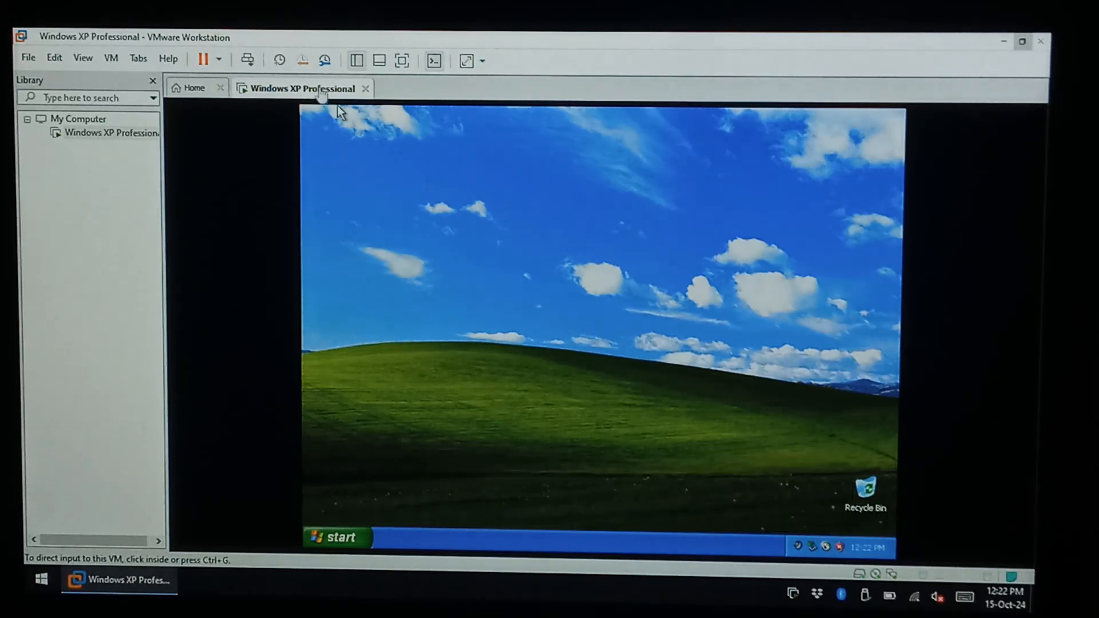
{"action": "right_click", "coordinate": [301, 88]}
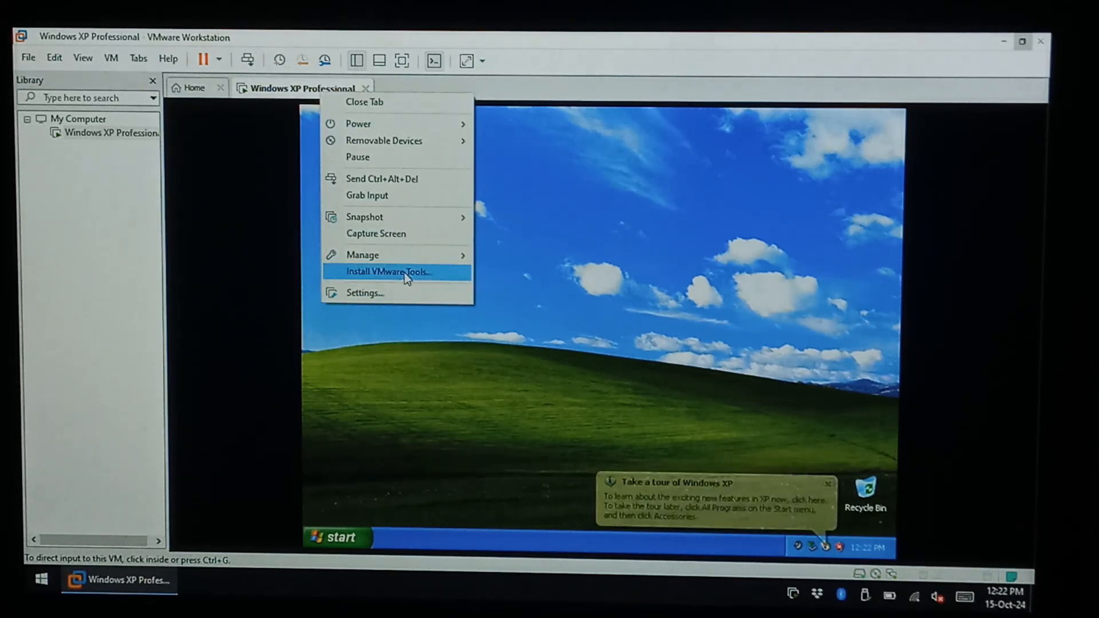
{"action": "left_click", "coordinate": [385, 272]}
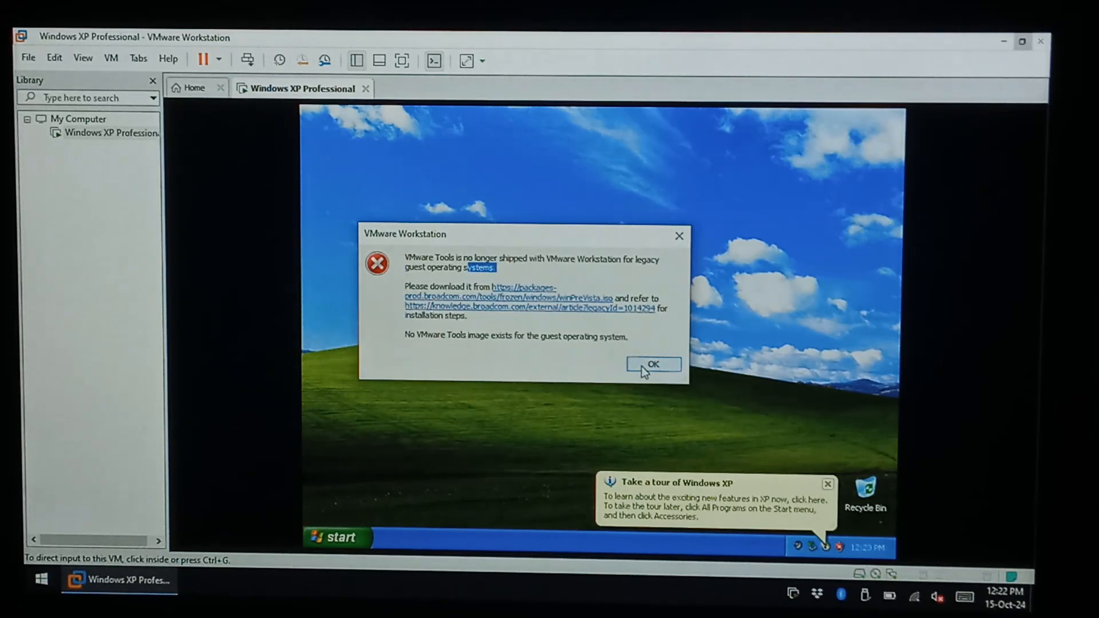
{"action": "left_click", "coordinate": [652, 364]}
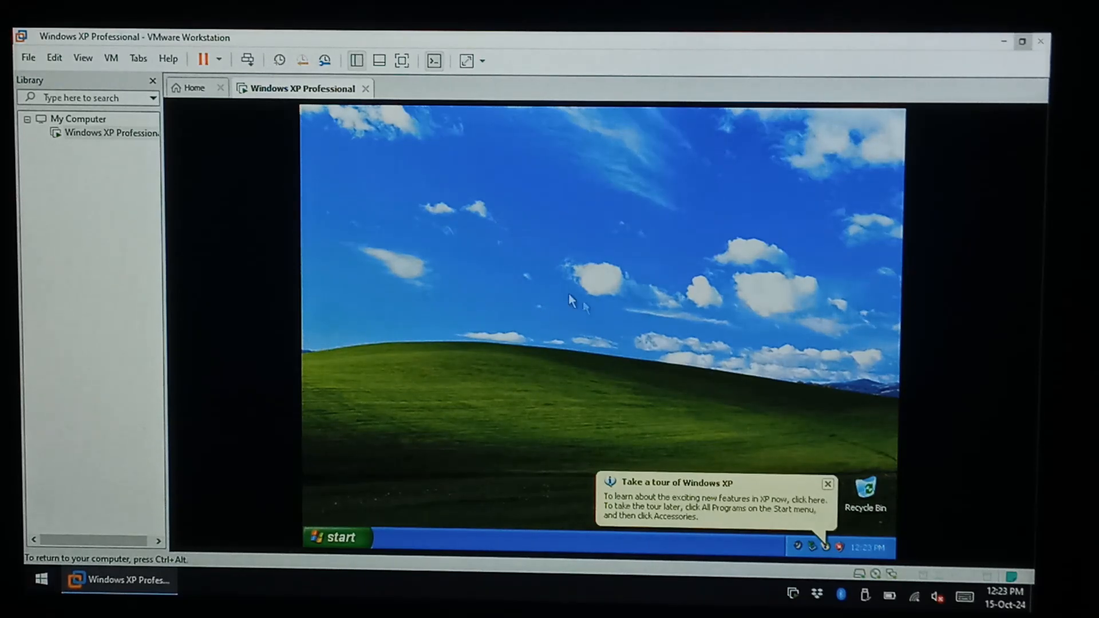
{"action": "mouse_move", "coordinate": [613, 281]}
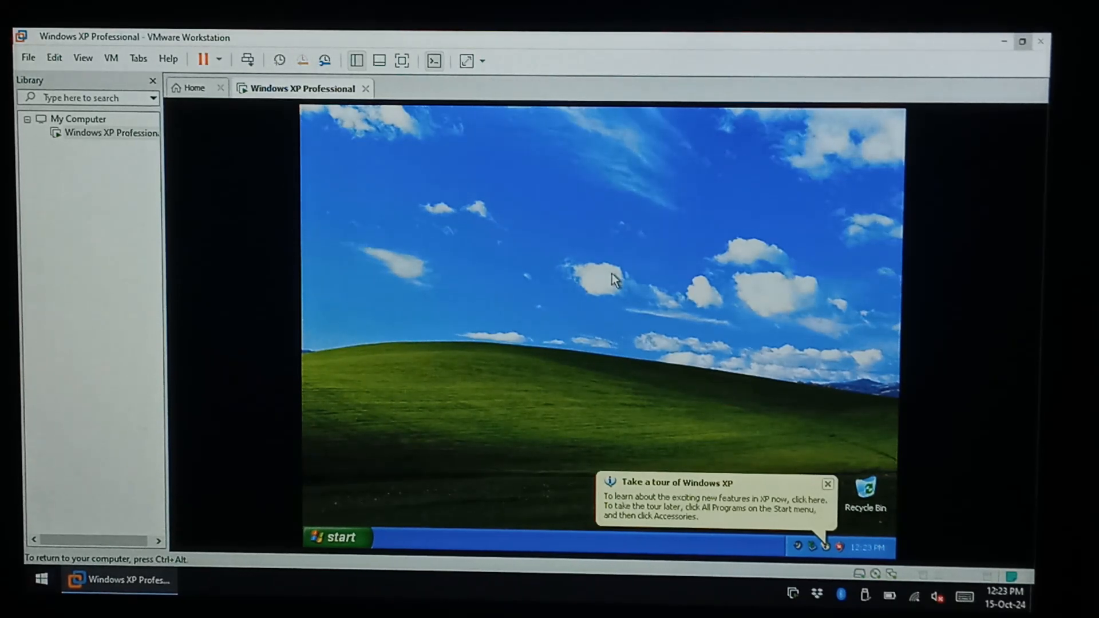
{"action": "mouse_move", "coordinate": [739, 403]}
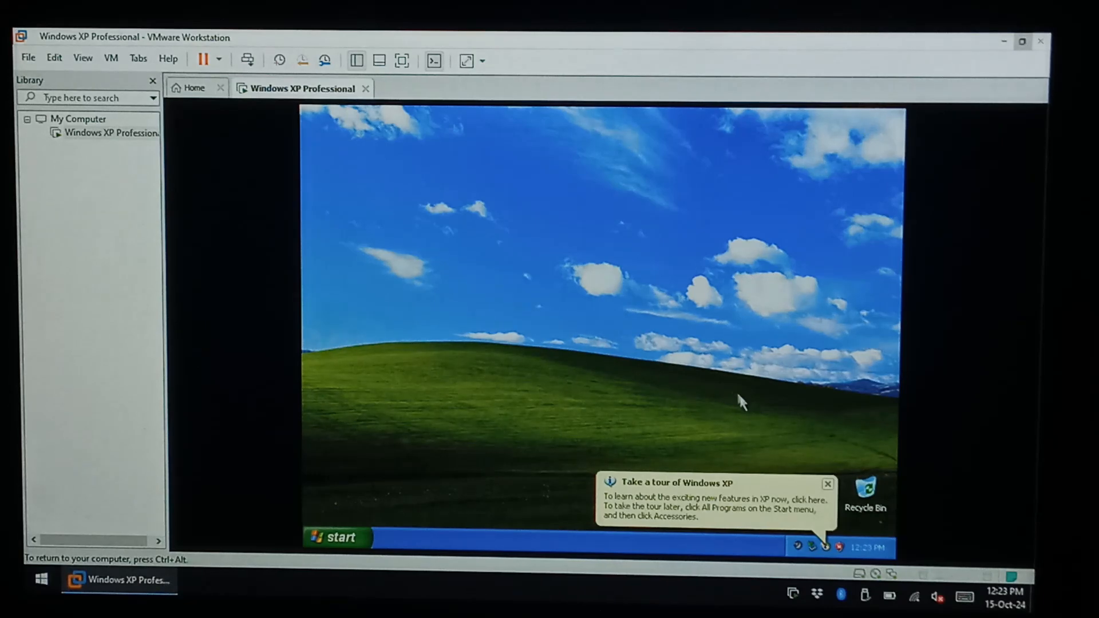
{"action": "left_click", "coordinate": [827, 483]}
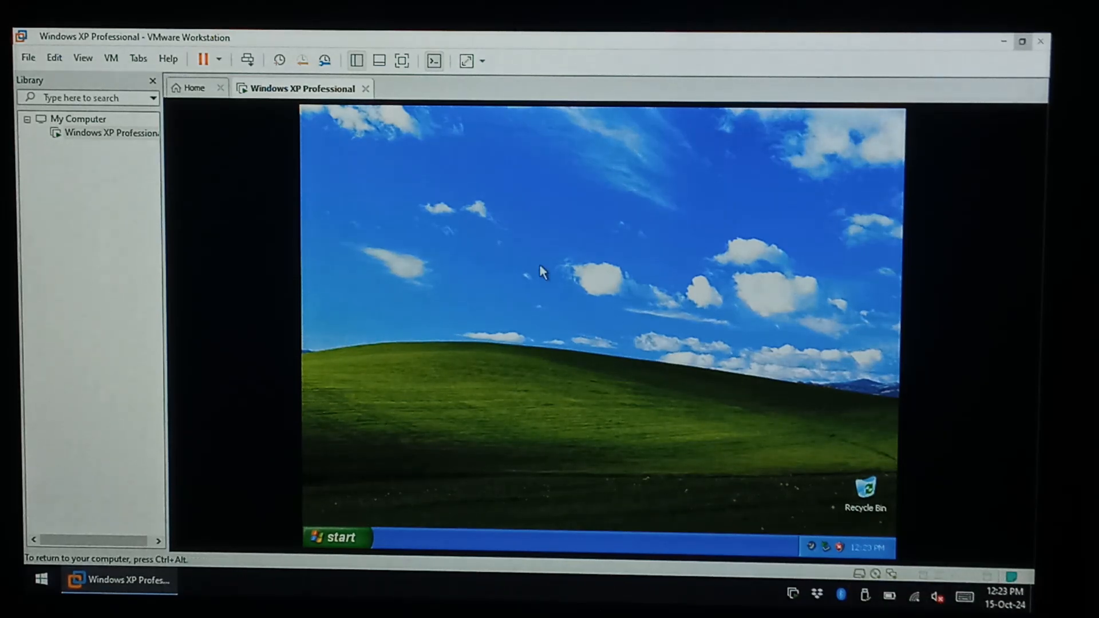
{"action": "mouse_move", "coordinate": [630, 270]}
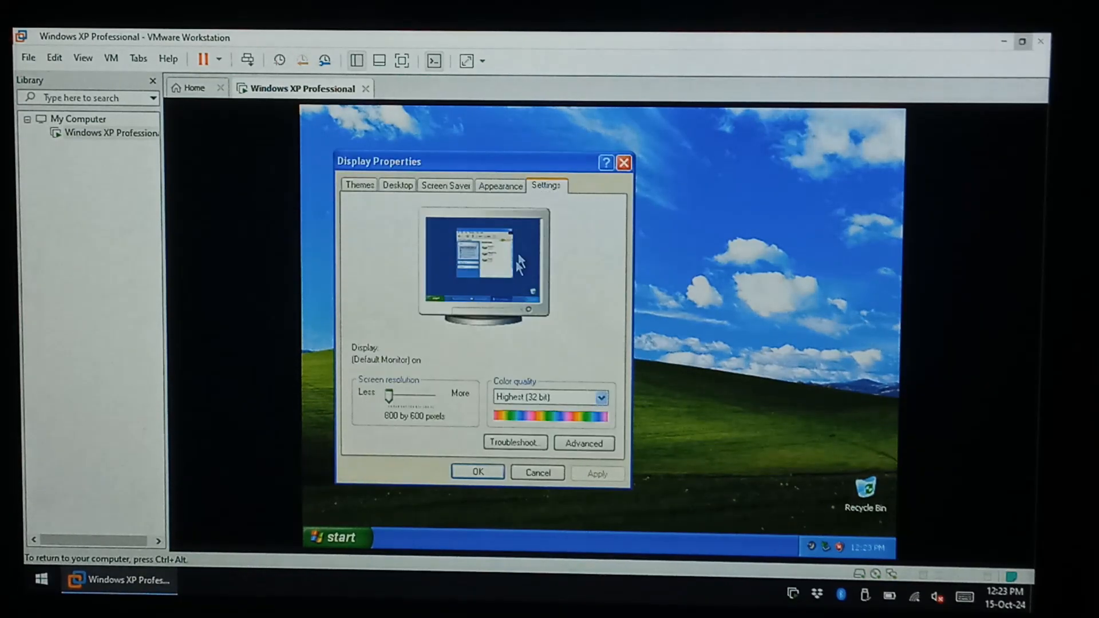
Slide the screen resolution up to 1366 by 768 pixels and apply it
{"action": "left_click_drag", "start_coordinate": [388, 396], "coordinate": [410, 396]}
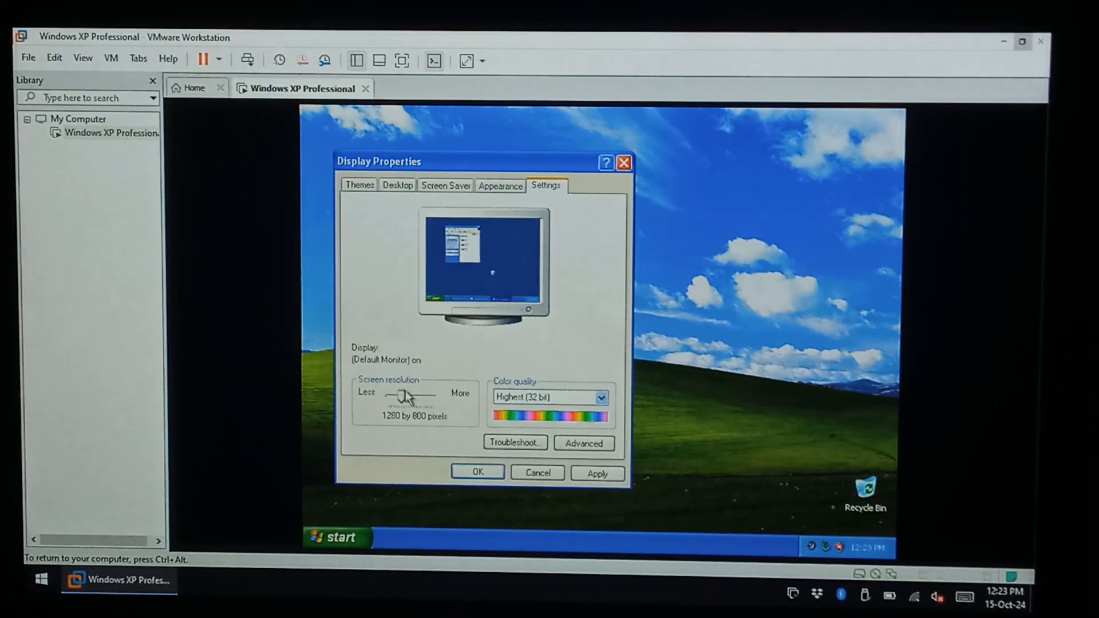
{"action": "left_click_drag", "start_coordinate": [403, 394], "coordinate": [432, 394]}
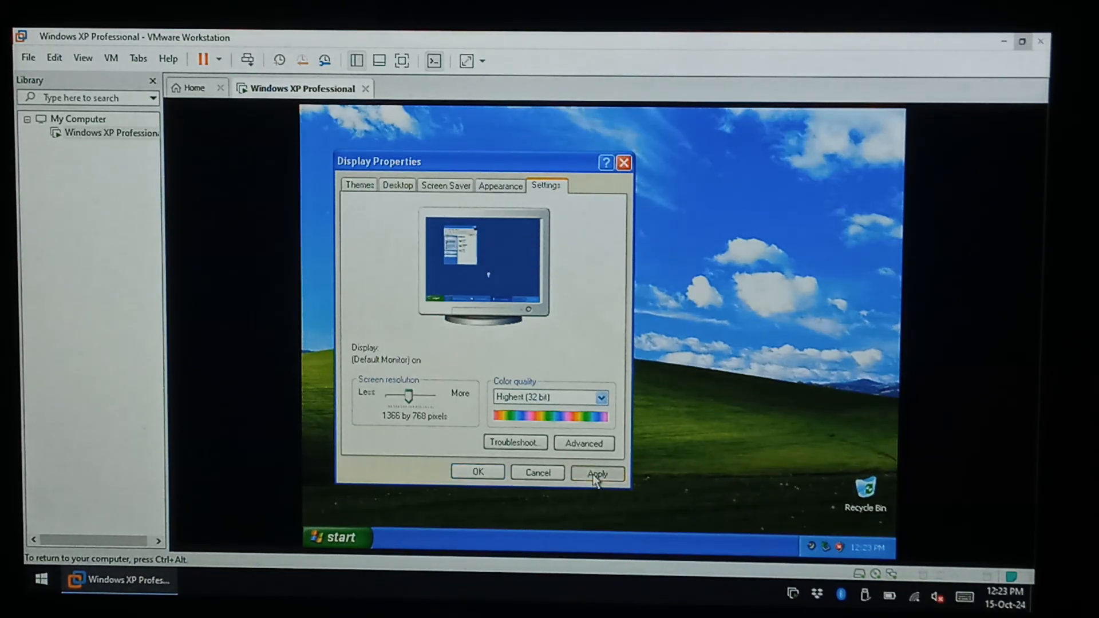
{"action": "left_click", "coordinate": [596, 472]}
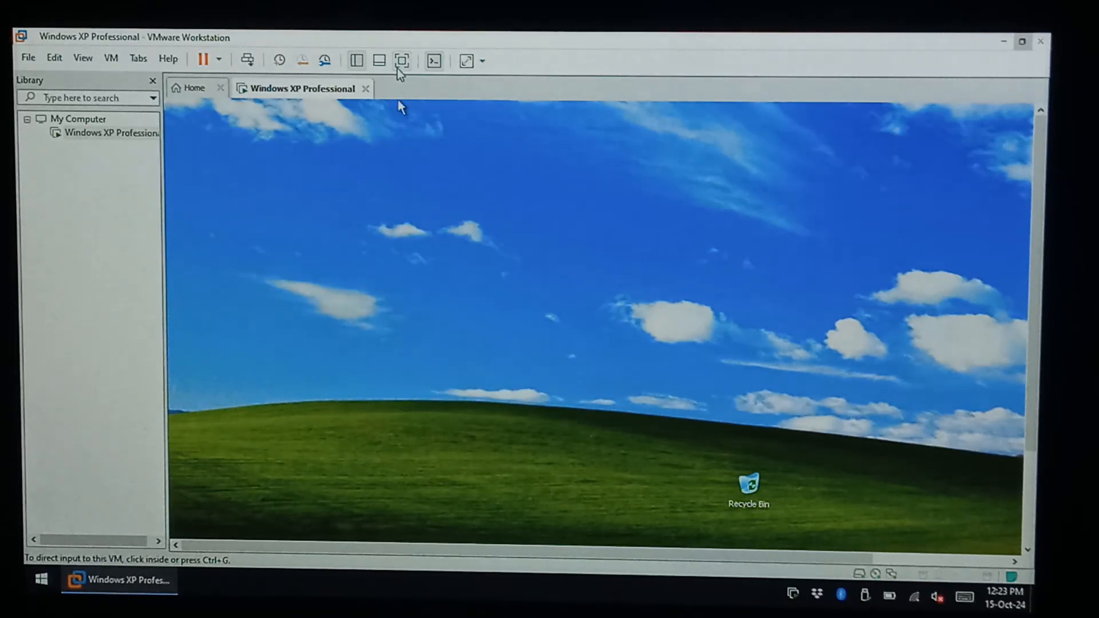
{"action": "mouse_move", "coordinate": [402, 61]}
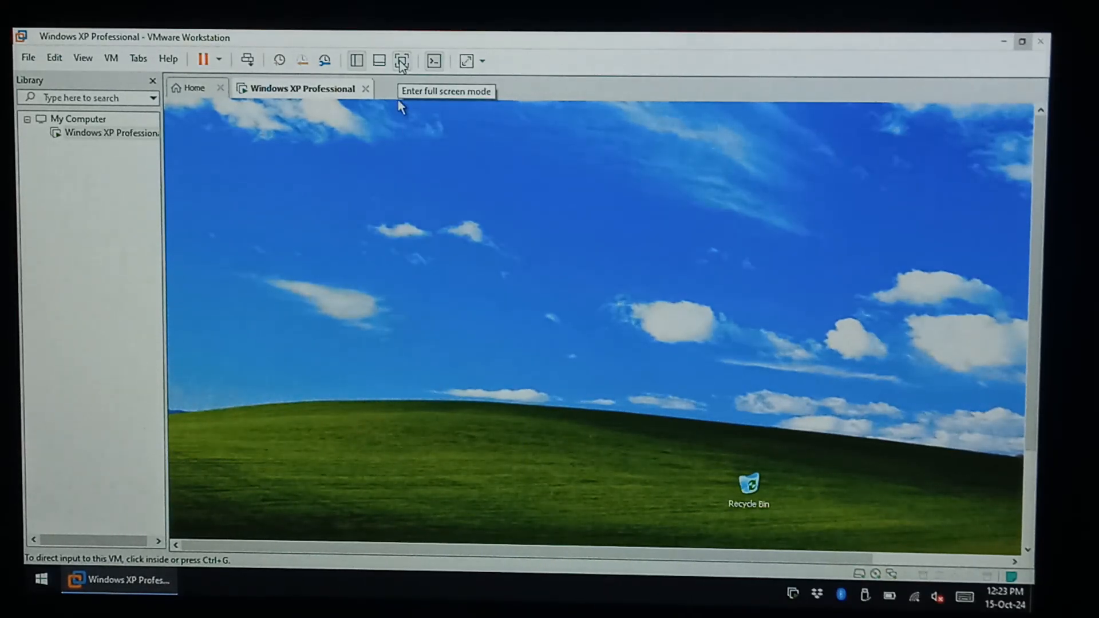
Switch the guest to full screen briefly, then return windowed and reopen Display Properties
{"action": "left_click", "coordinate": [401, 61]}
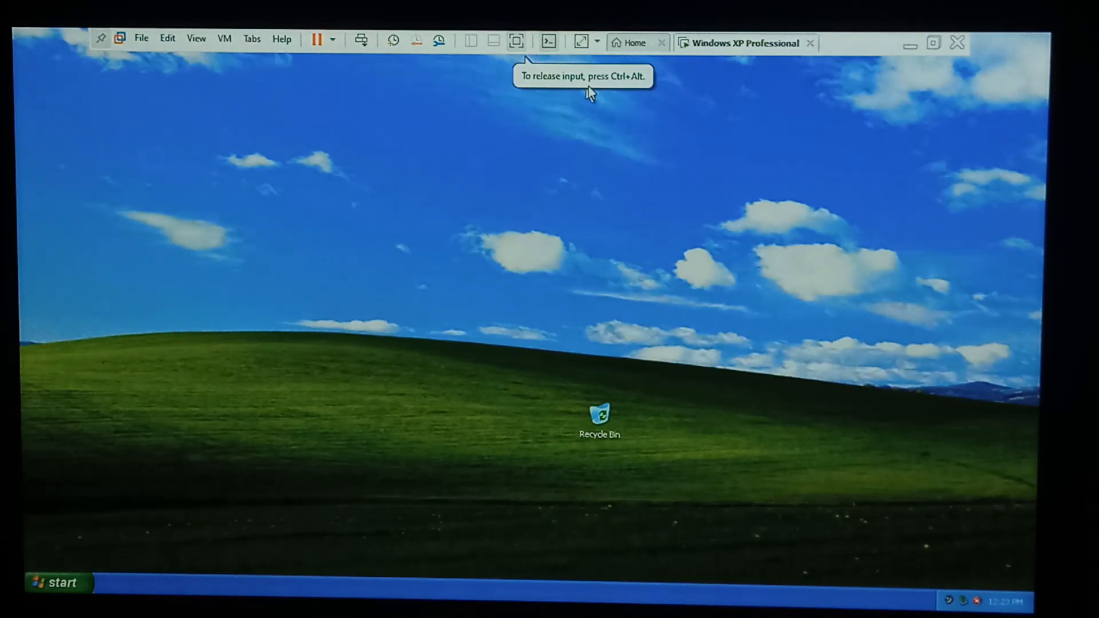
{"action": "mouse_move", "coordinate": [119, 60]}
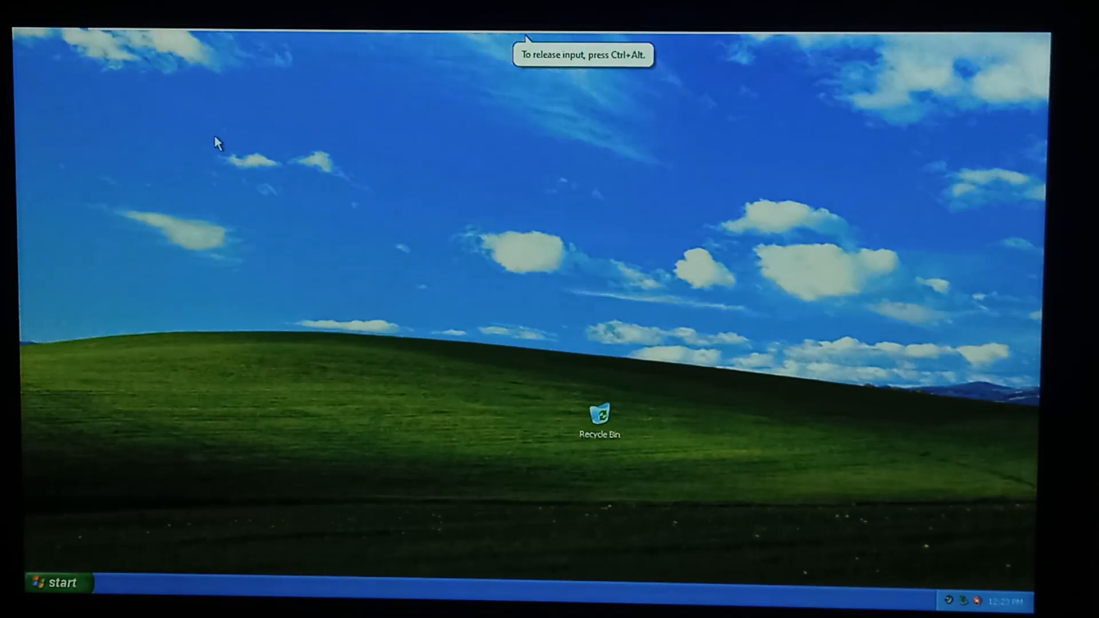
{"action": "mouse_move", "coordinate": [145, 292]}
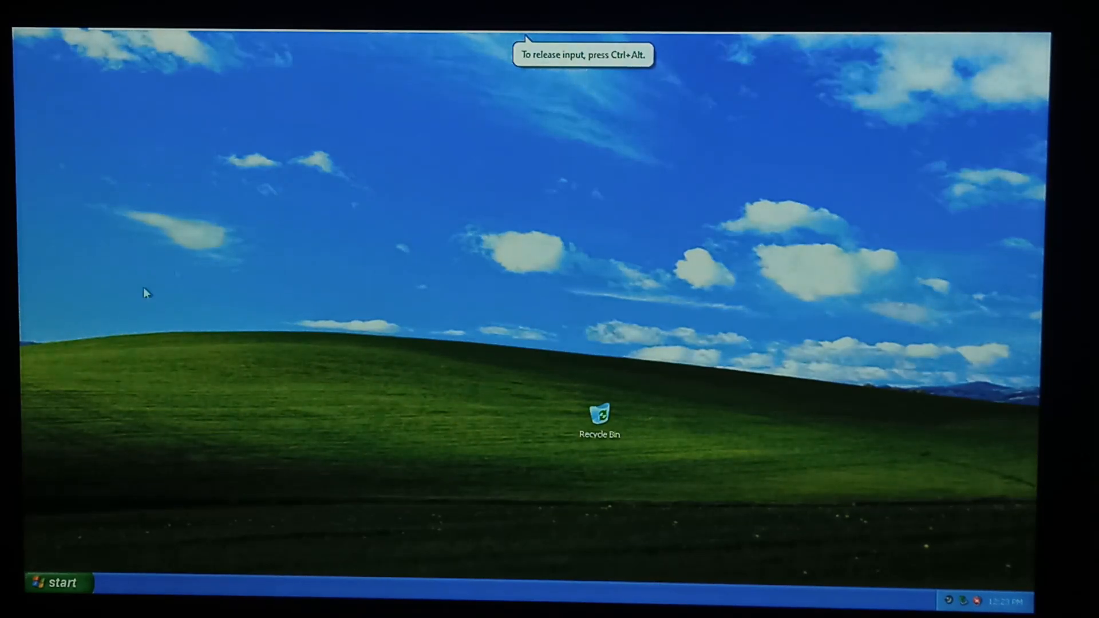
{"action": "left_click", "coordinate": [56, 582]}
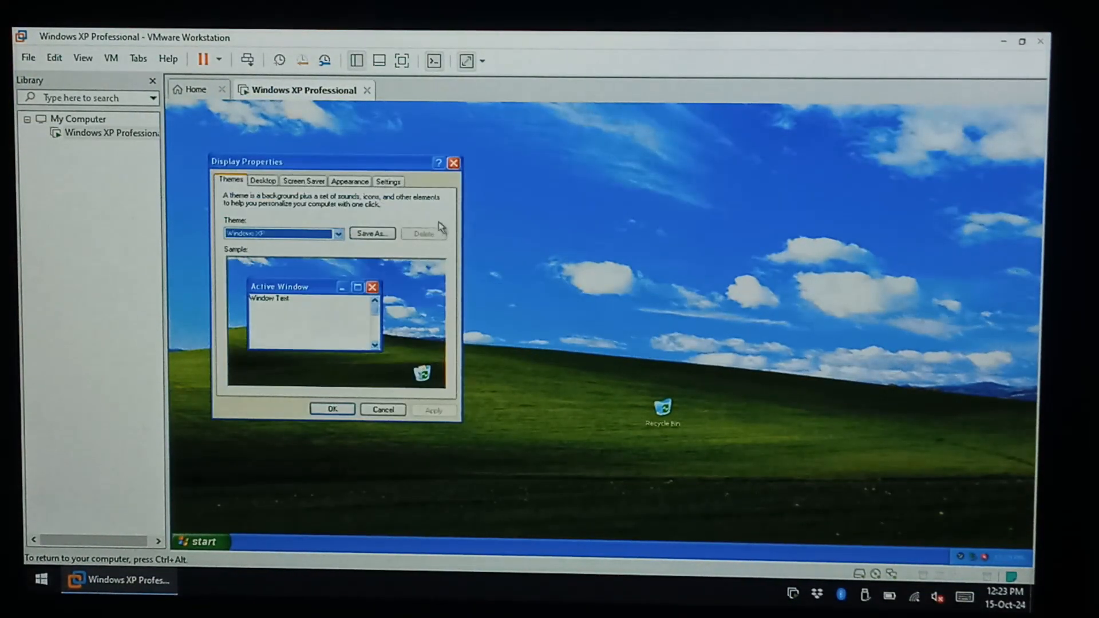
On the Settings tab, lower the resolution to 800 by 600, apply and confirm
{"action": "left_click", "coordinate": [388, 181]}
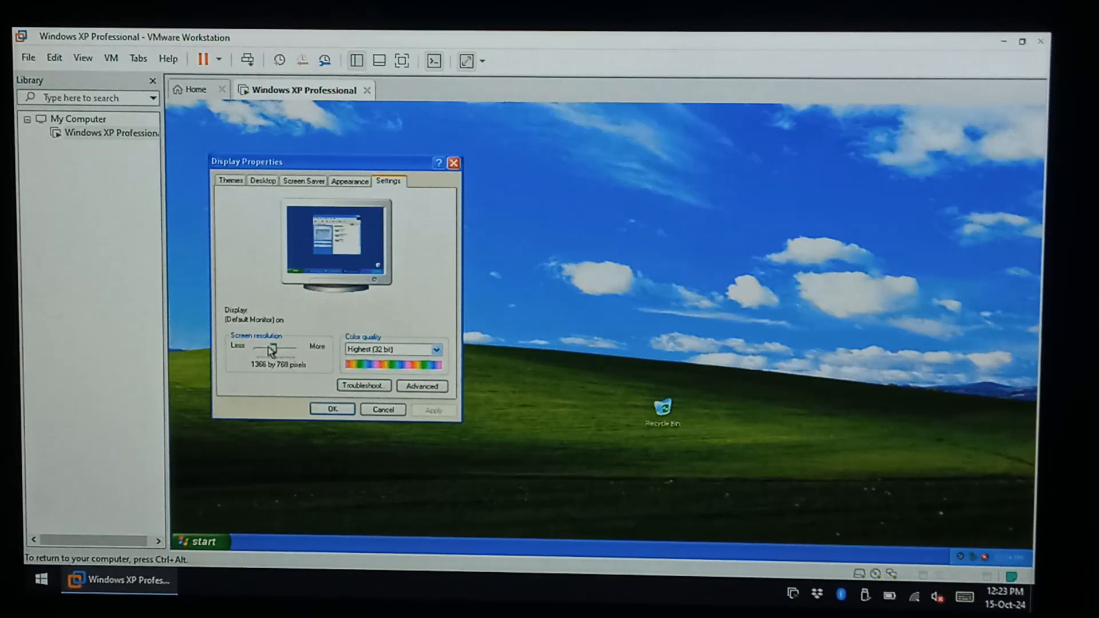
{"action": "left_click_drag", "start_coordinate": [274, 348], "coordinate": [260, 348]}
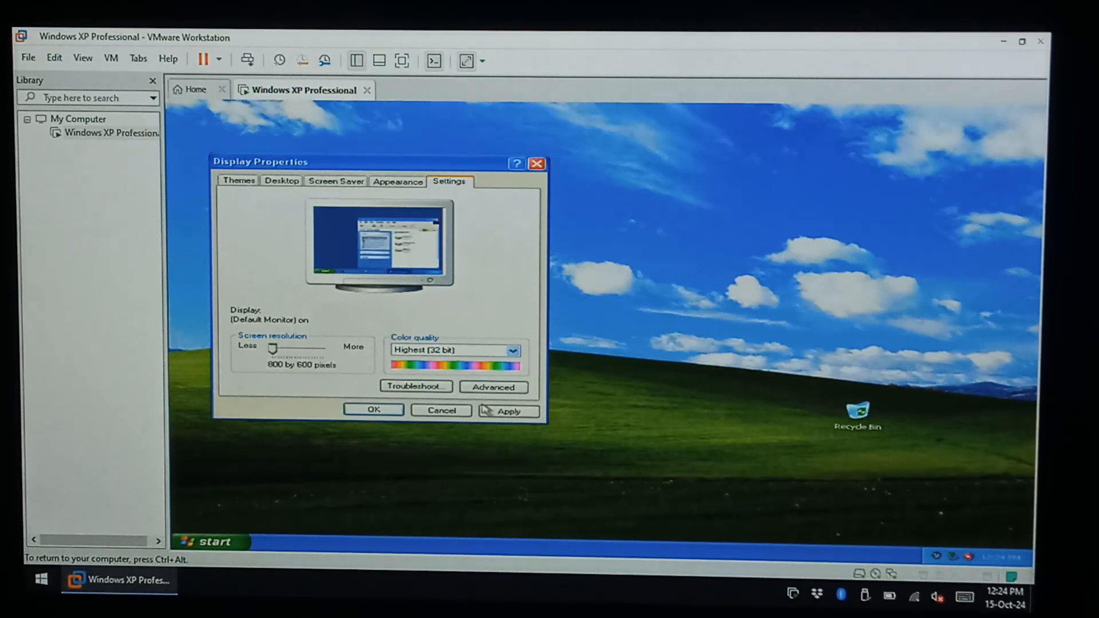
{"action": "left_click", "coordinate": [506, 411]}
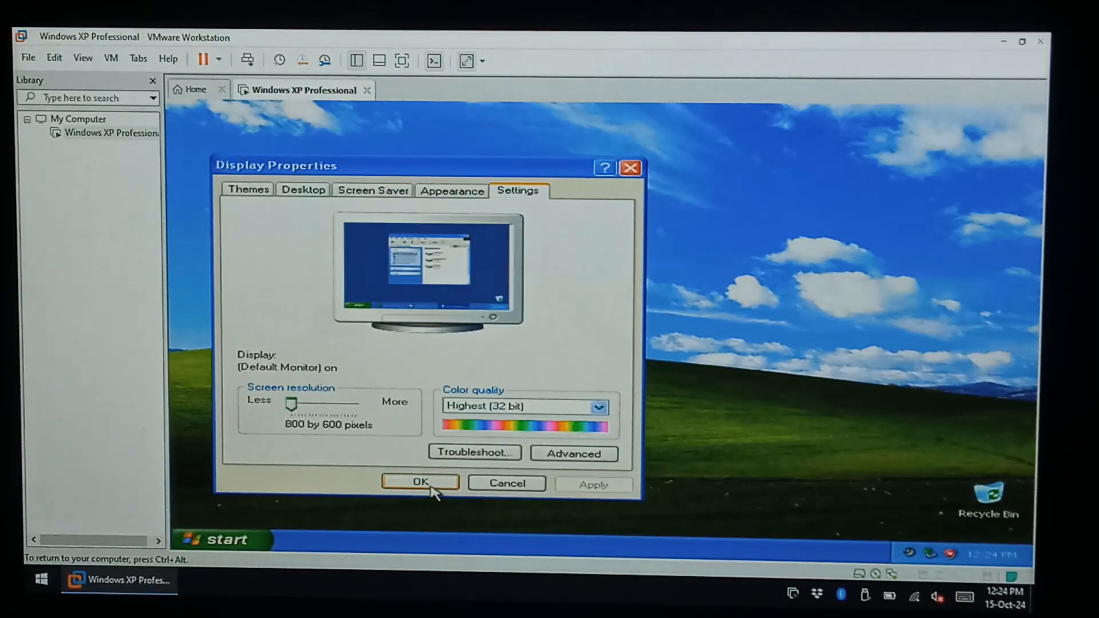
{"action": "left_click", "coordinate": [420, 483]}
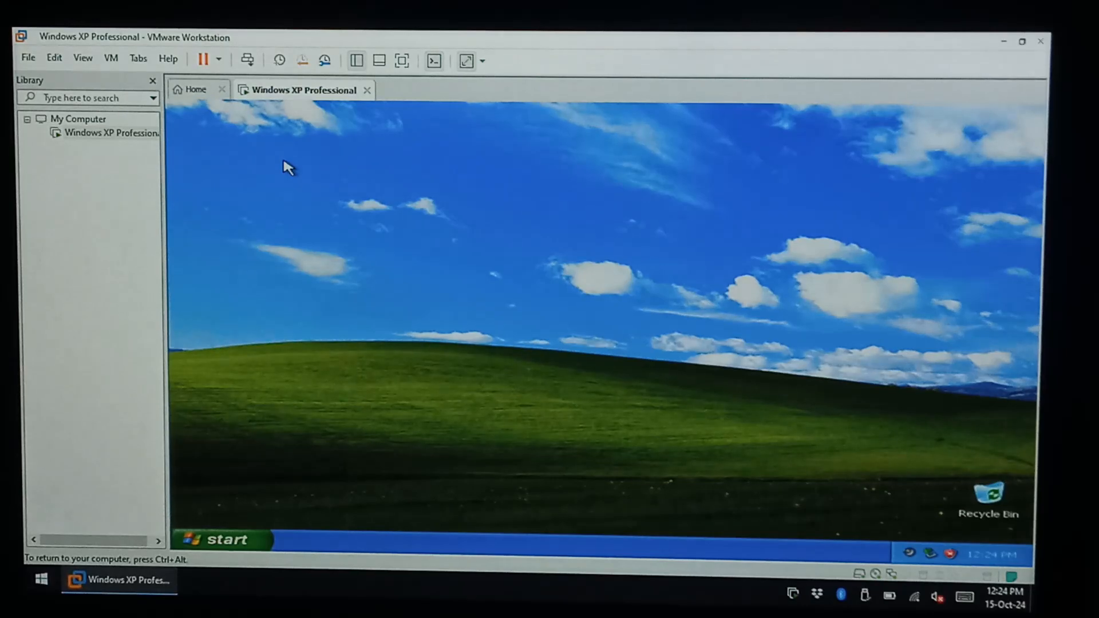
Turn off Windows XP via Start, dismiss the disk and device hints, and power the VM on again
{"action": "left_click", "coordinate": [221, 539]}
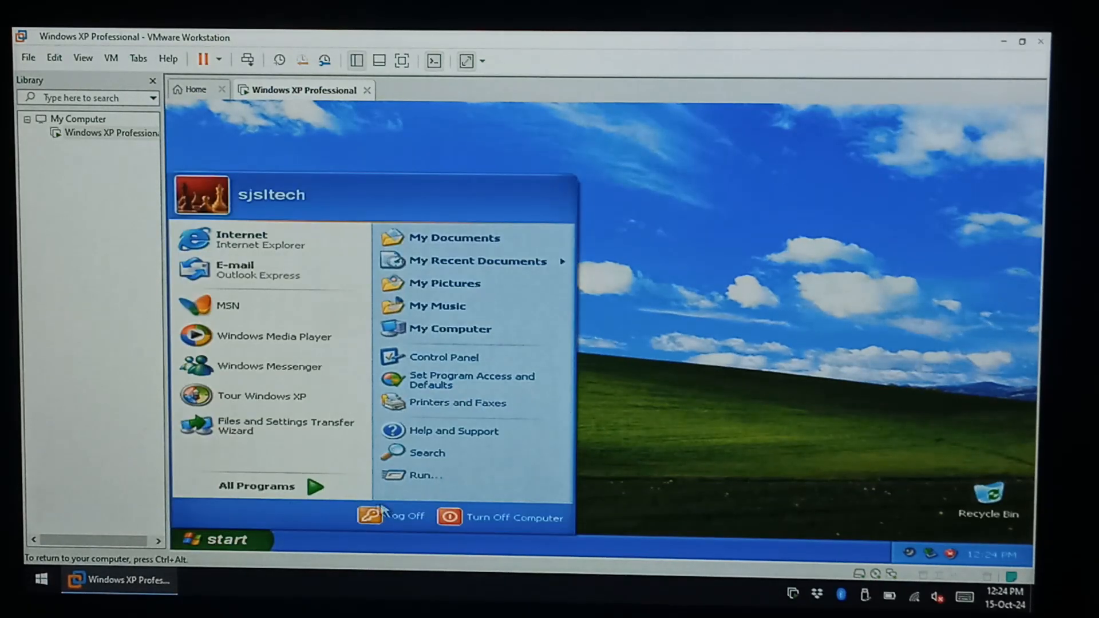
{"action": "left_click", "coordinate": [501, 518]}
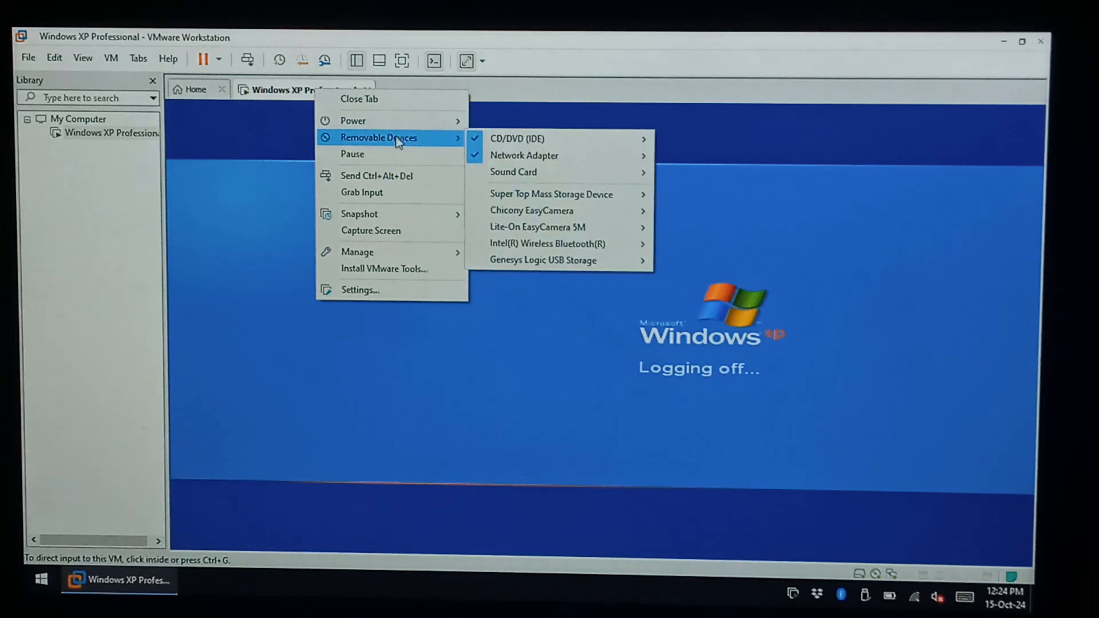
{"action": "mouse_move", "coordinate": [516, 138]}
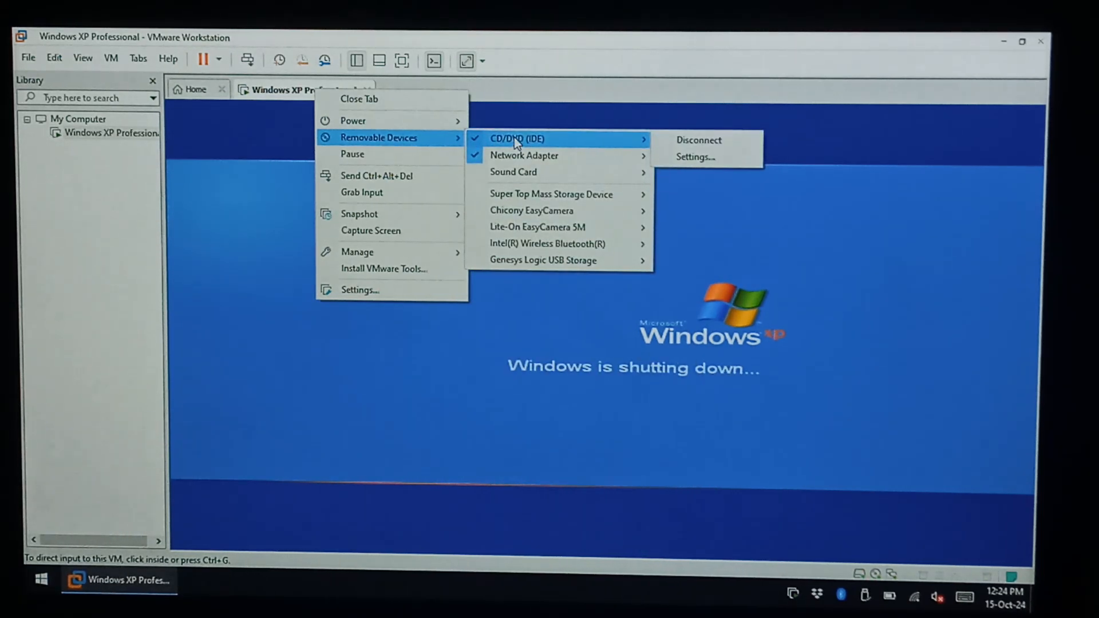
{"action": "mouse_move", "coordinate": [550, 194]}
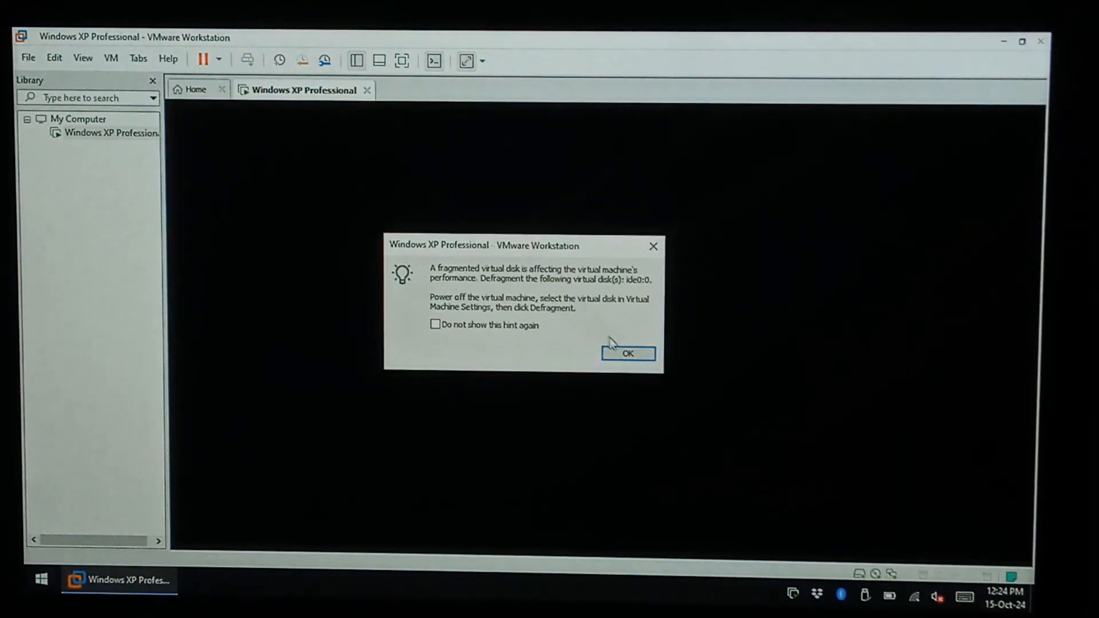
{"action": "left_click", "coordinate": [626, 354]}
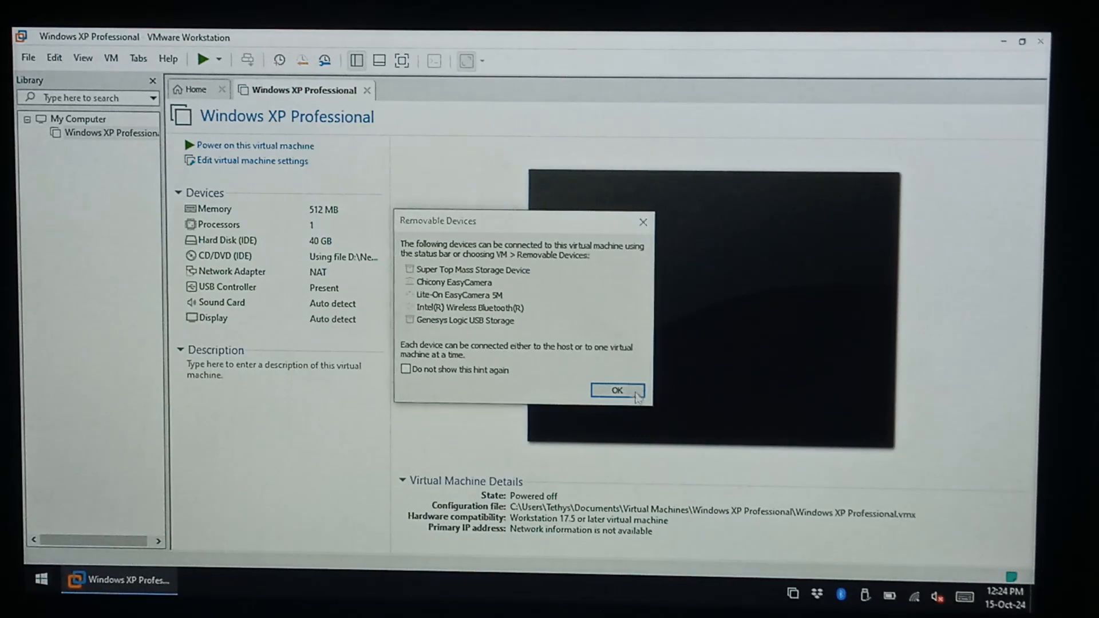
{"action": "left_click", "coordinate": [615, 390]}
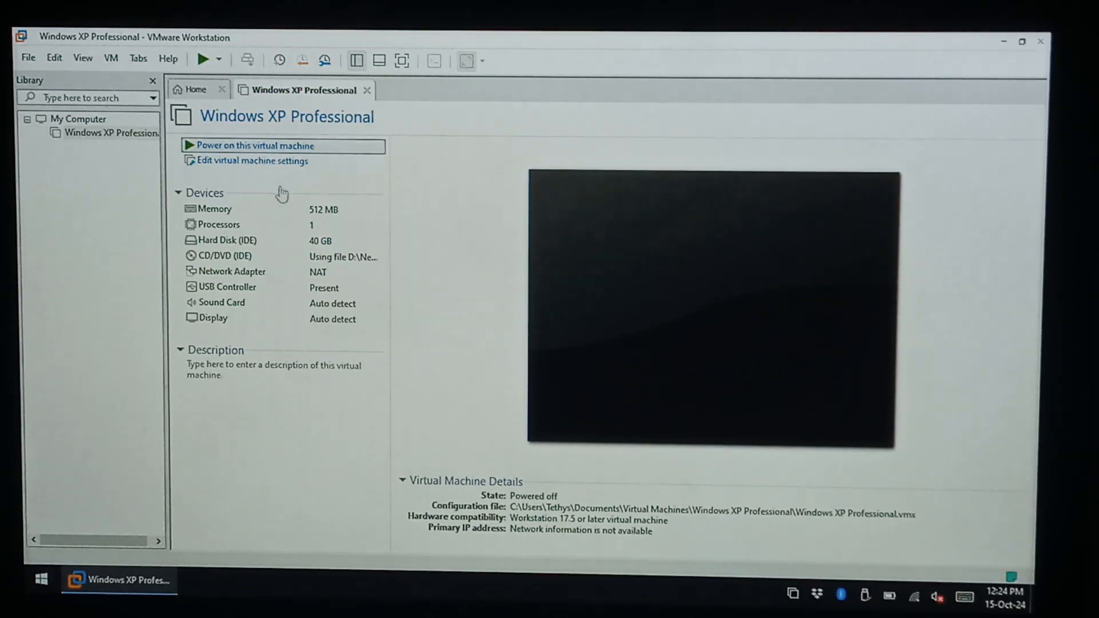
{"action": "left_click", "coordinate": [254, 145]}
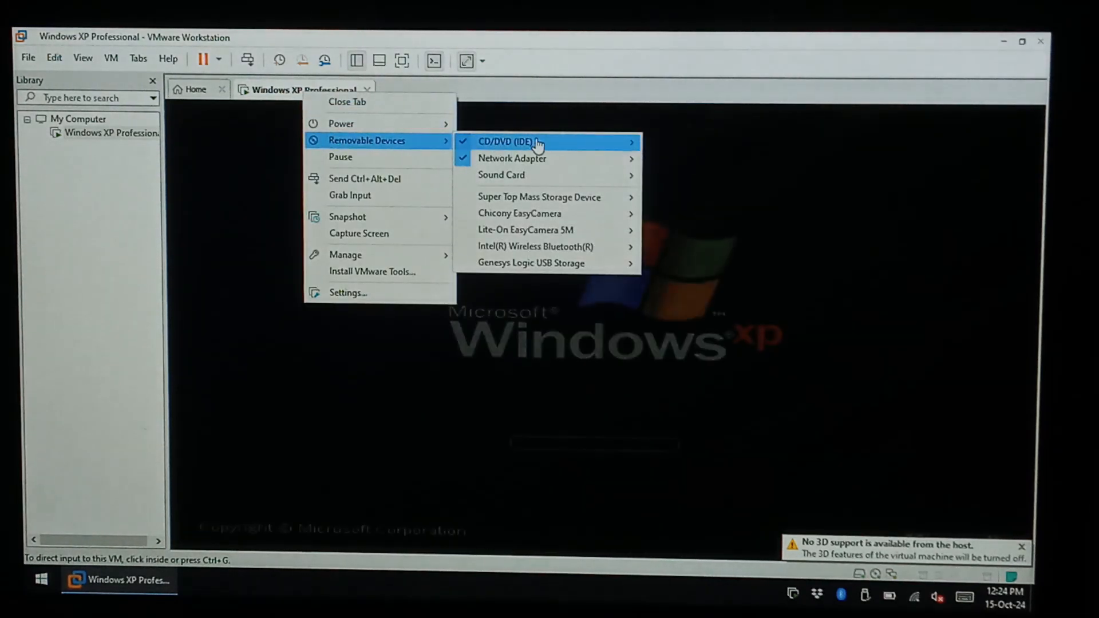
{"action": "mouse_move", "coordinate": [550, 142]}
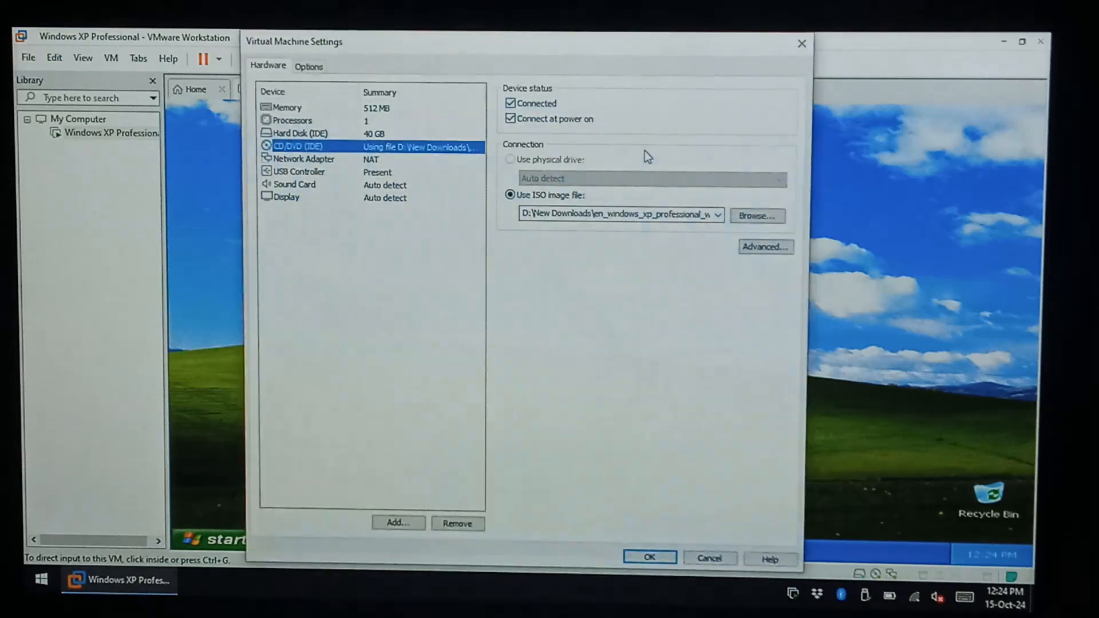
Browse to DBD_BETA.iso as the CD/DVD image and save the VM settings
{"action": "left_click", "coordinate": [757, 216]}
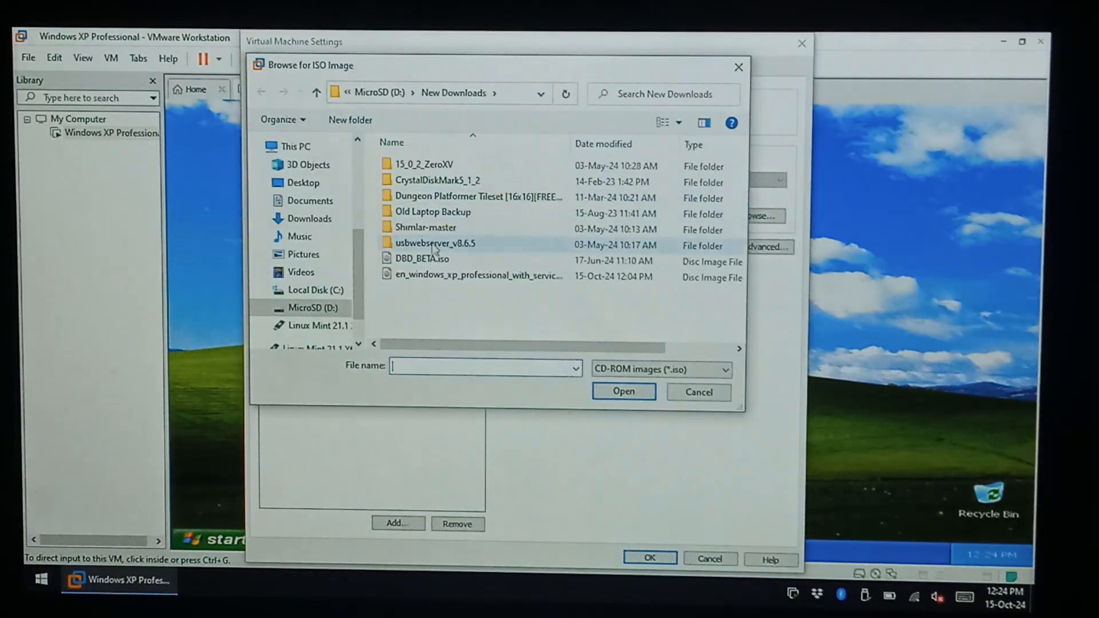
{"action": "left_click", "coordinate": [476, 276]}
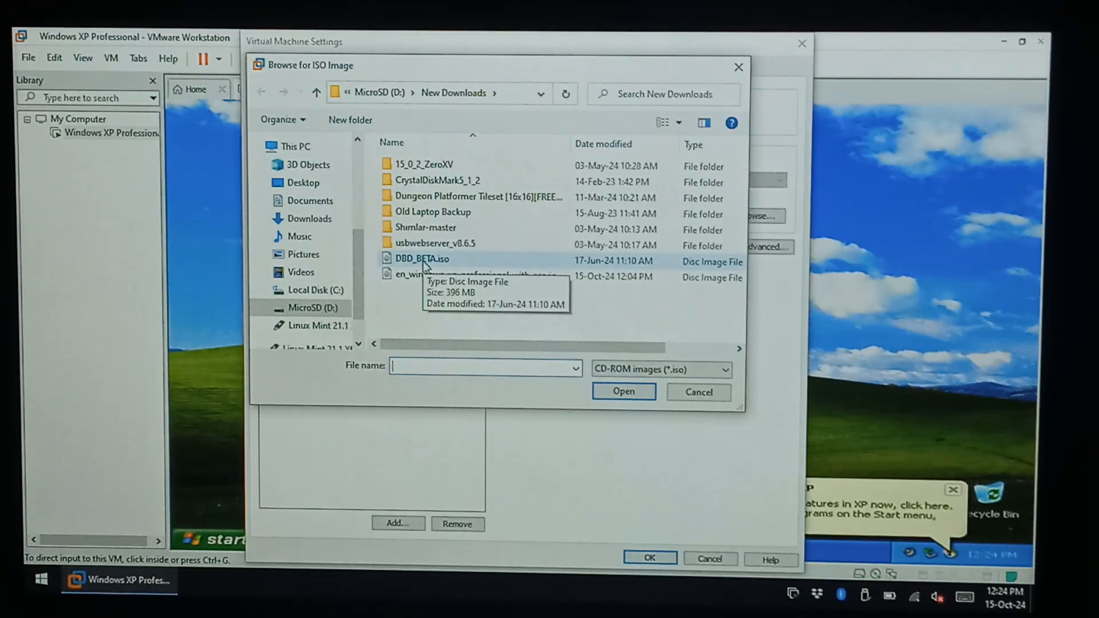
{"action": "left_click", "coordinate": [422, 258]}
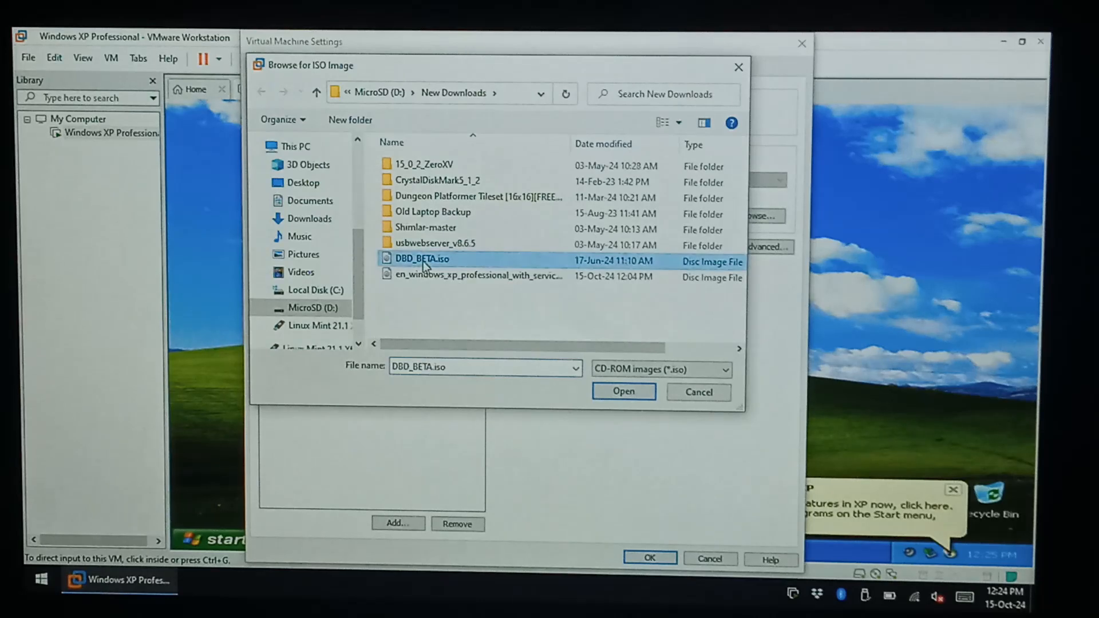
{"action": "left_click", "coordinate": [622, 392]}
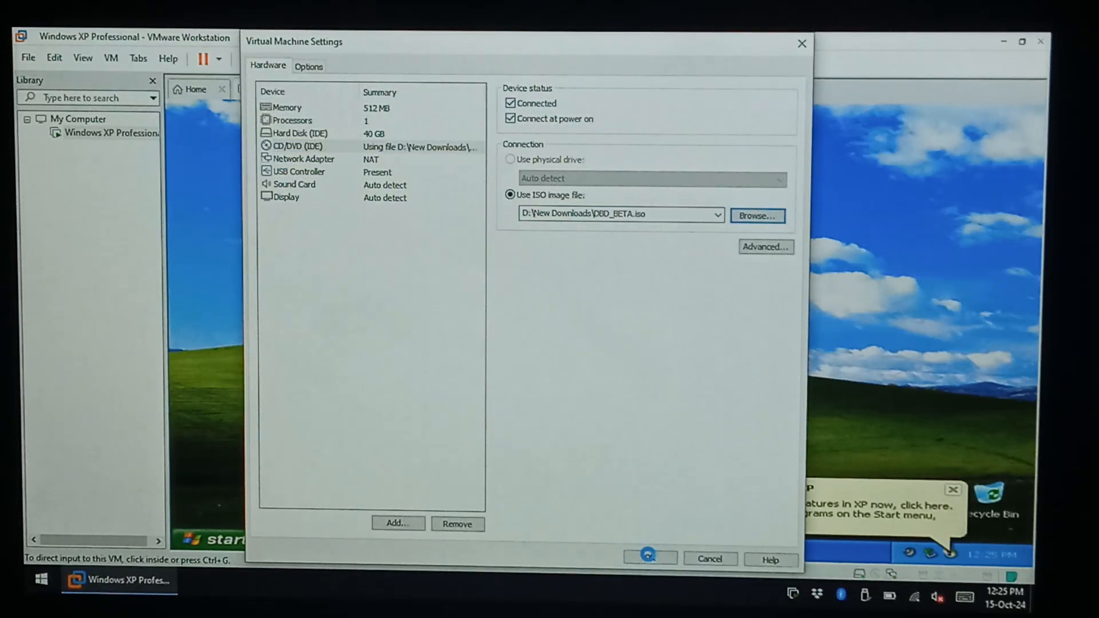
{"action": "left_click", "coordinate": [648, 558]}
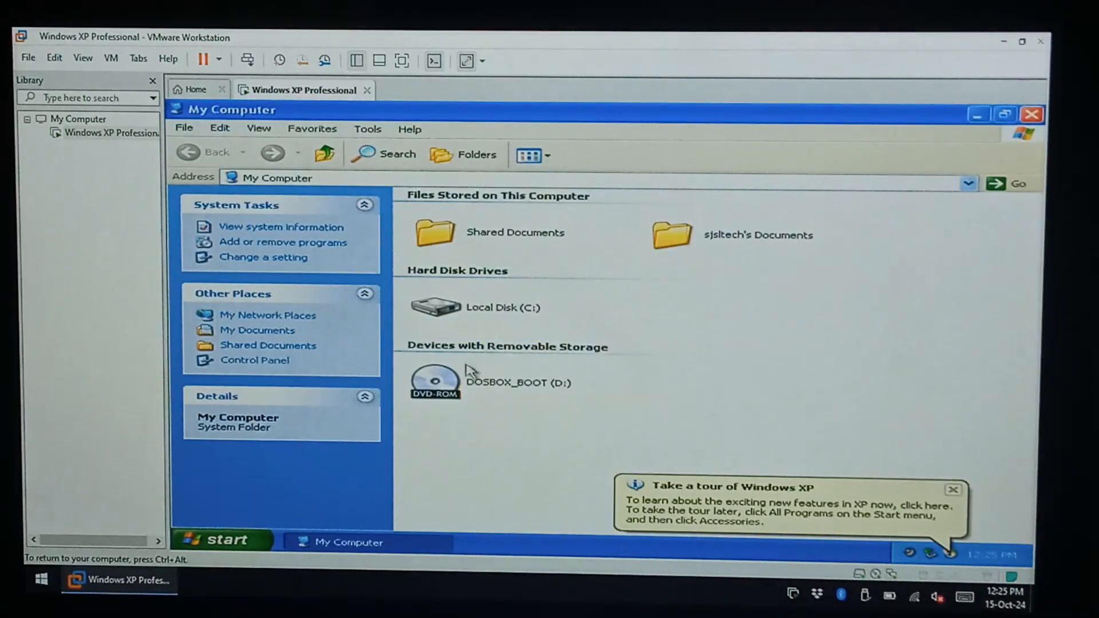
Open the DOSBOX_BOOT (D:) disc in My Computer to view its contents, then close it
{"action": "double_click", "coordinate": [435, 380]}
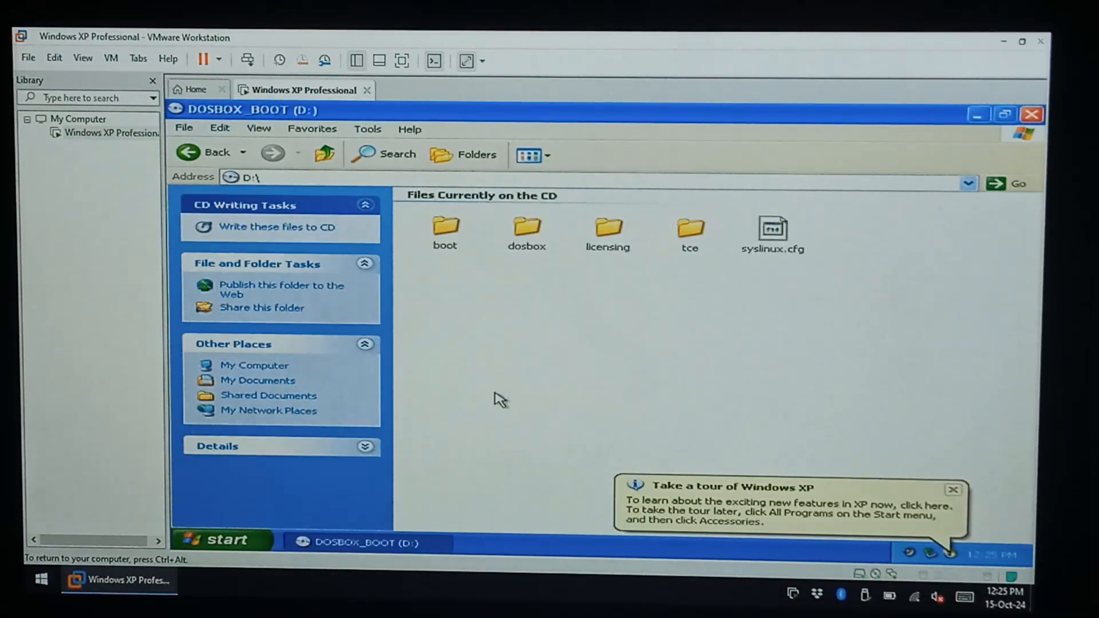
{"action": "left_click", "coordinate": [1031, 113]}
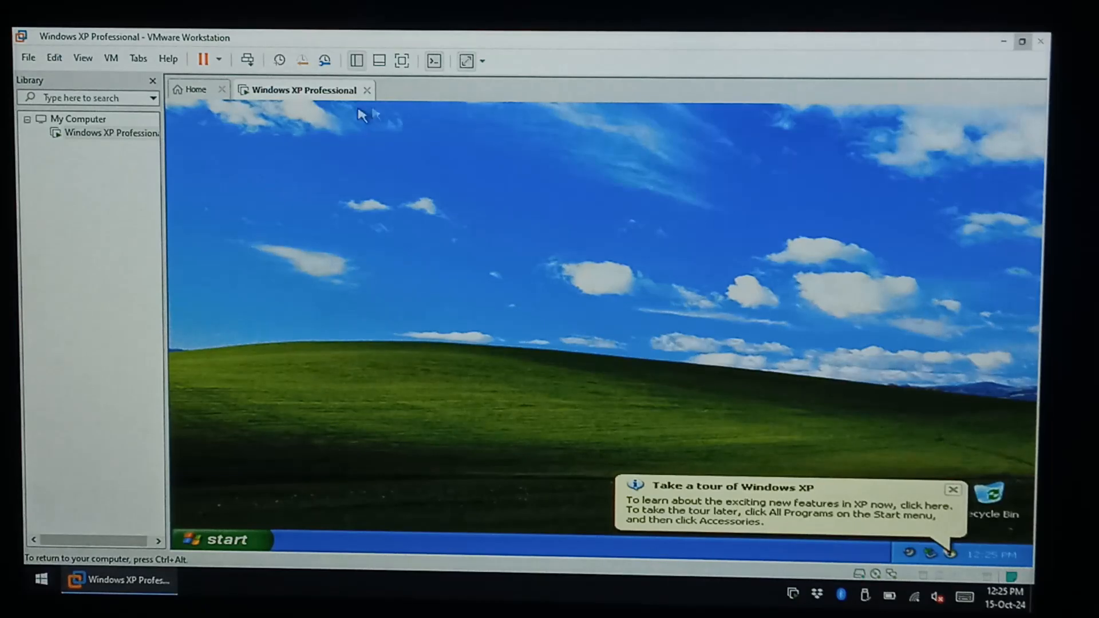
Show the VM tab's Removable Devices list, including the Super Top Mass Storage Device
{"action": "right_click", "coordinate": [301, 89]}
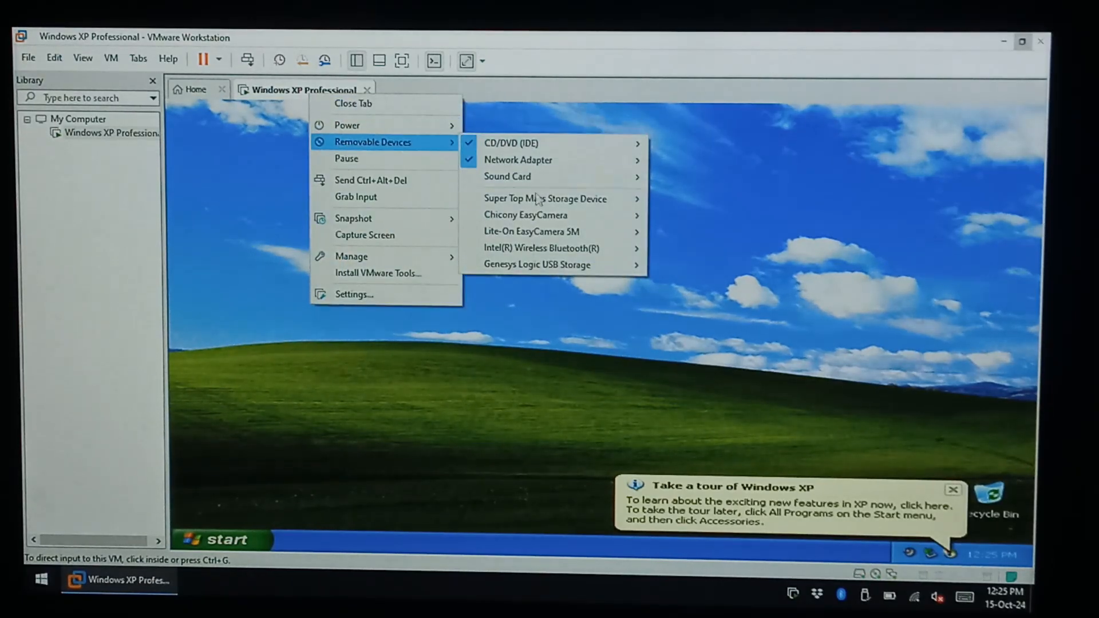
{"action": "mouse_move", "coordinate": [539, 247]}
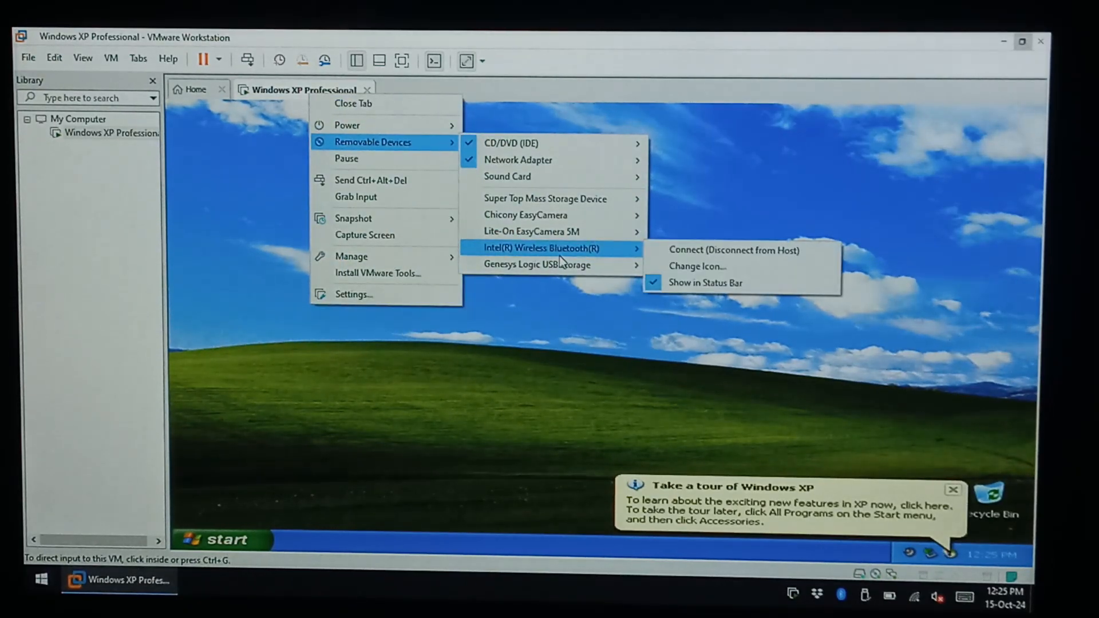
{"action": "mouse_move", "coordinate": [535, 264]}
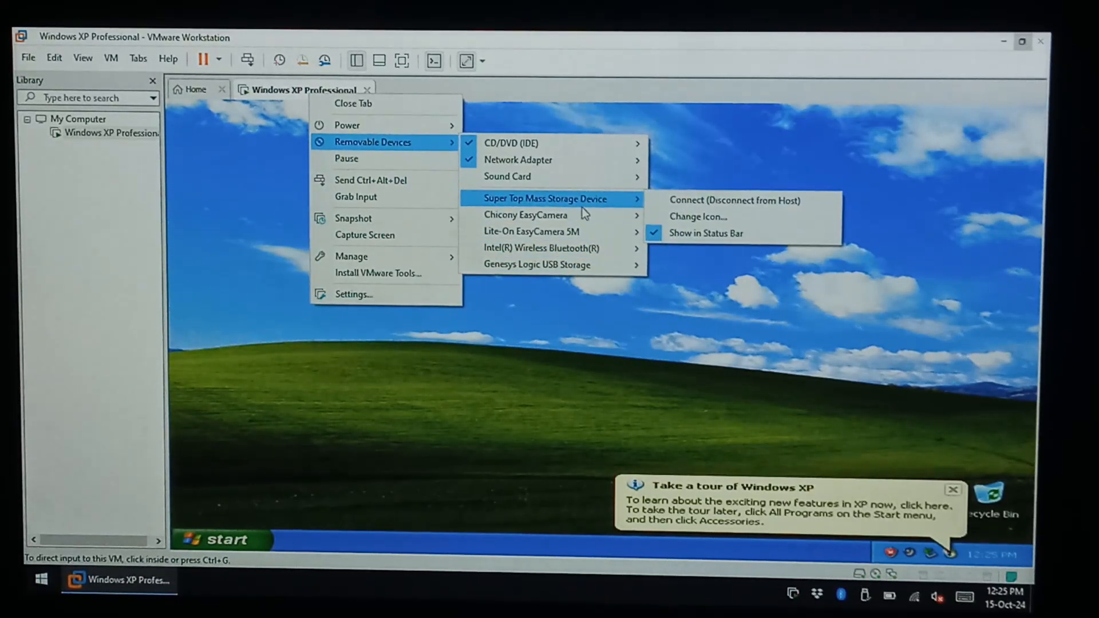
{"action": "mouse_move", "coordinate": [735, 200]}
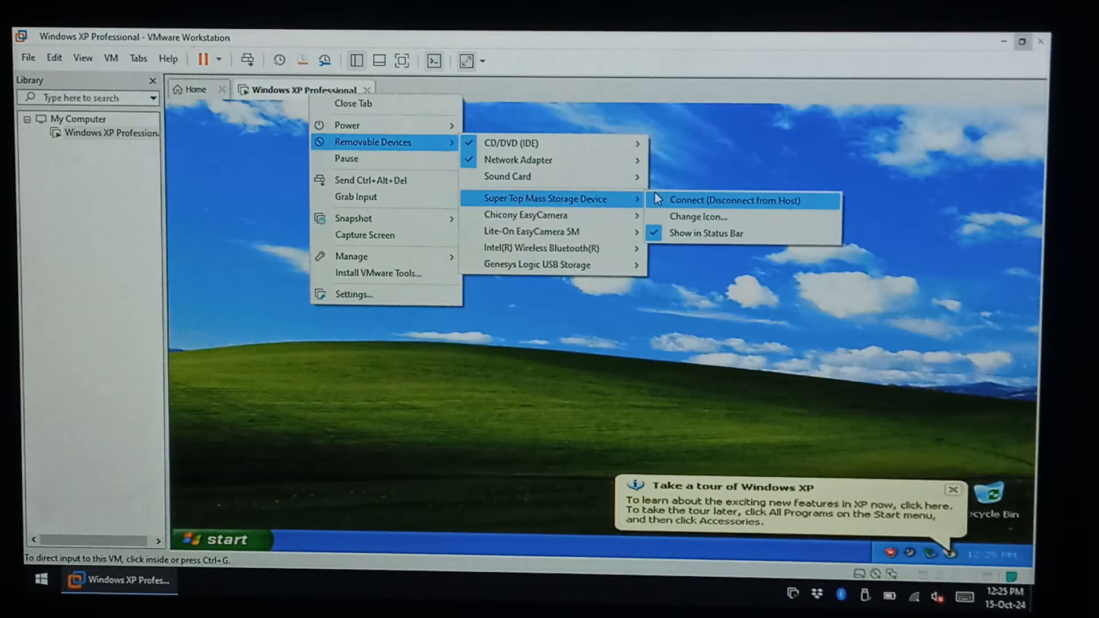
{"action": "mouse_move", "coordinate": [519, 160]}
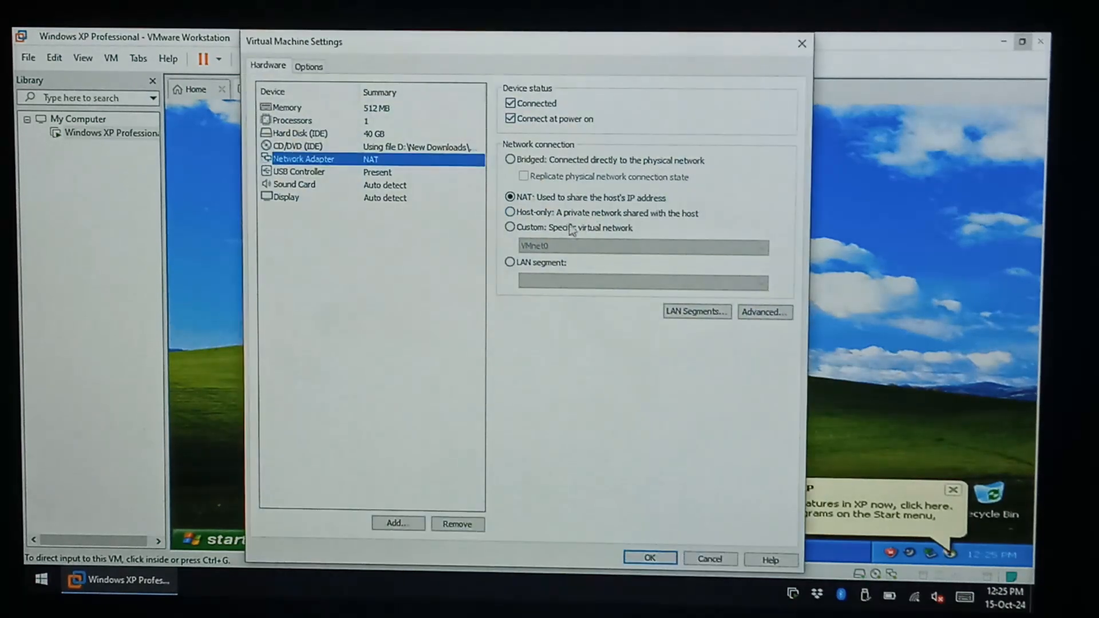
{"action": "mouse_move", "coordinate": [709, 219]}
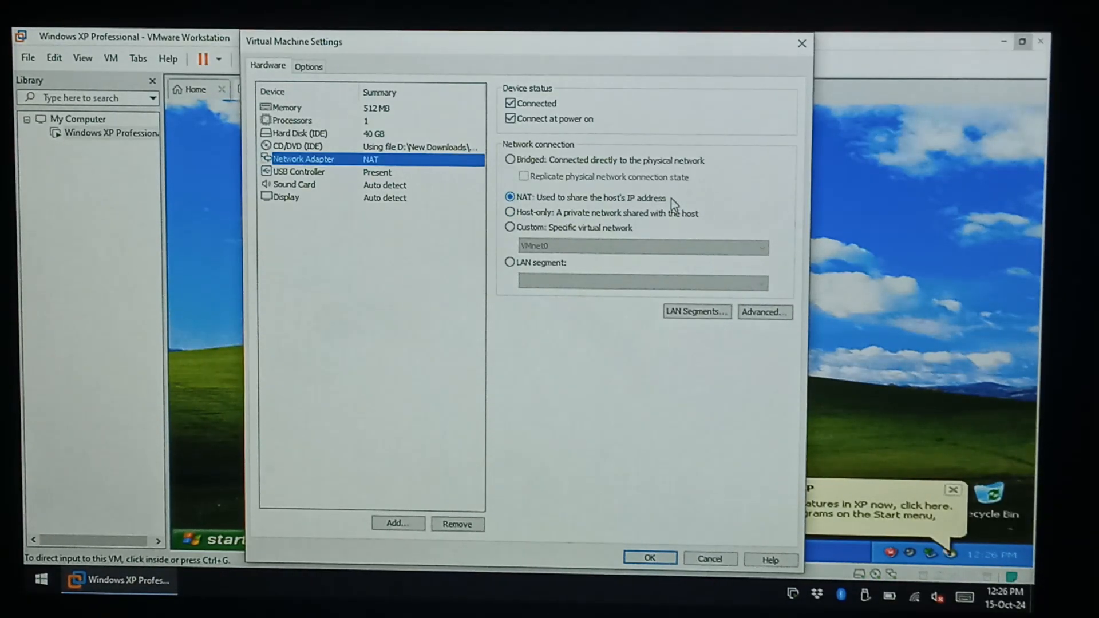
Toggle the network adapter's connection options, leave it connected on NAT, and confirm the VM settings
{"action": "left_click", "coordinate": [509, 161]}
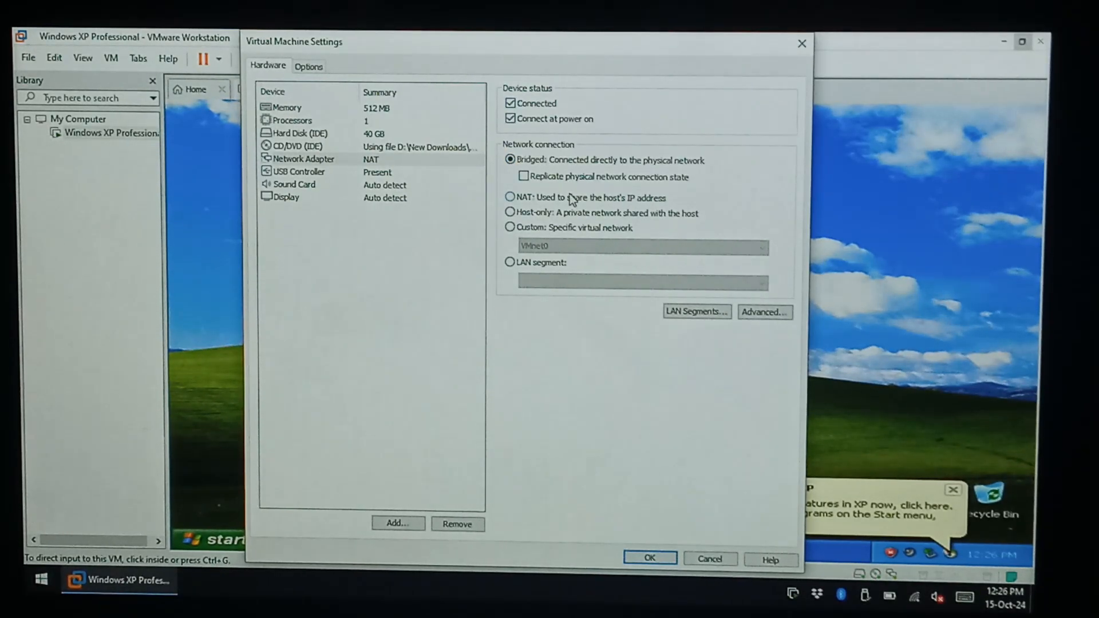
{"action": "left_click", "coordinate": [509, 197]}
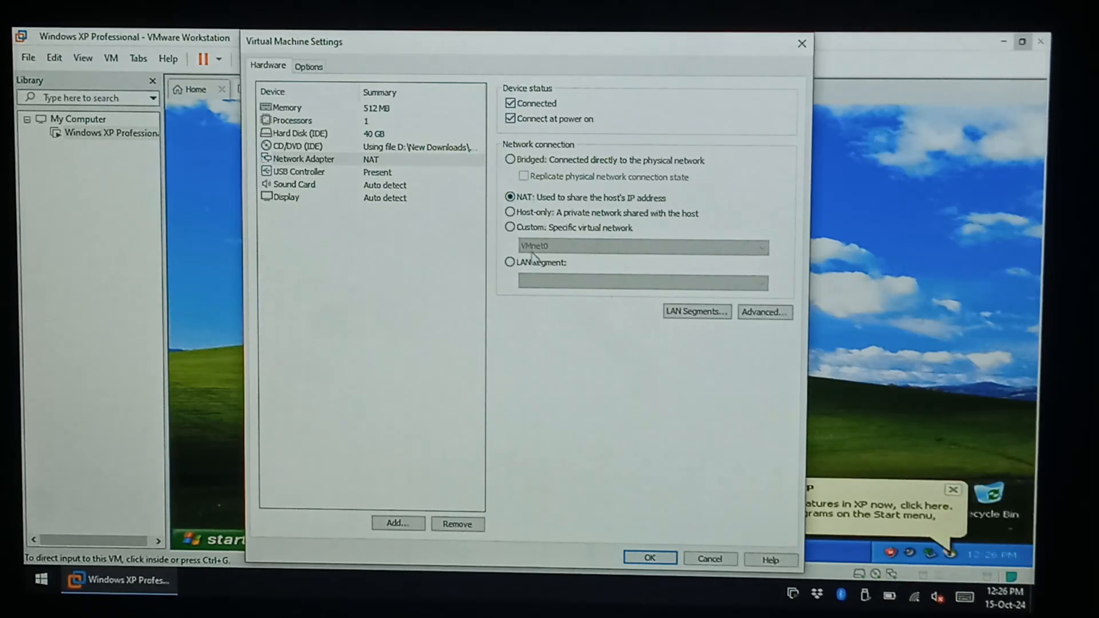
{"action": "left_click", "coordinate": [511, 103]}
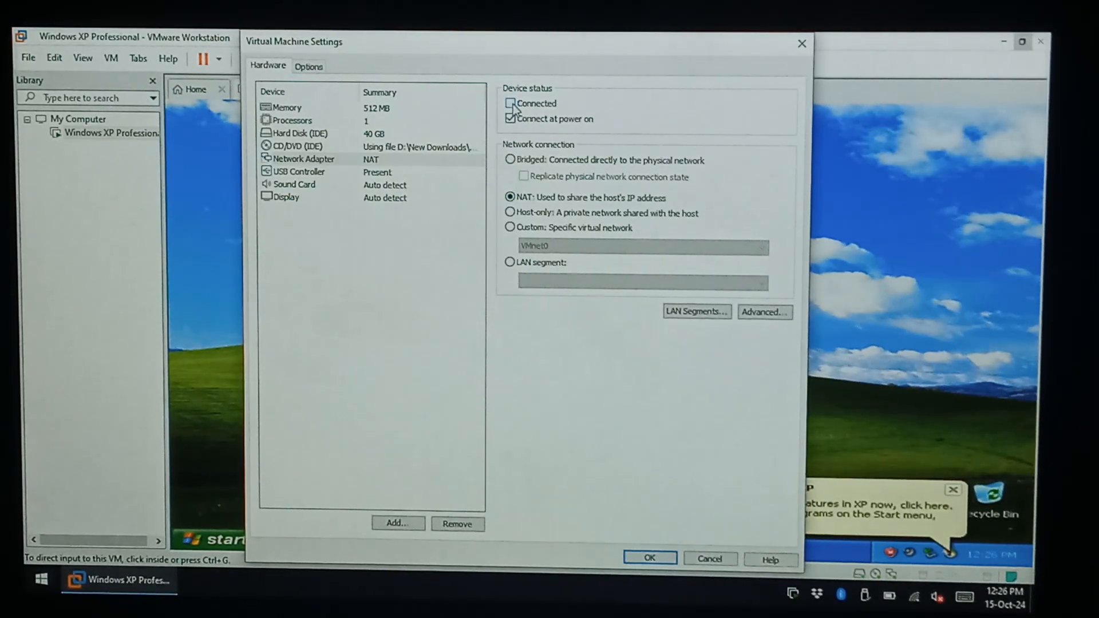
{"action": "left_click", "coordinate": [509, 103]}
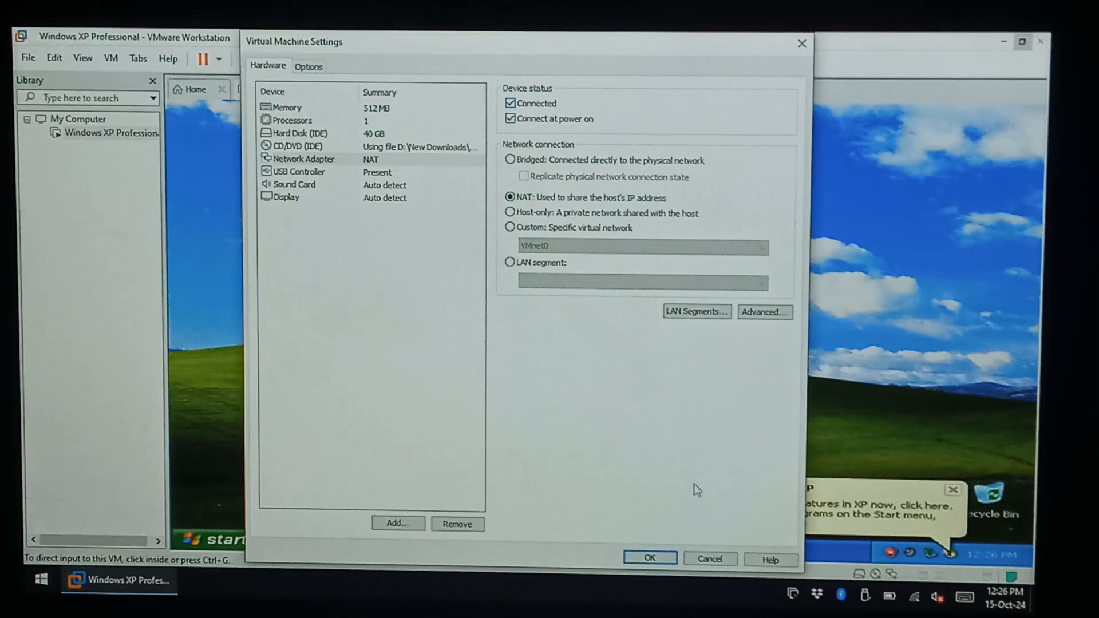
{"action": "left_click", "coordinate": [648, 558]}
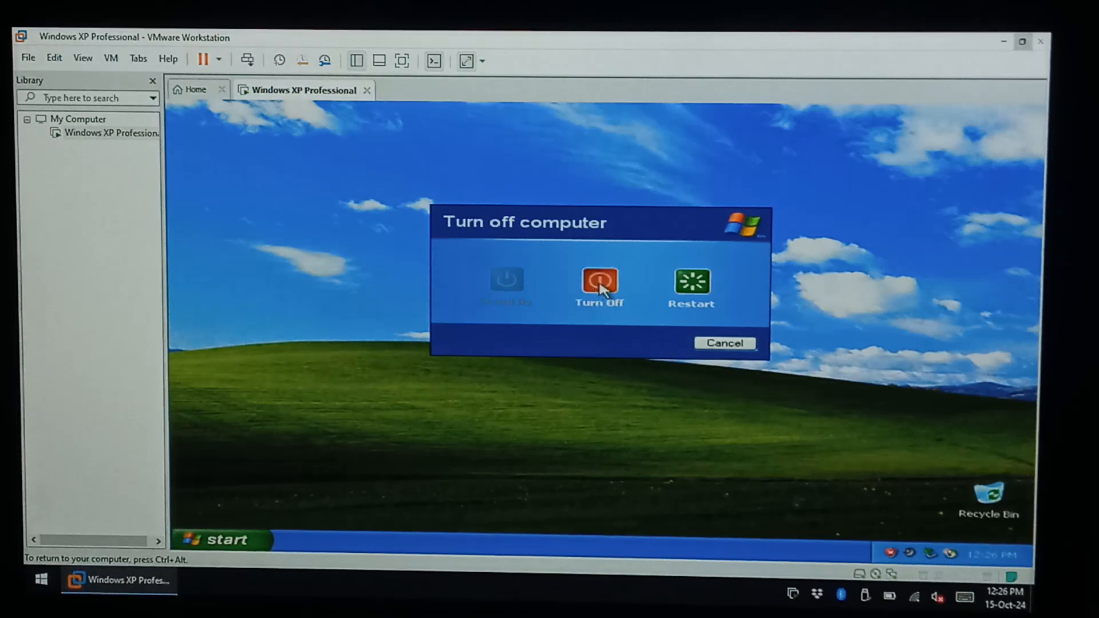
Turn off Windows XP in the guest and bring up the virtual machine's options list
{"action": "left_click", "coordinate": [599, 280]}
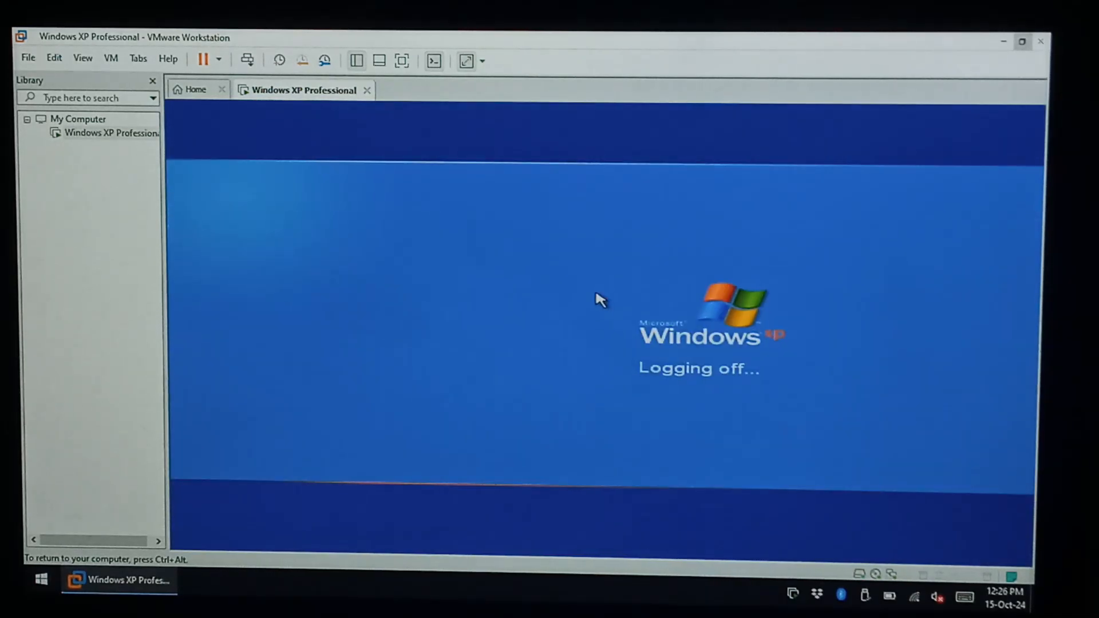
{"action": "right_click", "coordinate": [300, 90]}
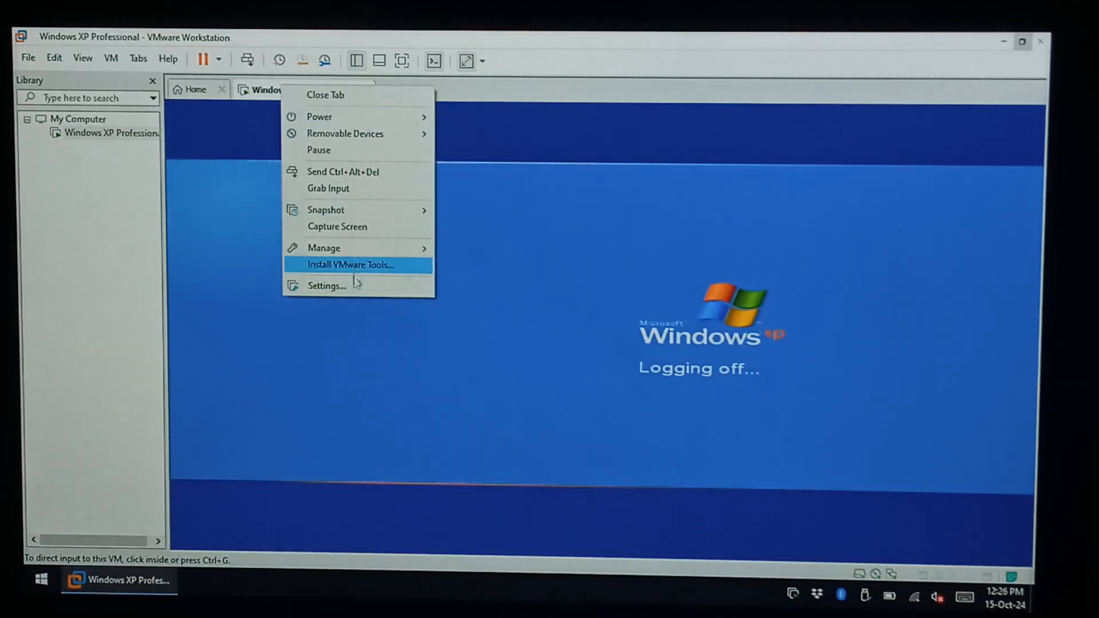
{"action": "mouse_move", "coordinate": [325, 209]}
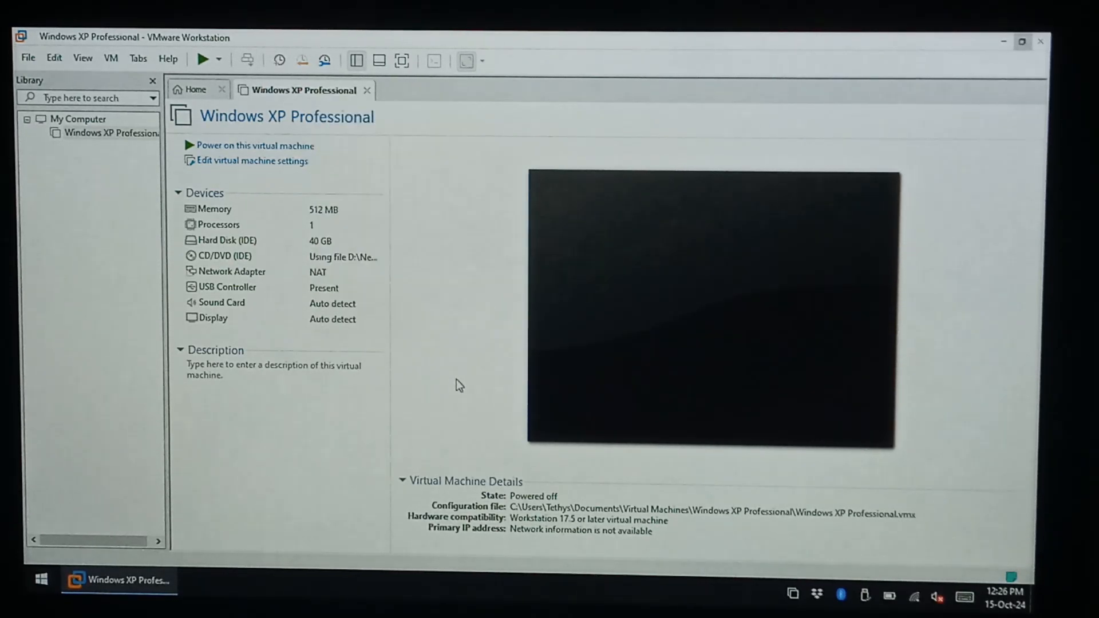
{"action": "mouse_move", "coordinate": [326, 214]}
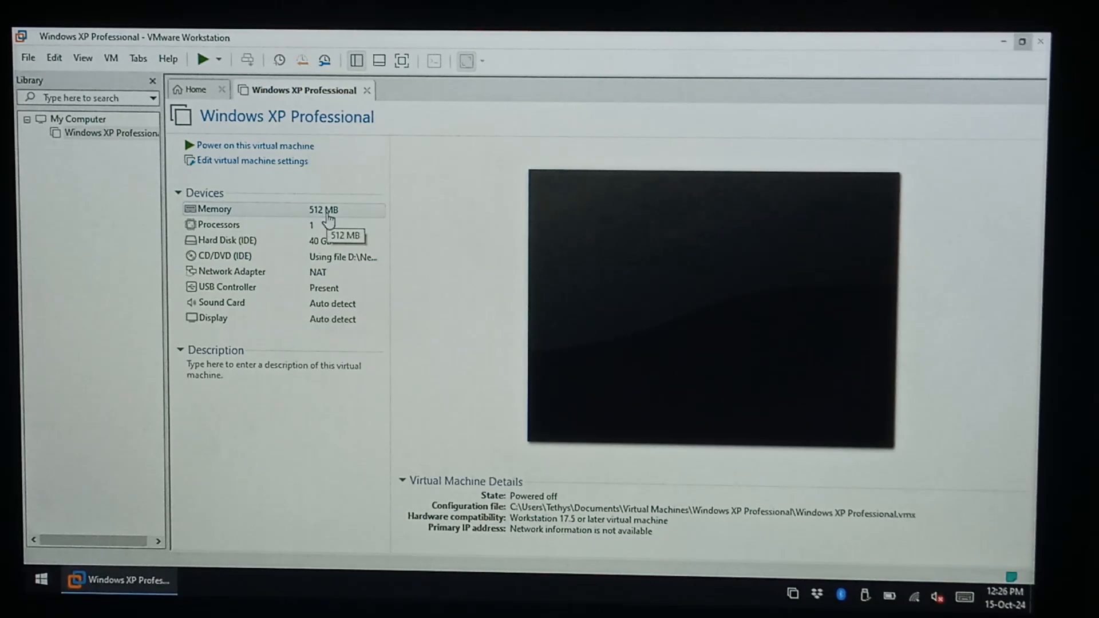
Open the VM's memory settings, drag the slider to the maximum and back to exactly 512 MB
{"action": "left_click", "coordinate": [214, 208]}
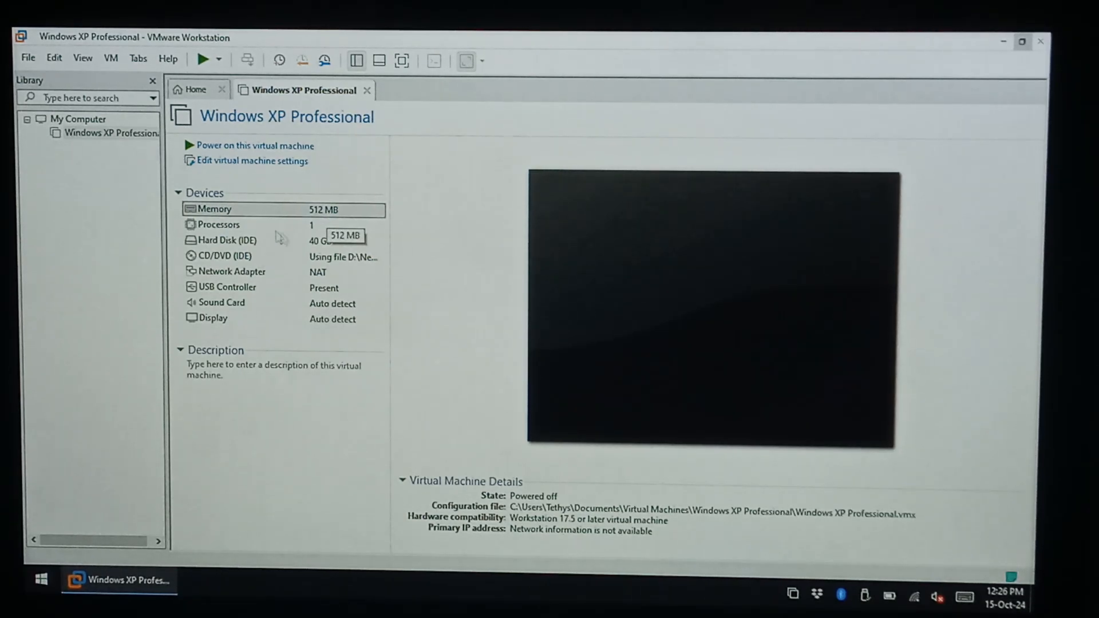
{"action": "left_click", "coordinate": [251, 160]}
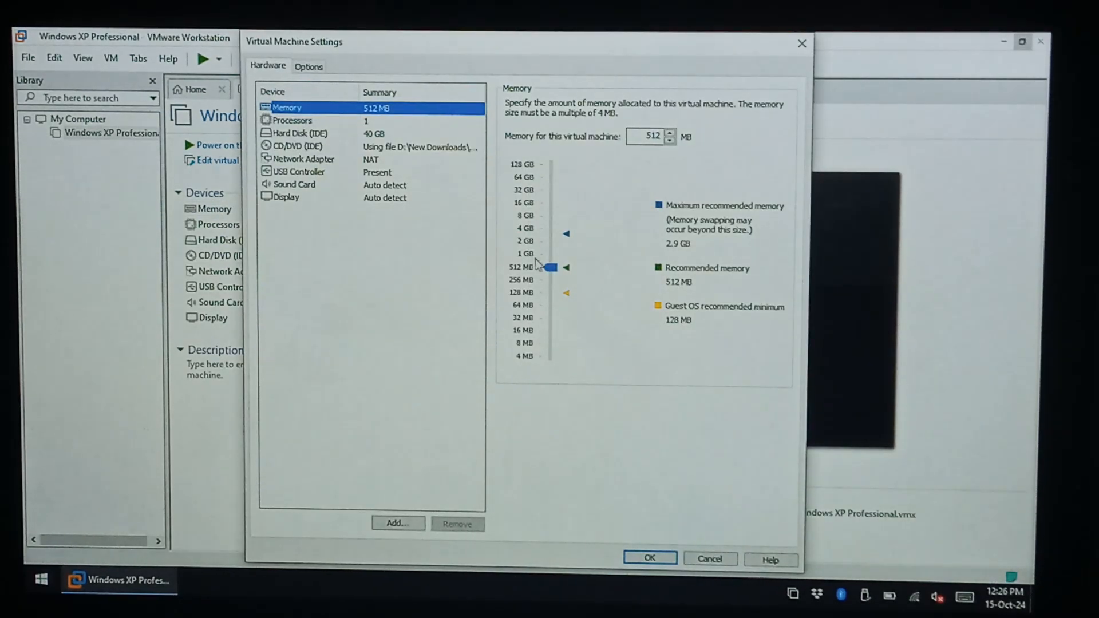
{"action": "left_click_drag", "start_coordinate": [552, 267], "coordinate": [552, 163]}
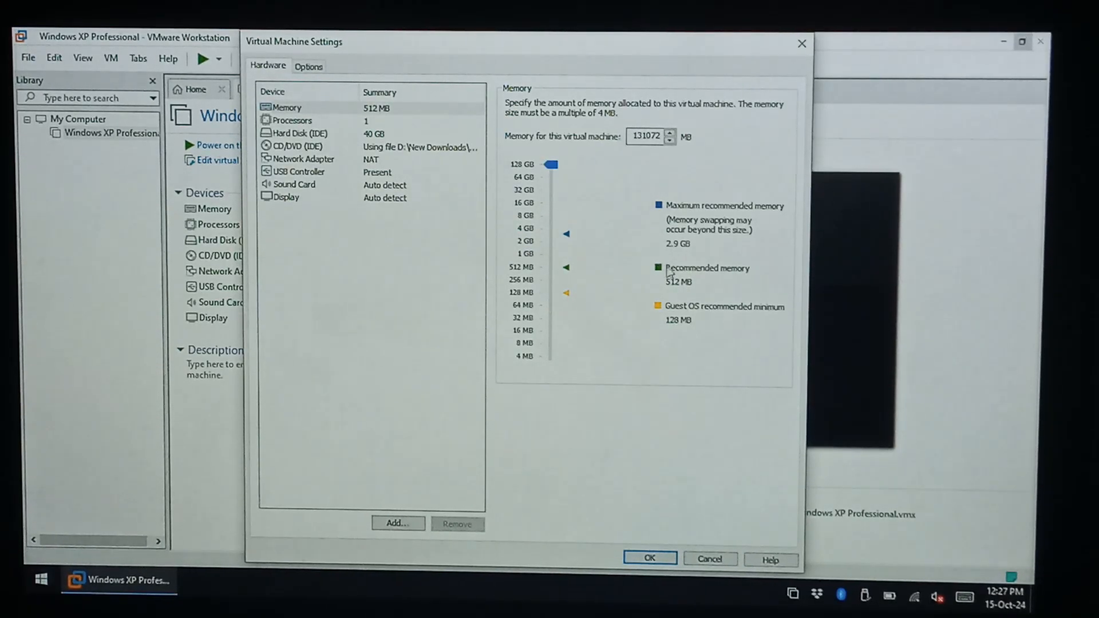
{"action": "left_click_drag", "start_coordinate": [551, 164], "coordinate": [552, 264]}
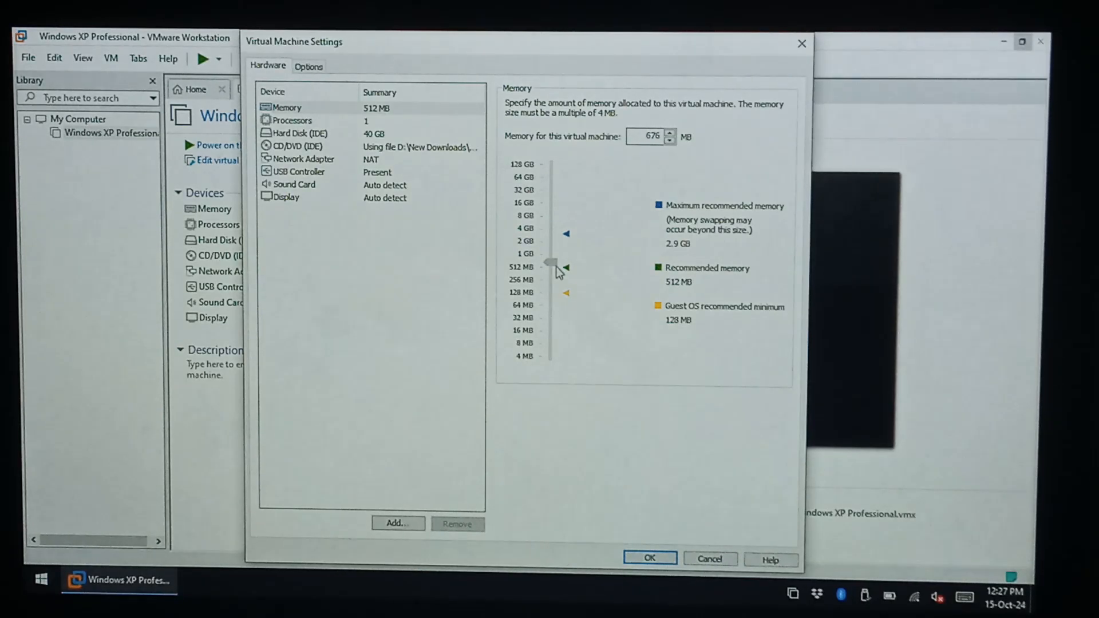
{"action": "left_click_drag", "start_coordinate": [554, 264], "coordinate": [552, 266]}
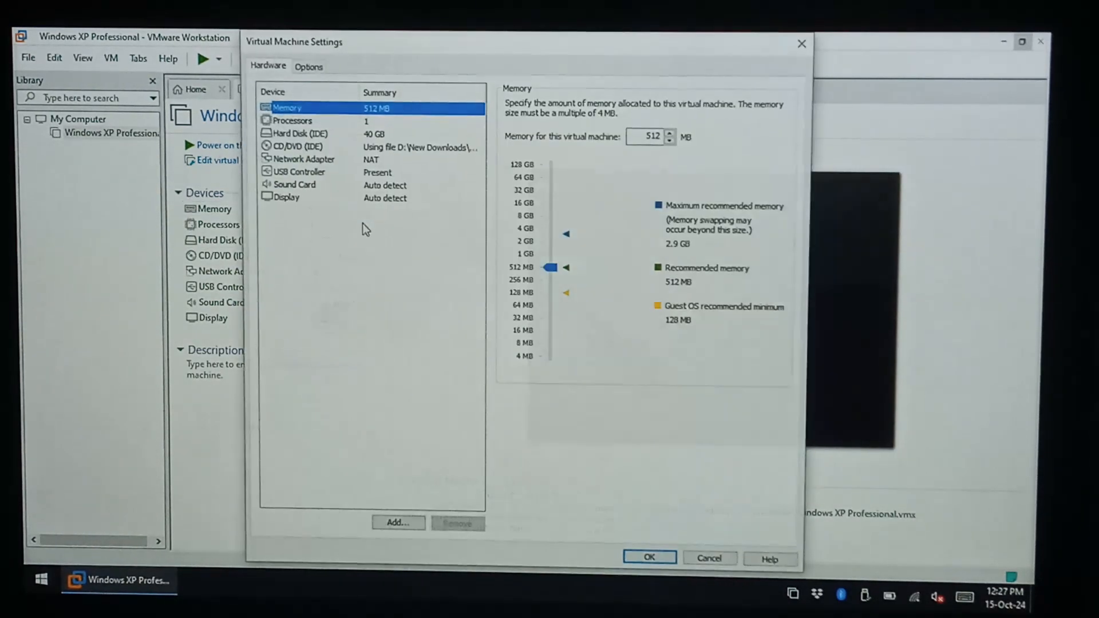
Review the processor, hard disk, CD/DVD and network adapter settings pages
{"action": "left_click", "coordinate": [292, 120]}
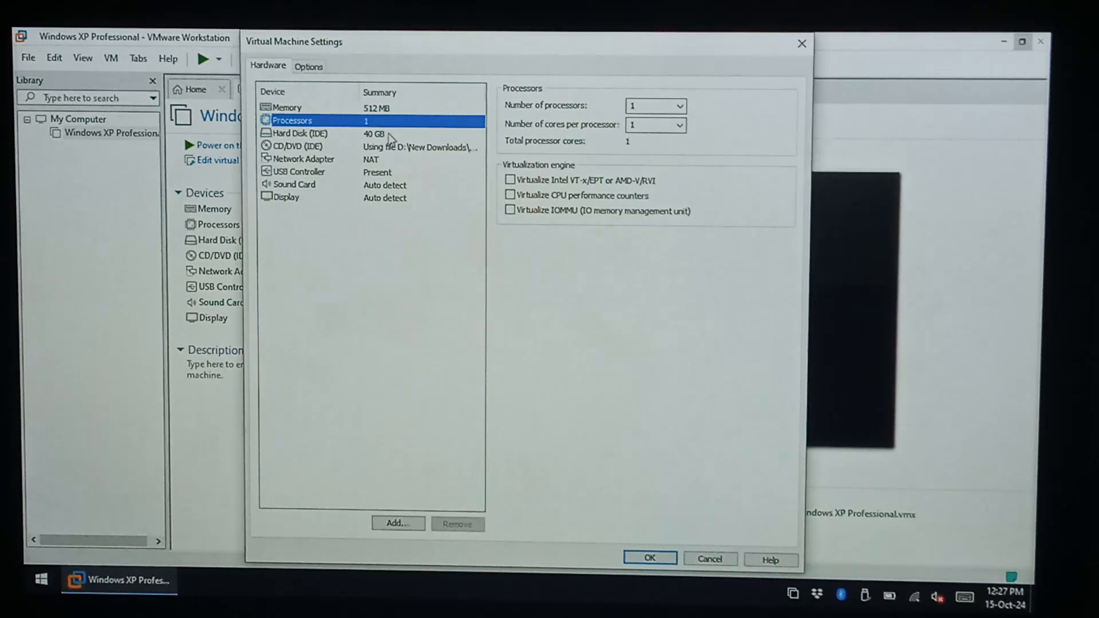
{"action": "left_click", "coordinate": [300, 133]}
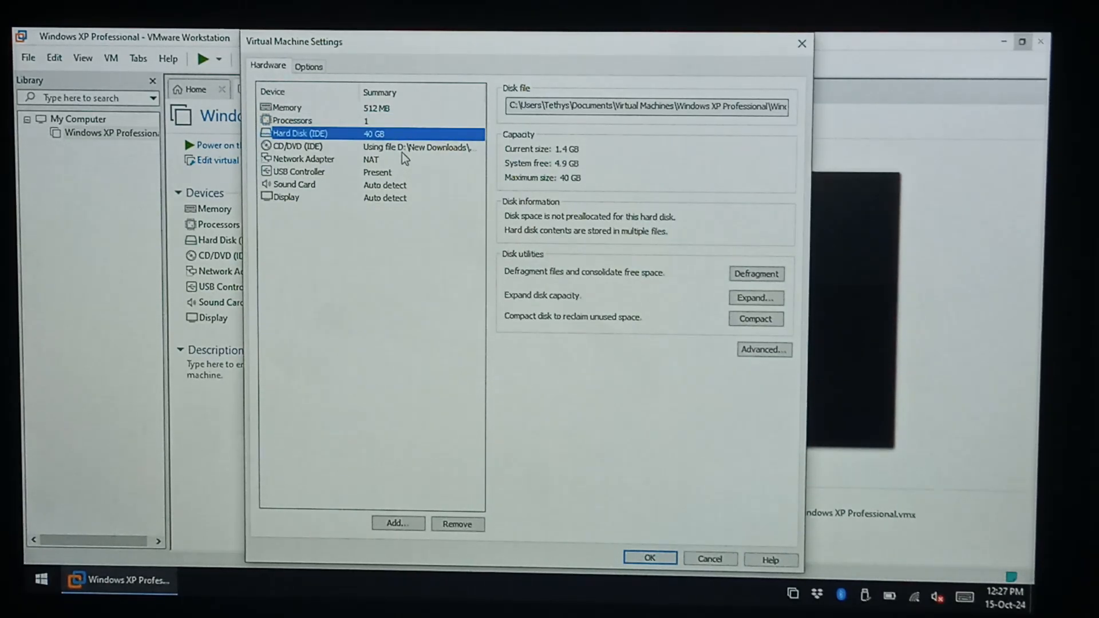
{"action": "left_click", "coordinate": [298, 145]}
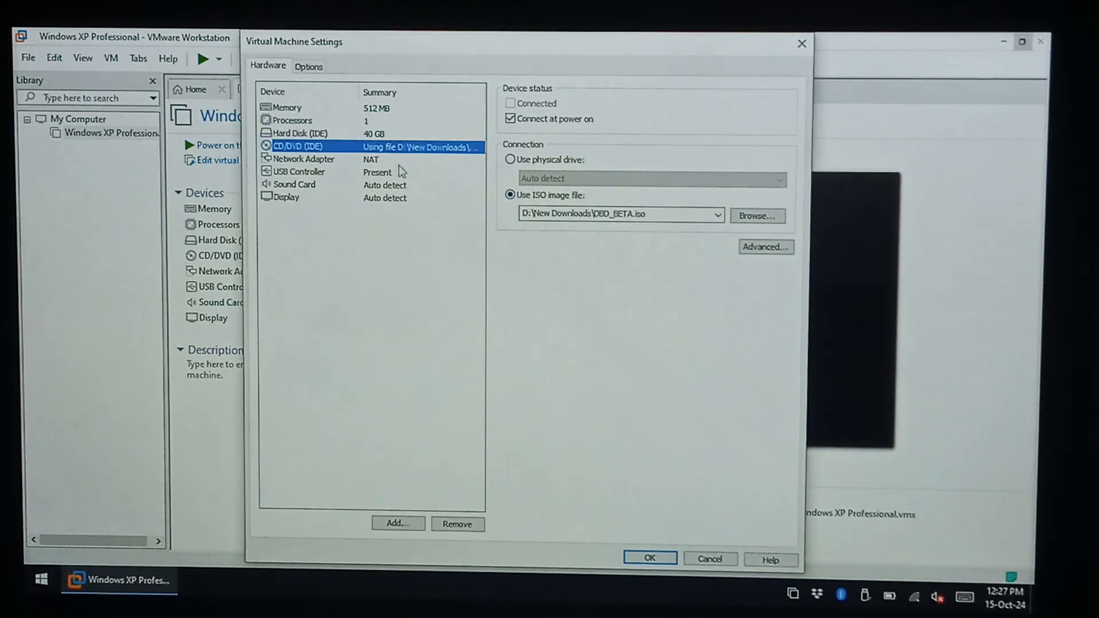
{"action": "left_click", "coordinate": [303, 158]}
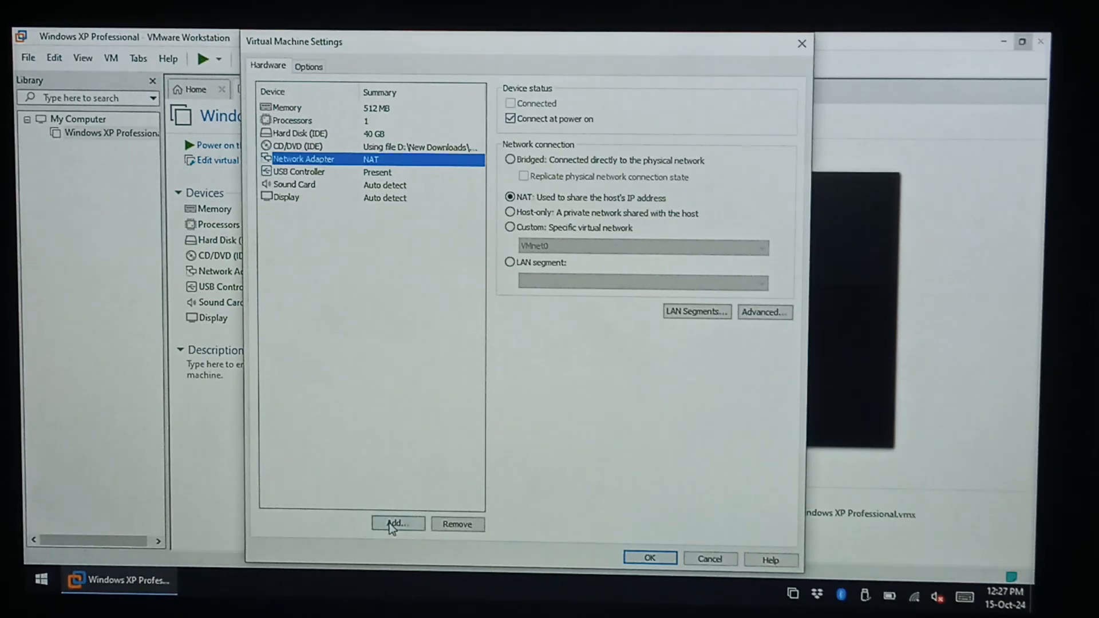
{"action": "left_click", "coordinate": [397, 523]}
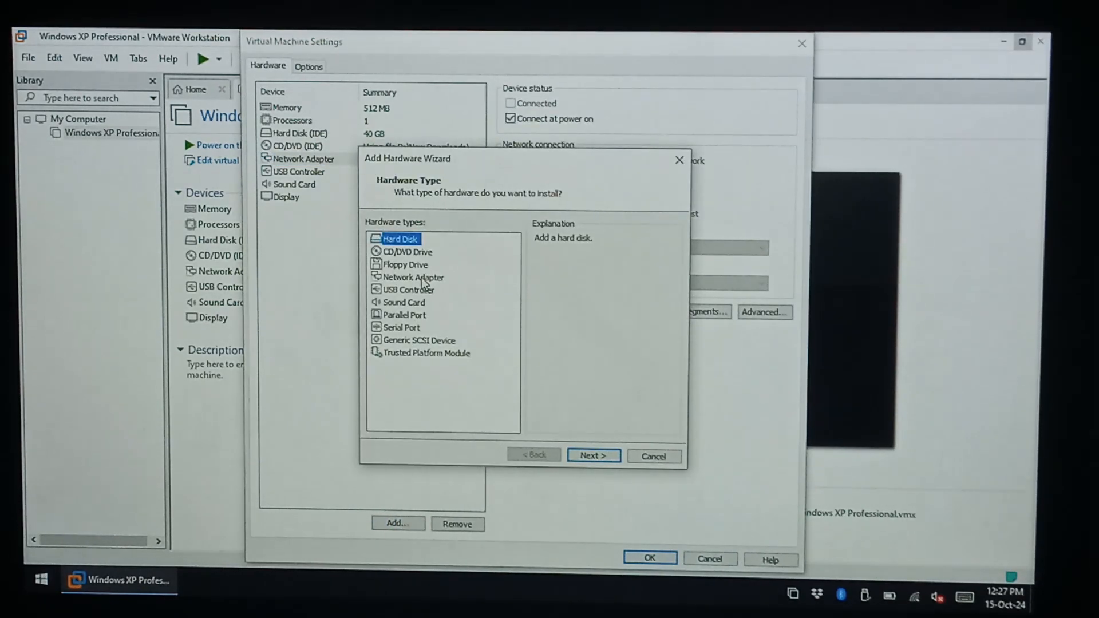
{"action": "left_click", "coordinate": [408, 252]}
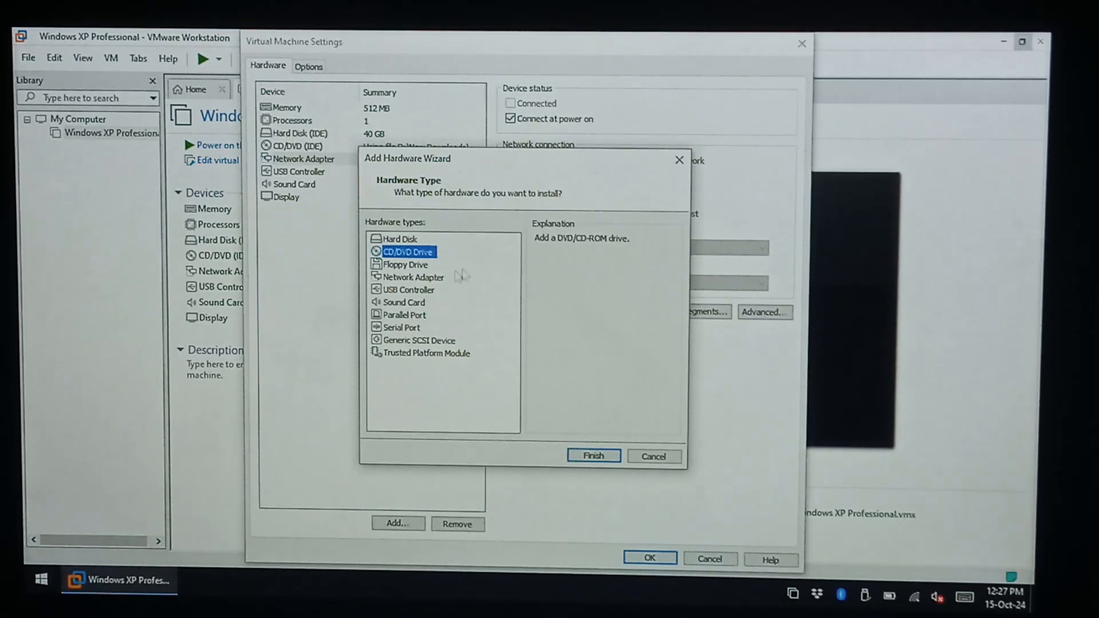
{"action": "left_click", "coordinate": [405, 313]}
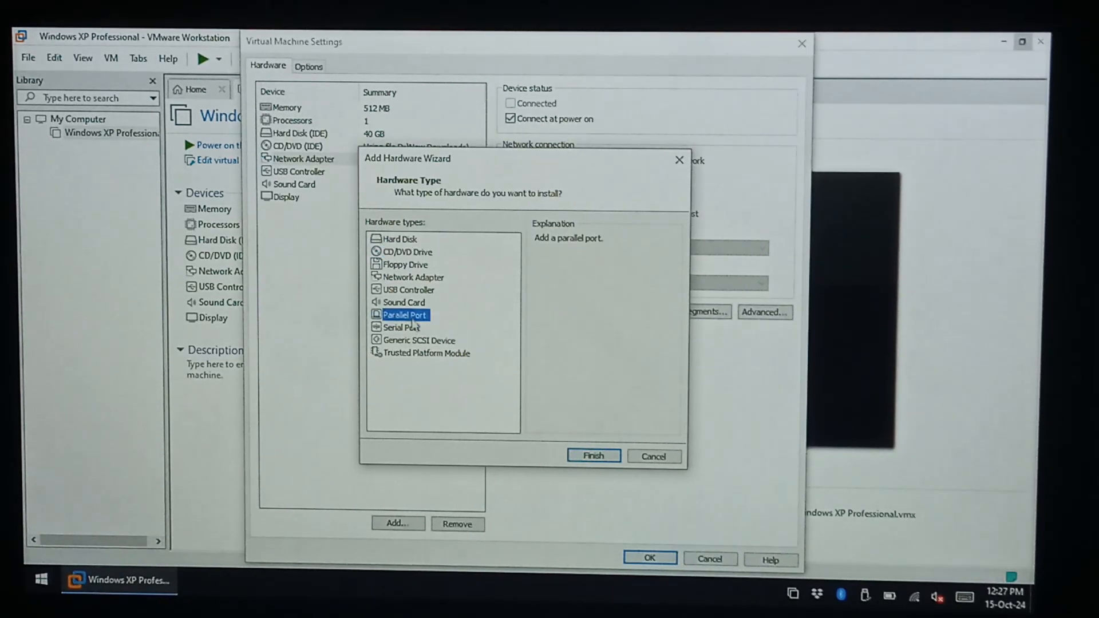
{"action": "left_click", "coordinate": [401, 328]}
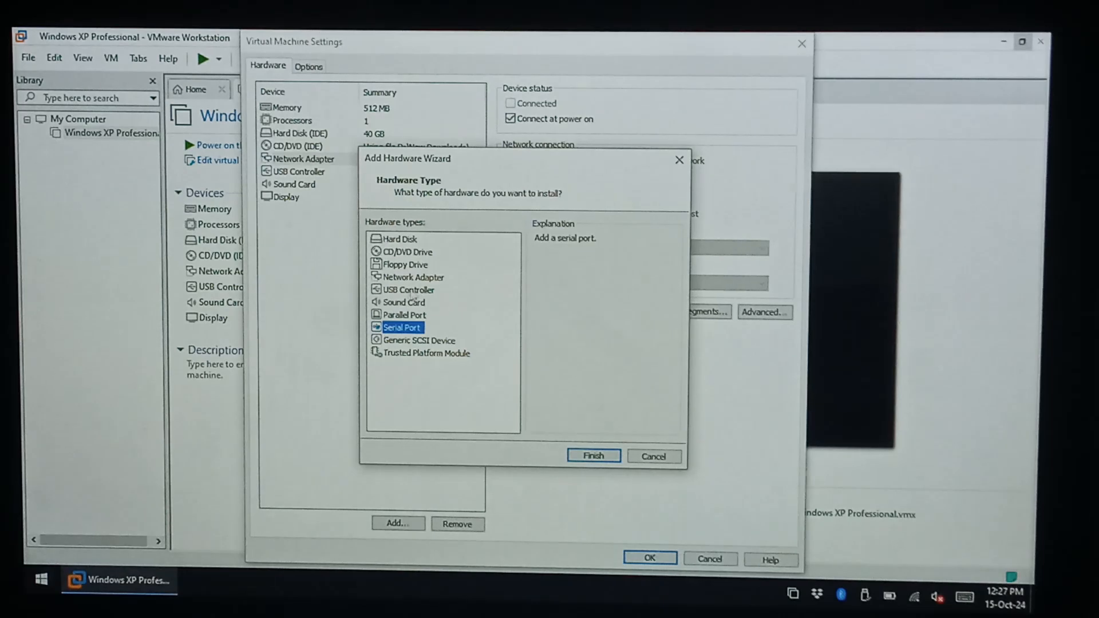
{"action": "left_click", "coordinate": [654, 455]}
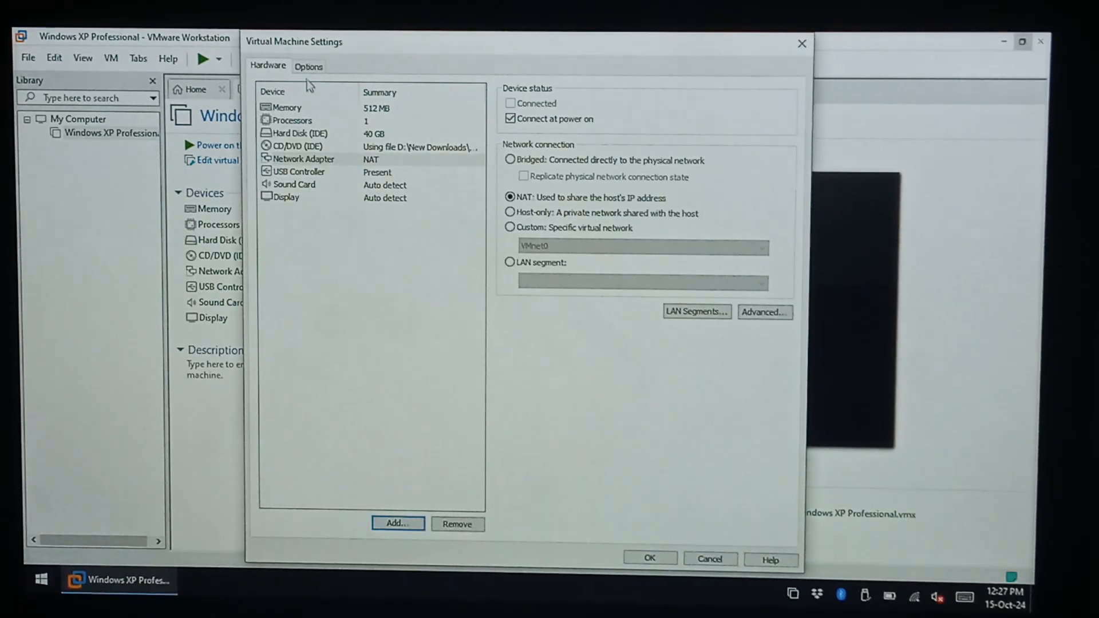
Switch to the Options side of VM settings and view Shared Folders, currently disabled
{"action": "left_click", "coordinate": [308, 65]}
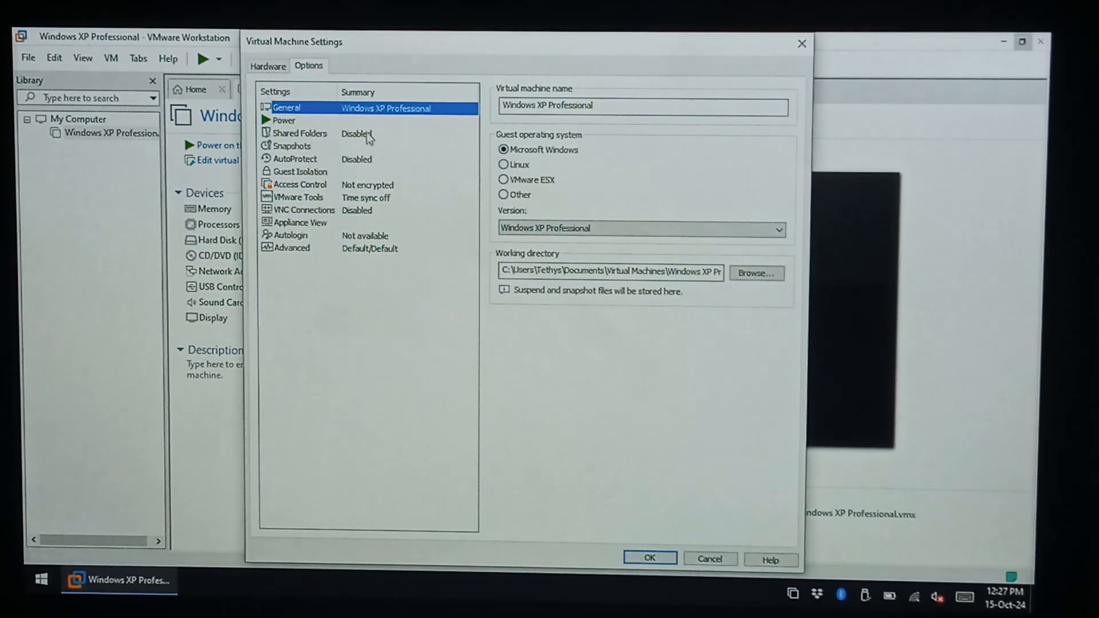
{"action": "left_click", "coordinate": [300, 133]}
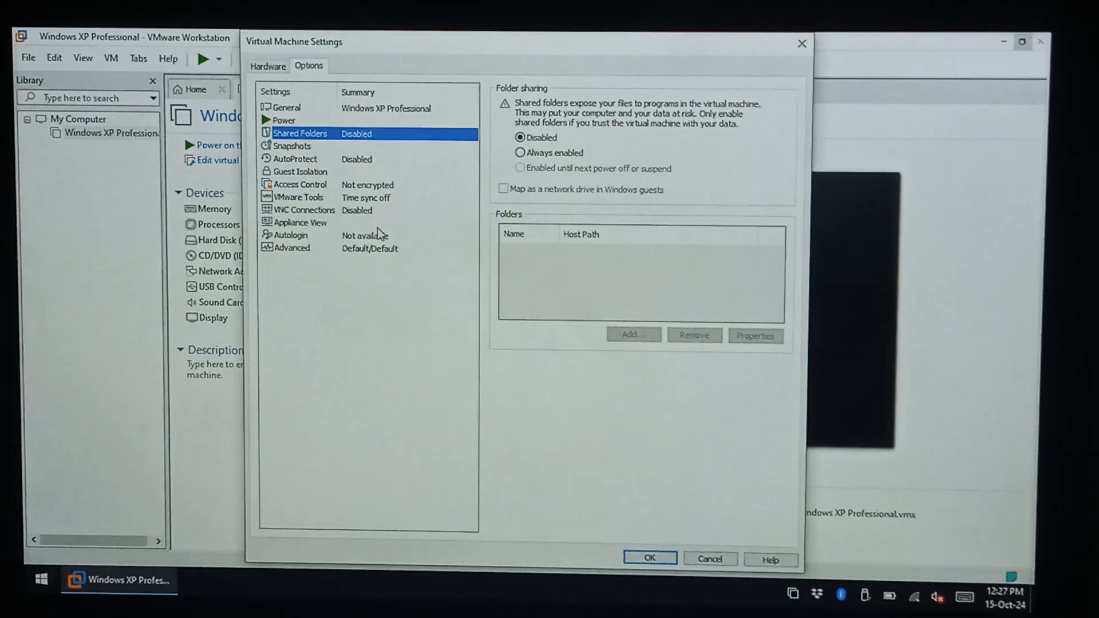